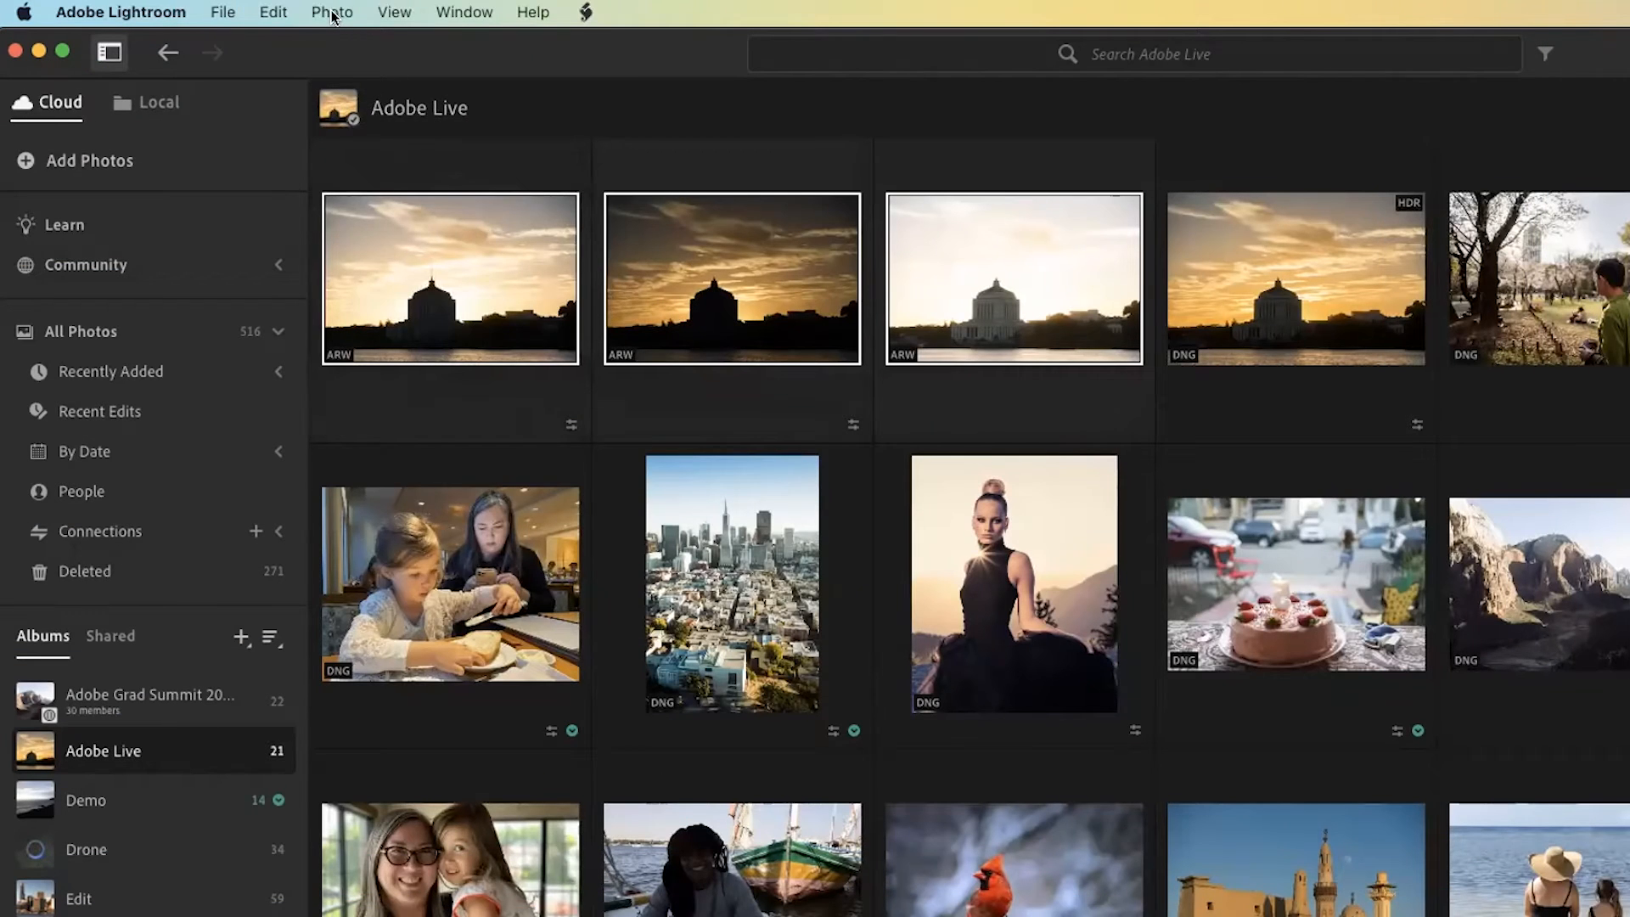
Step: Merge the three bracketed sunset exposures into an HDR DNG and bring it into the editor
{"action": "left_click", "coordinate": [332, 11]}
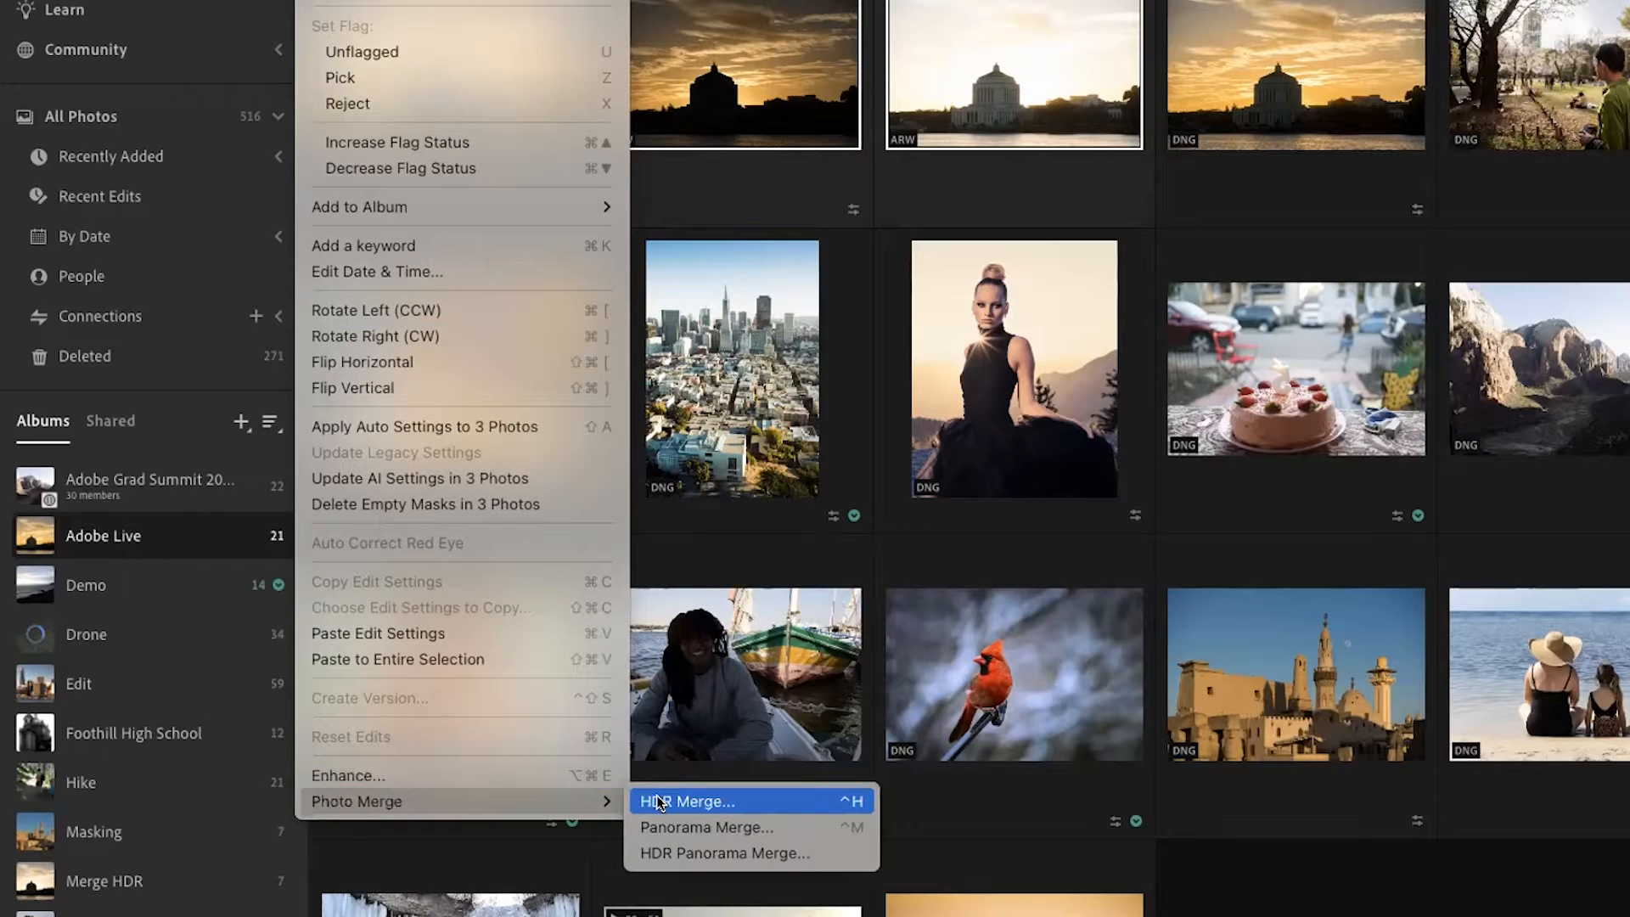
{"action": "left_click", "coordinate": [689, 801]}
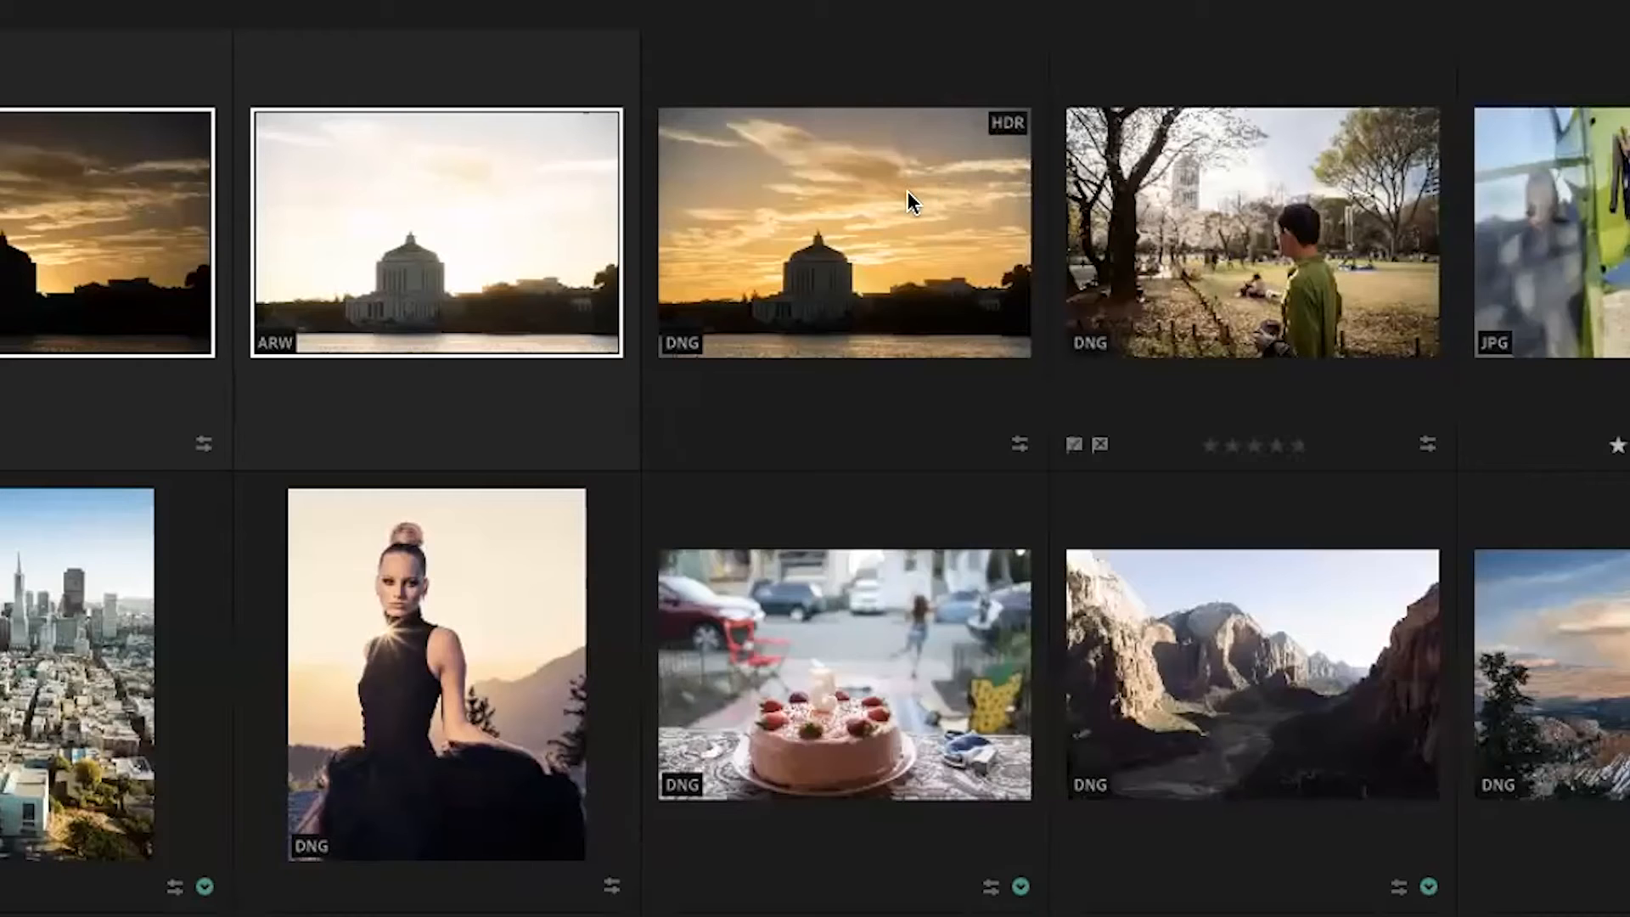
{"action": "double_click", "coordinate": [842, 234]}
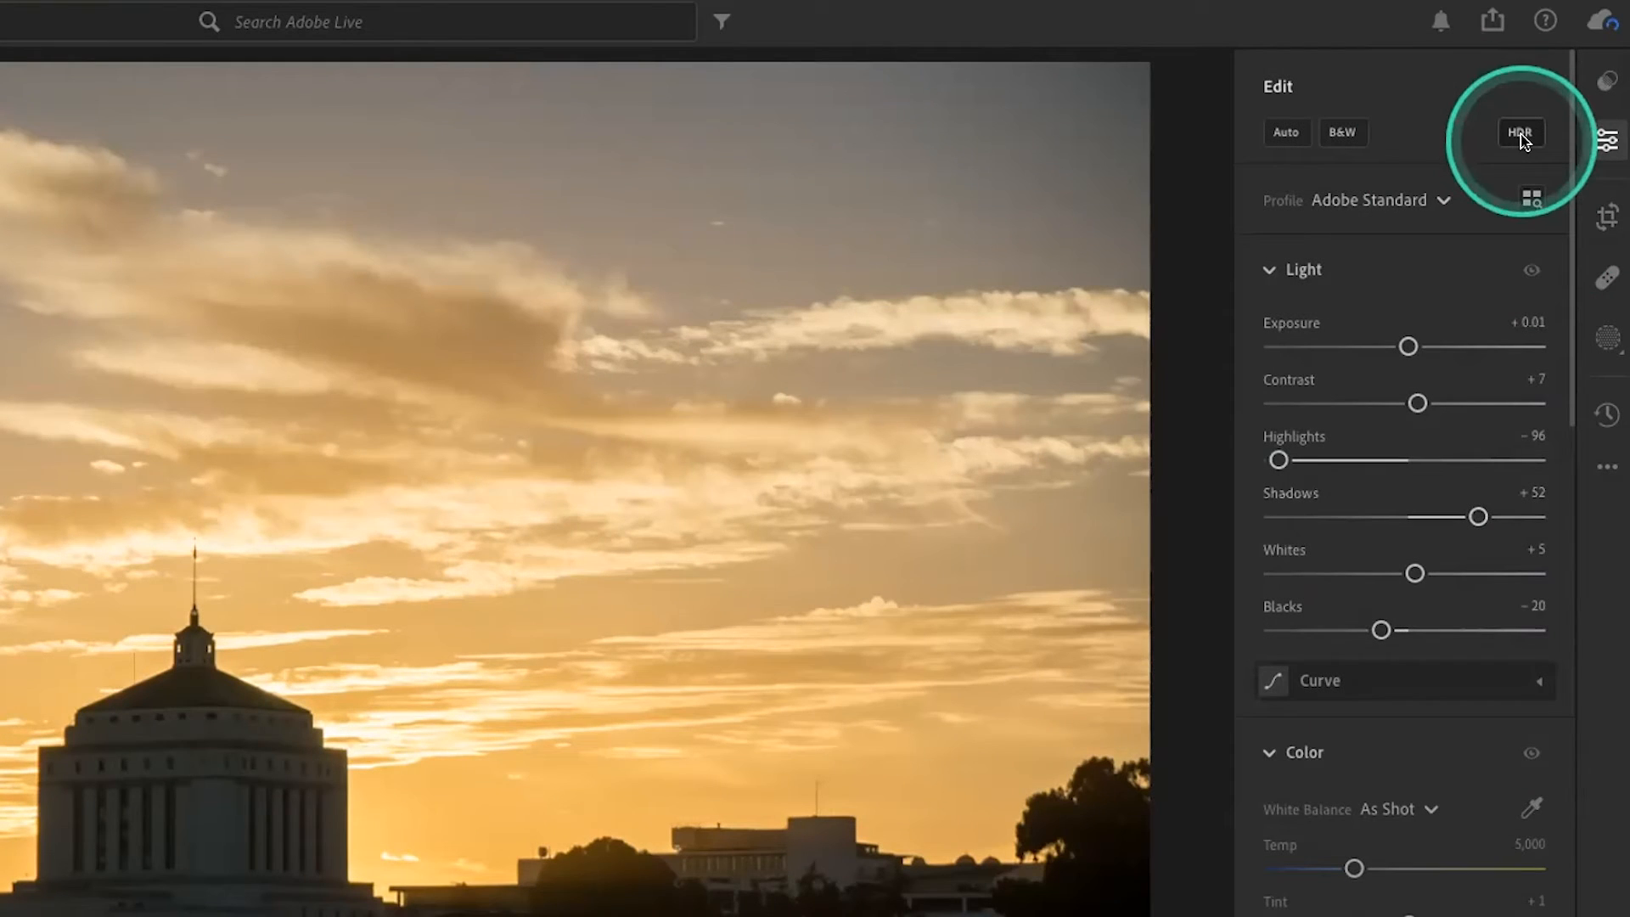
Step: Turn on HDR editing for the merged sunset DNG and reveal the HDR Limit, SDR Settings and Curve sections
{"action": "left_click", "coordinate": [1520, 132]}
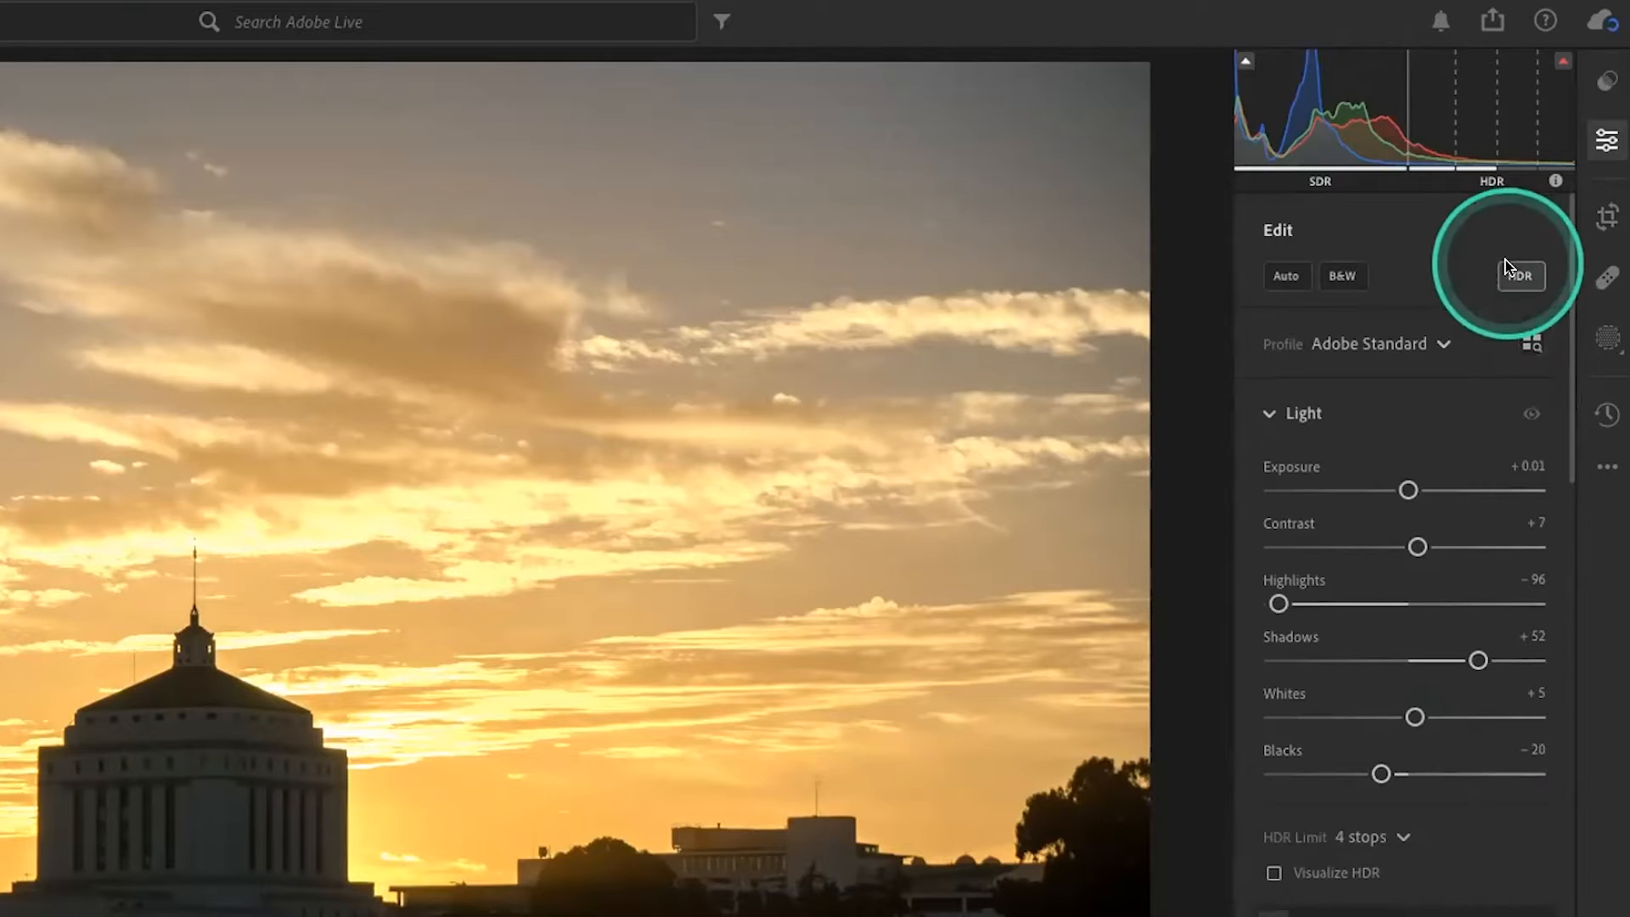
{"action": "left_click", "coordinate": [1521, 275]}
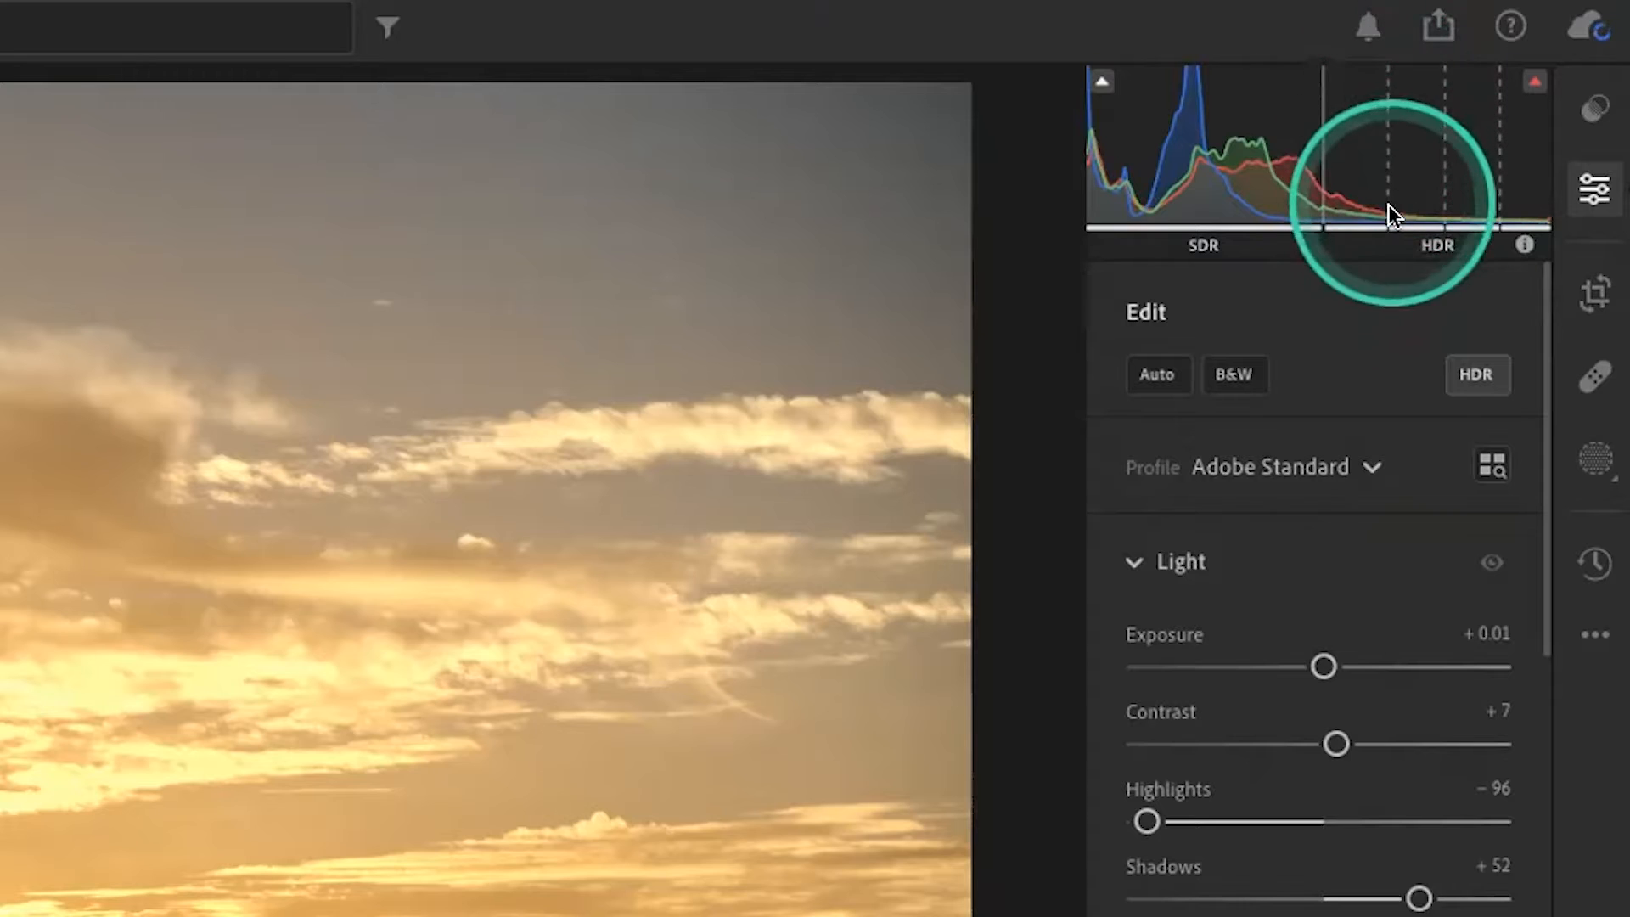
{"action": "mouse_move", "coordinate": [1388, 193]}
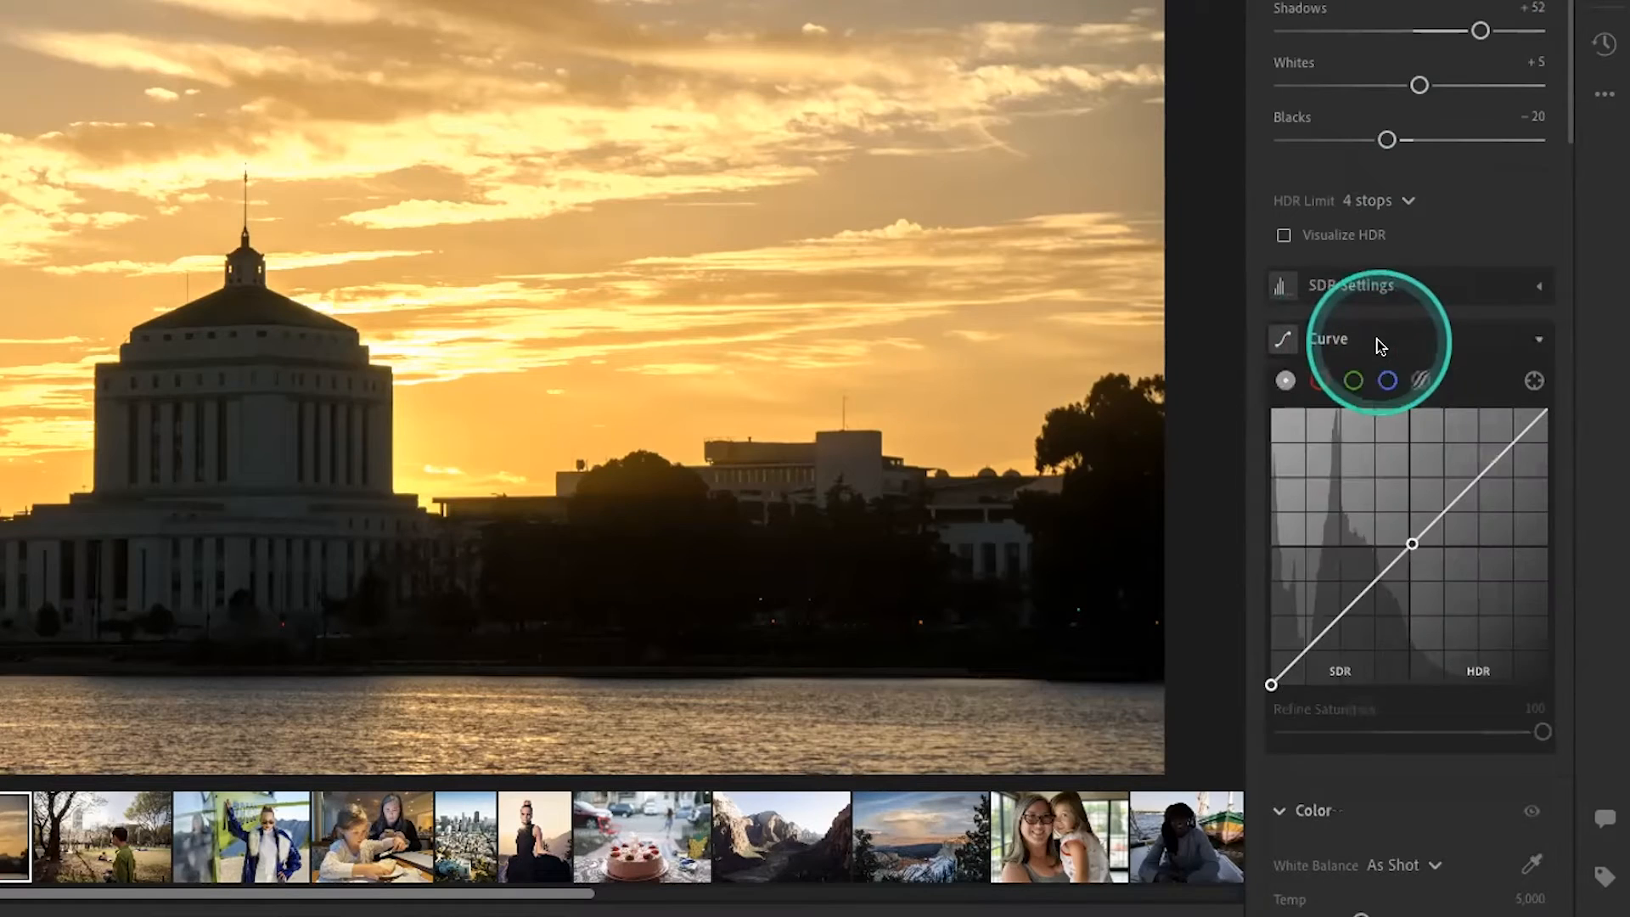
{"action": "scroll", "scroll_direction": "down", "scroll_amount": 3}
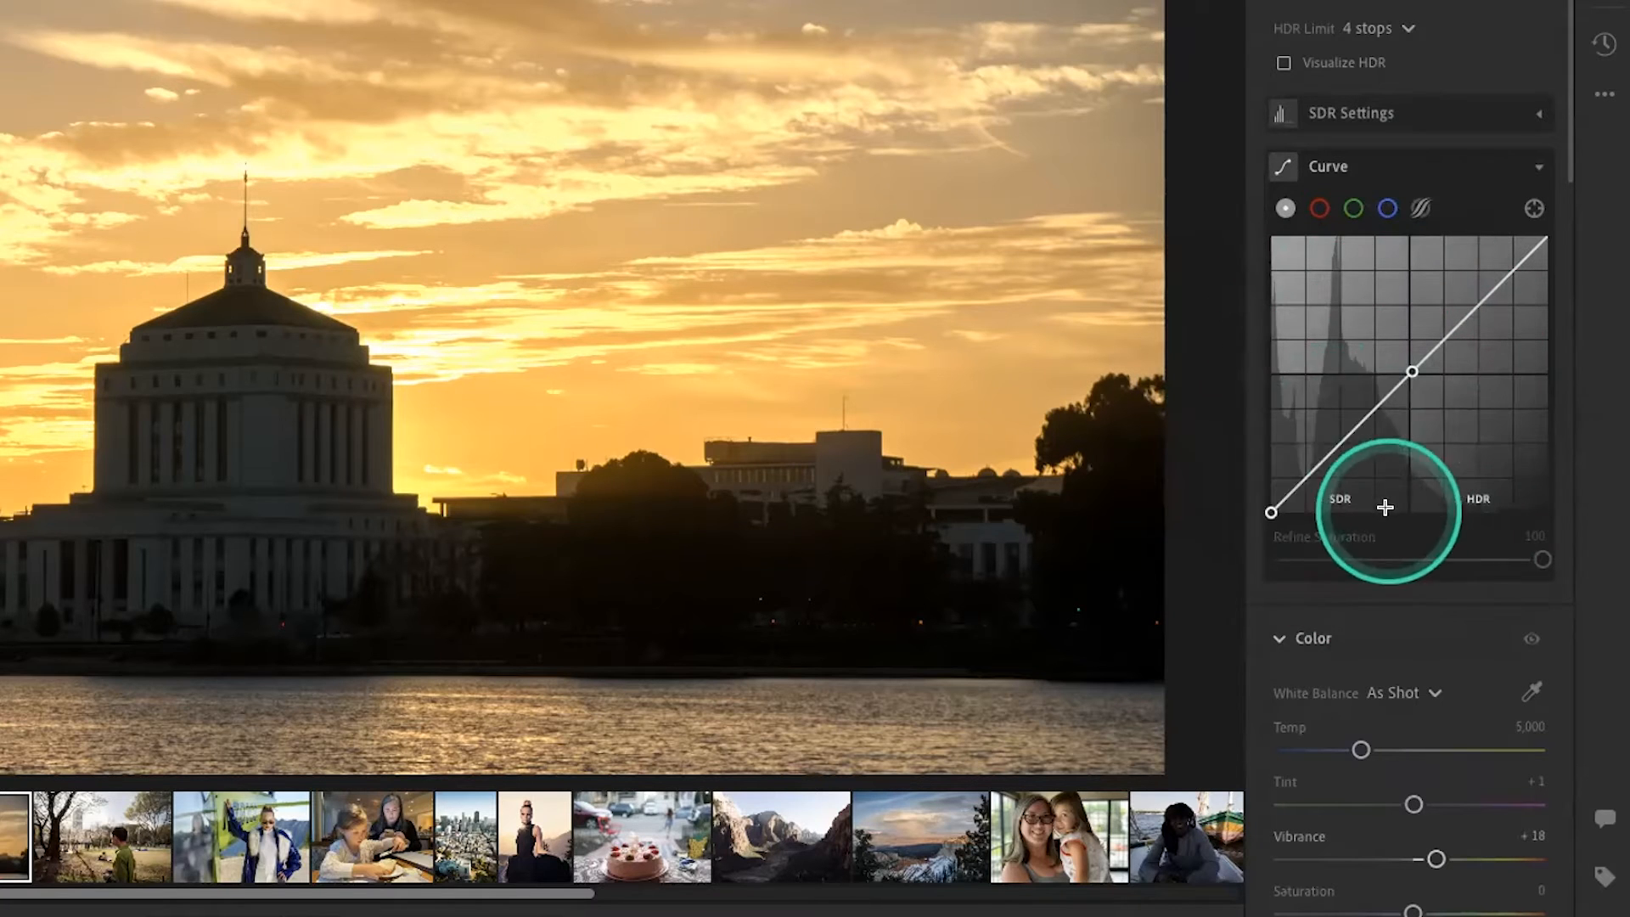
{"action": "mouse_move", "coordinate": [1343, 288]}
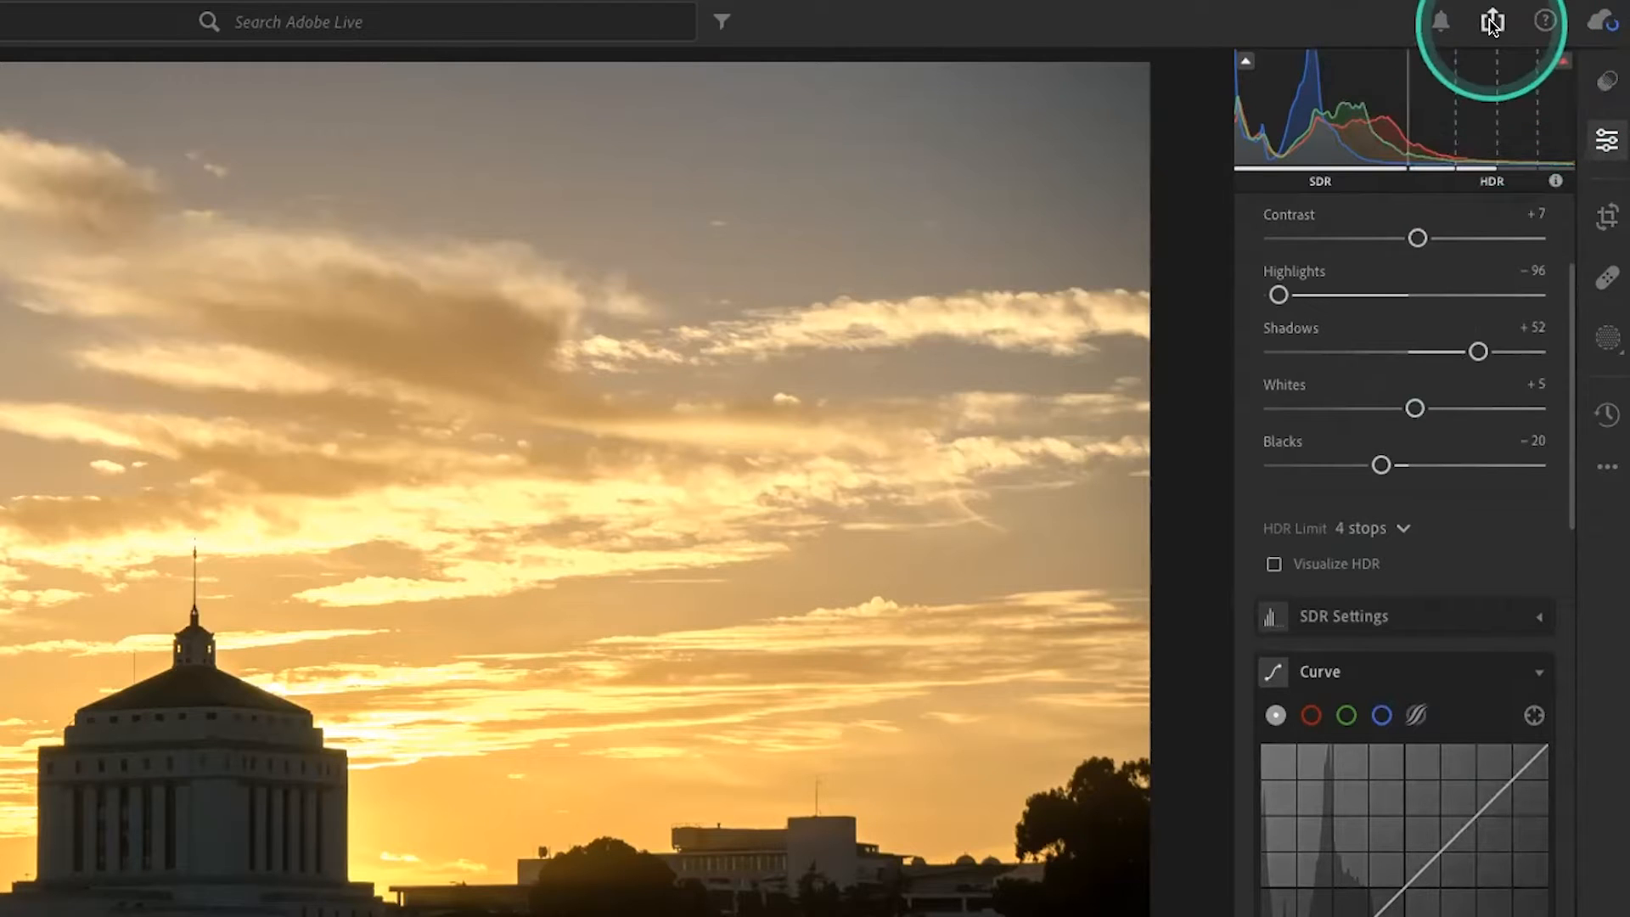
{"action": "left_click", "coordinate": [1492, 21]}
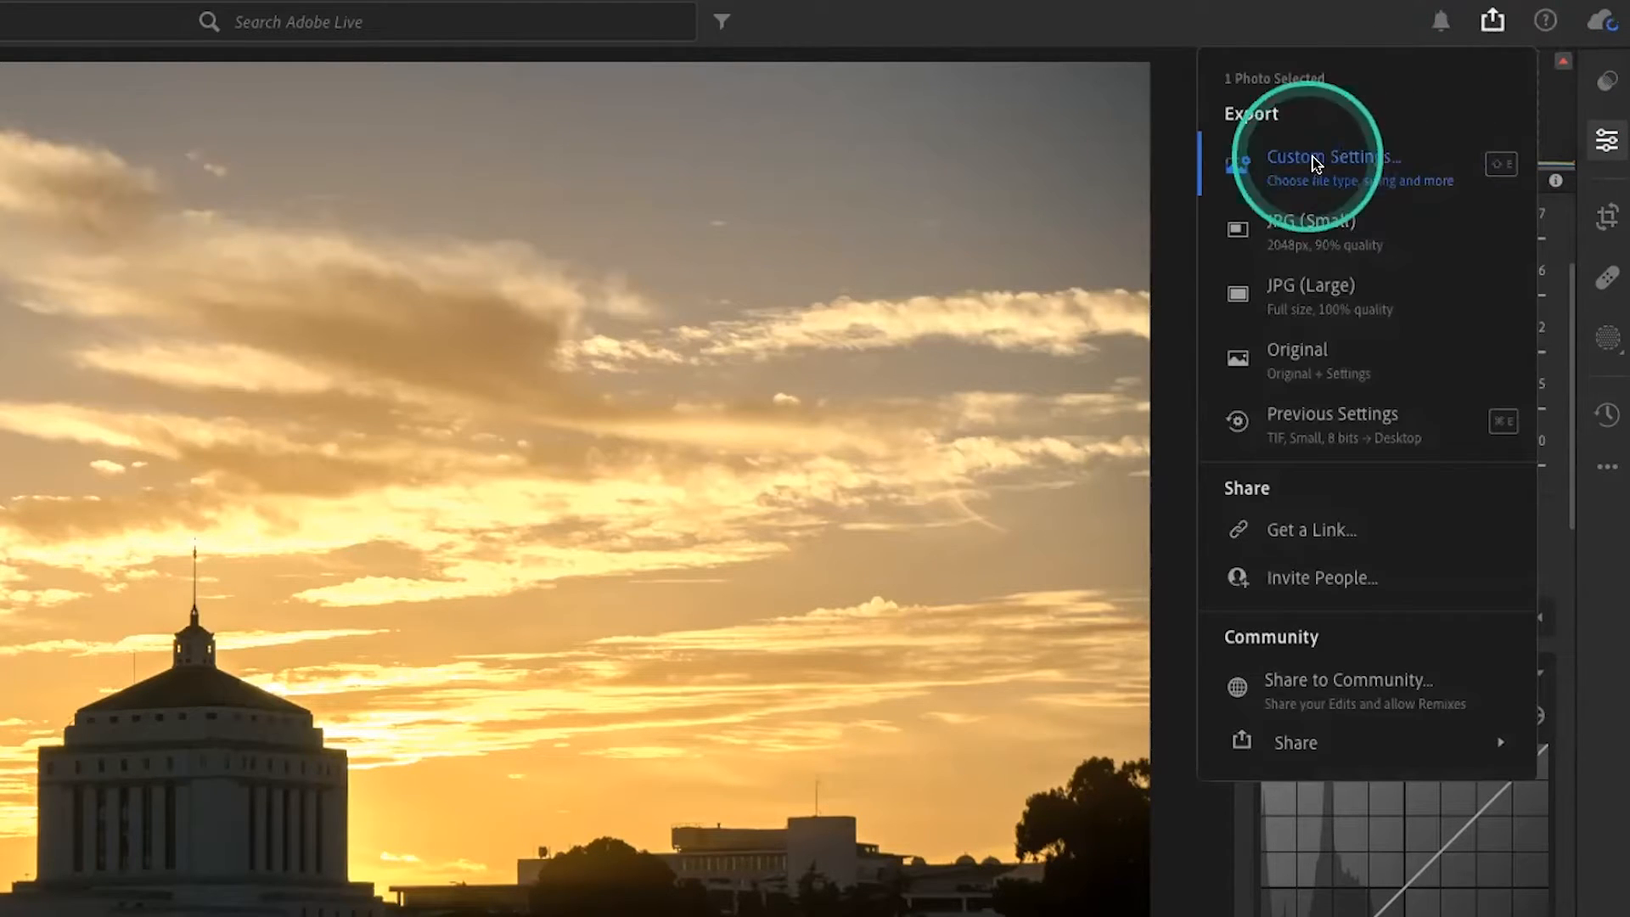
{"action": "left_click", "coordinate": [1333, 157]}
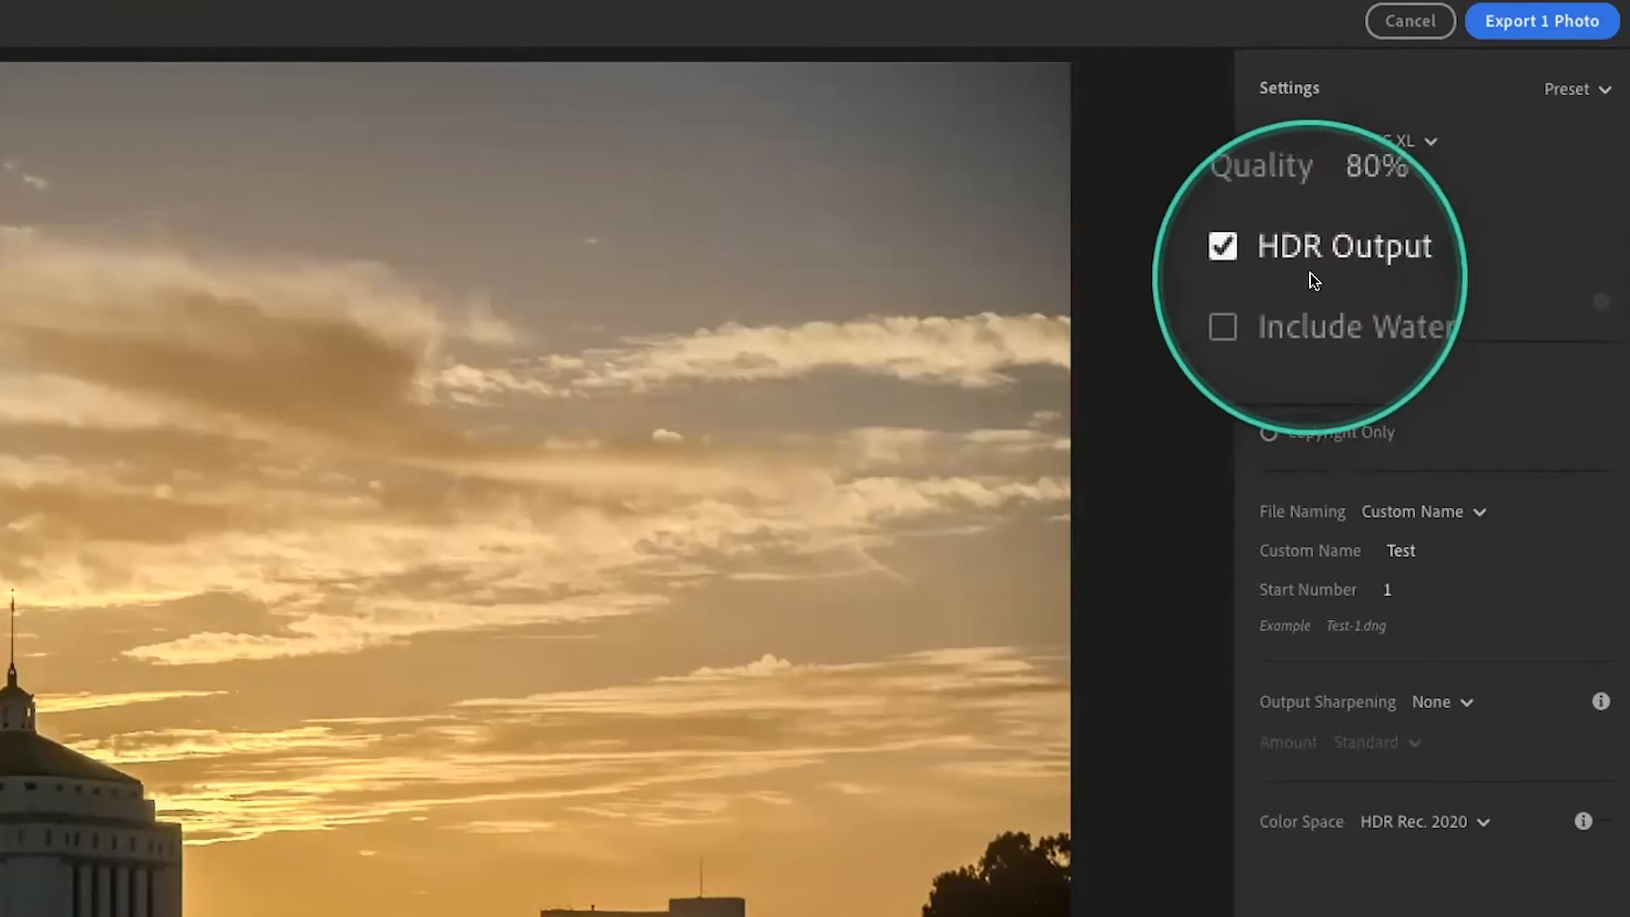
{"action": "left_click", "coordinate": [1397, 141]}
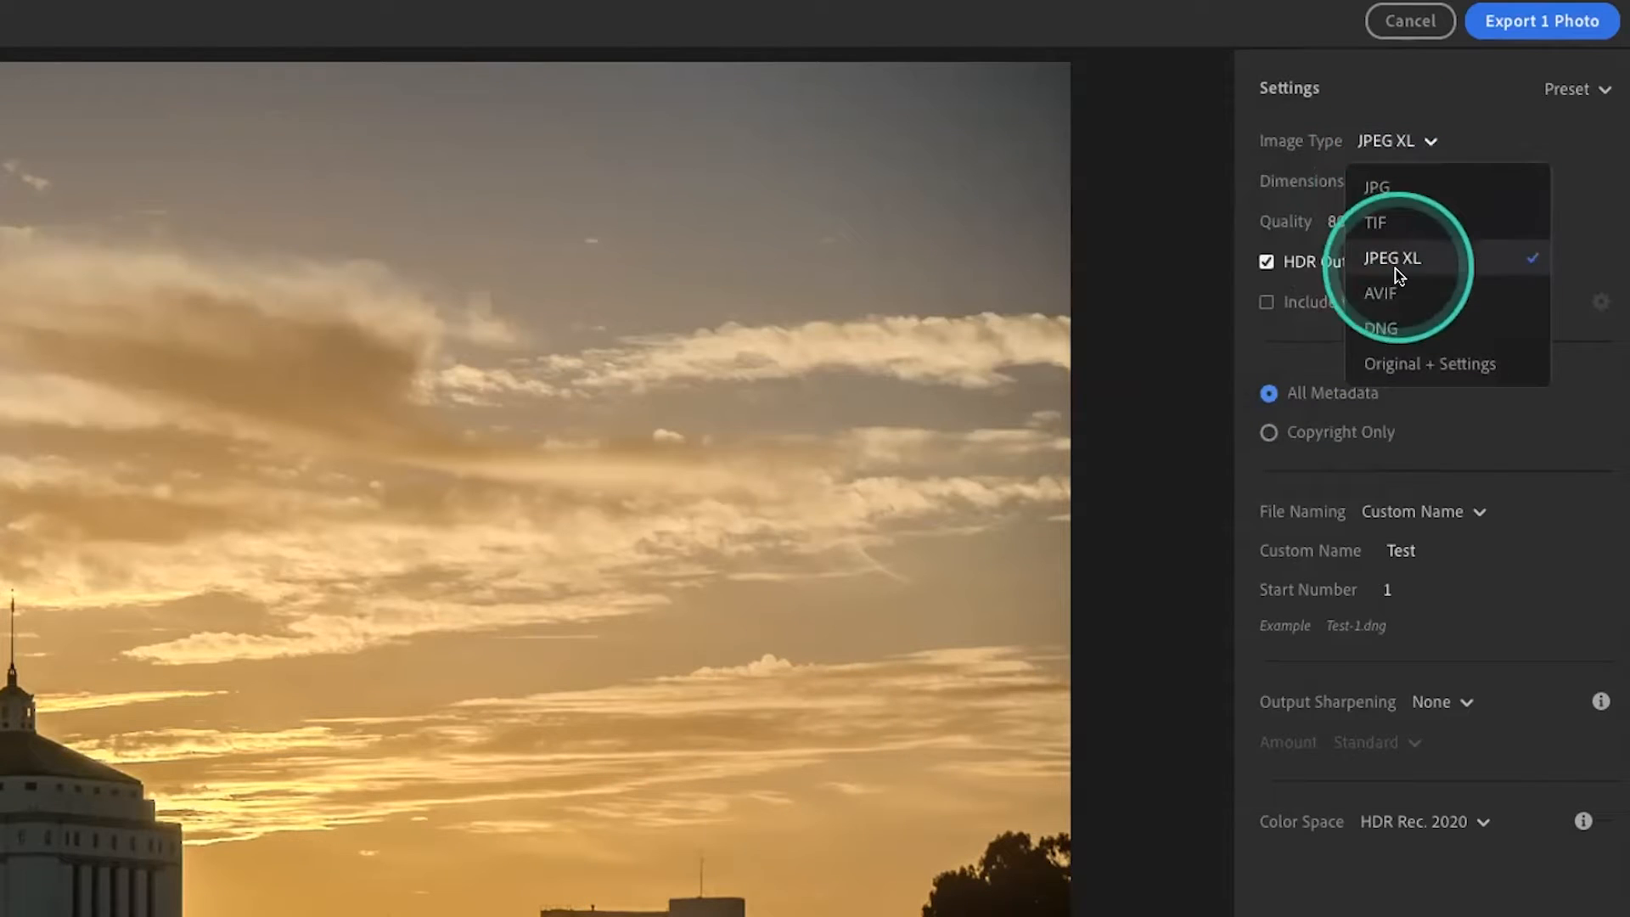
{"action": "left_click", "coordinate": [1391, 259]}
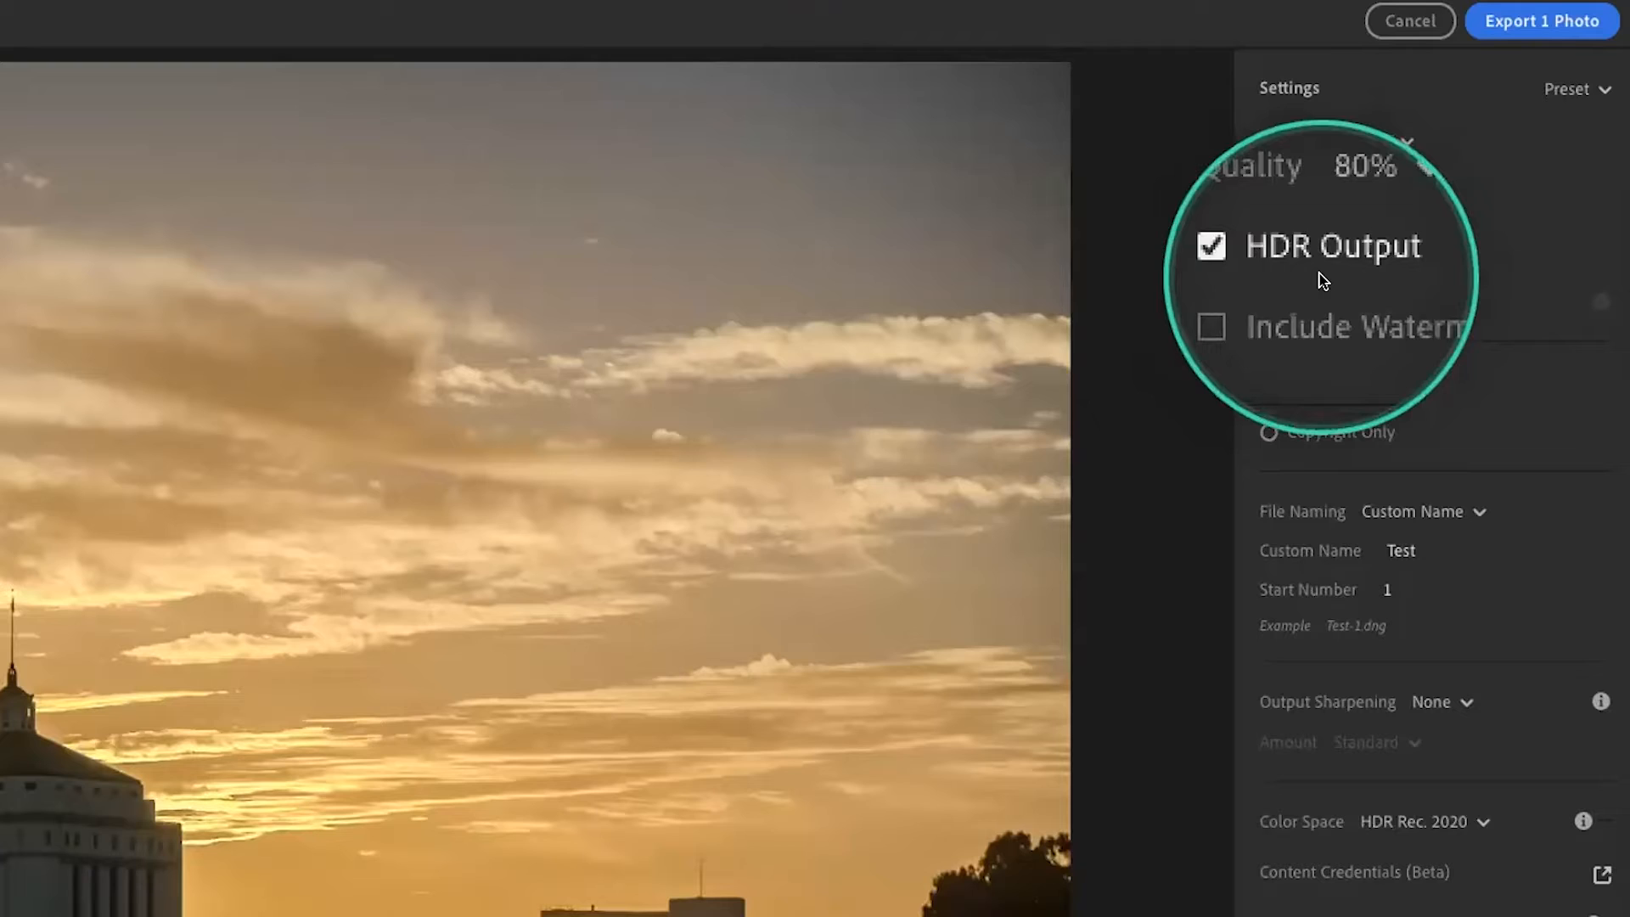
{"action": "left_click", "coordinate": [1210, 246]}
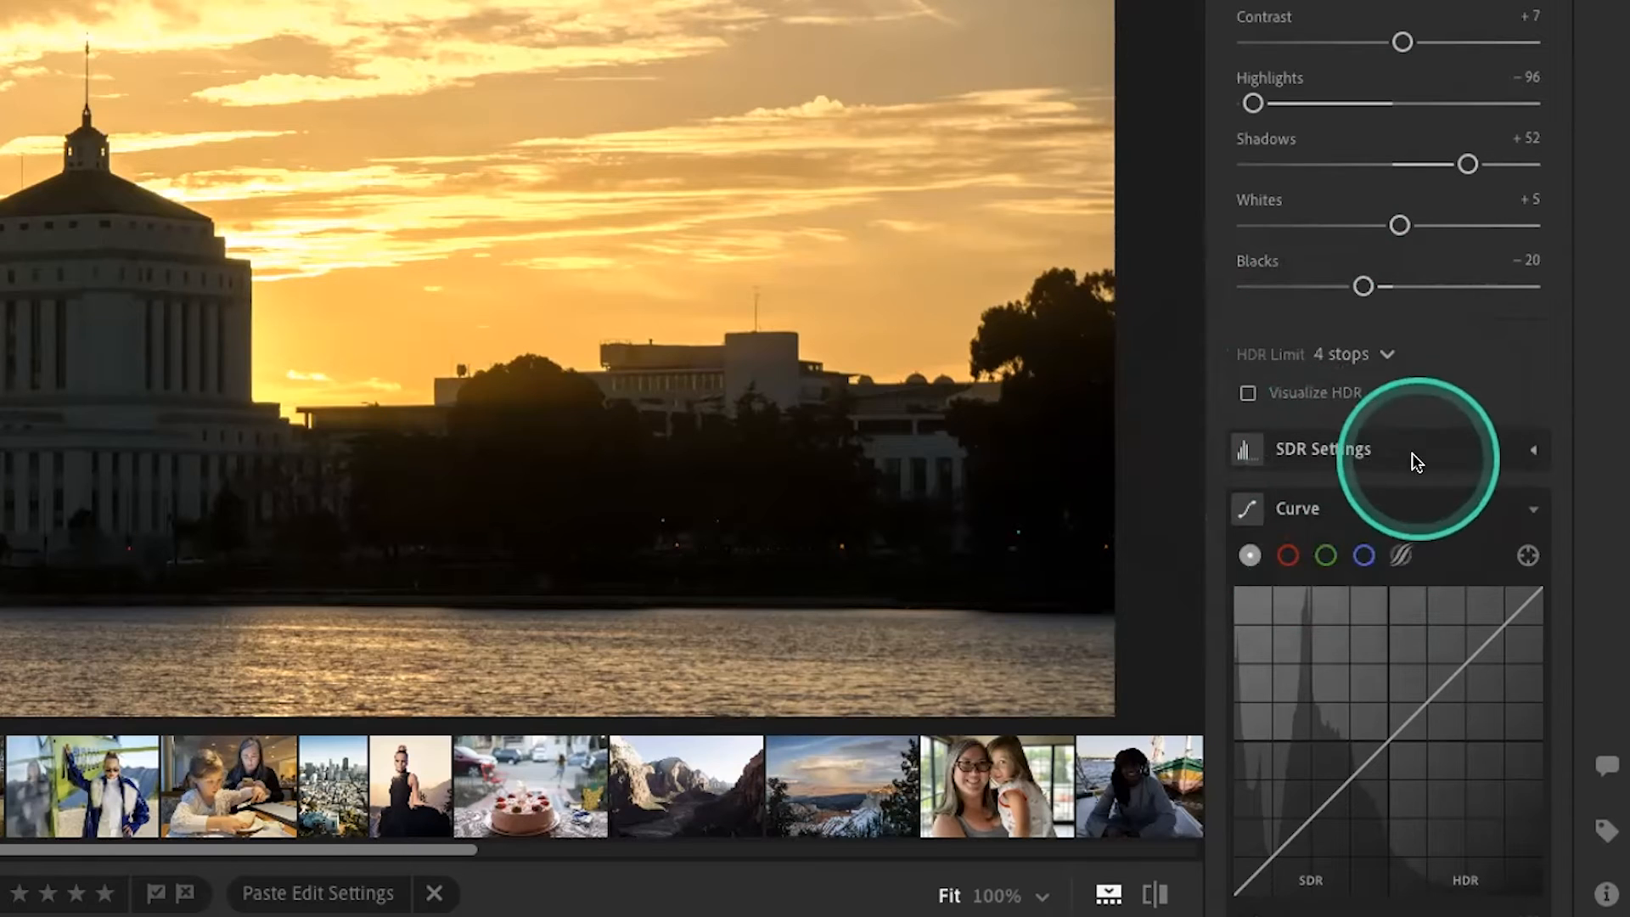
Step: Enable Preview for SDR Display and raise the SDR contrast to +57
{"action": "left_click", "coordinate": [1323, 449]}
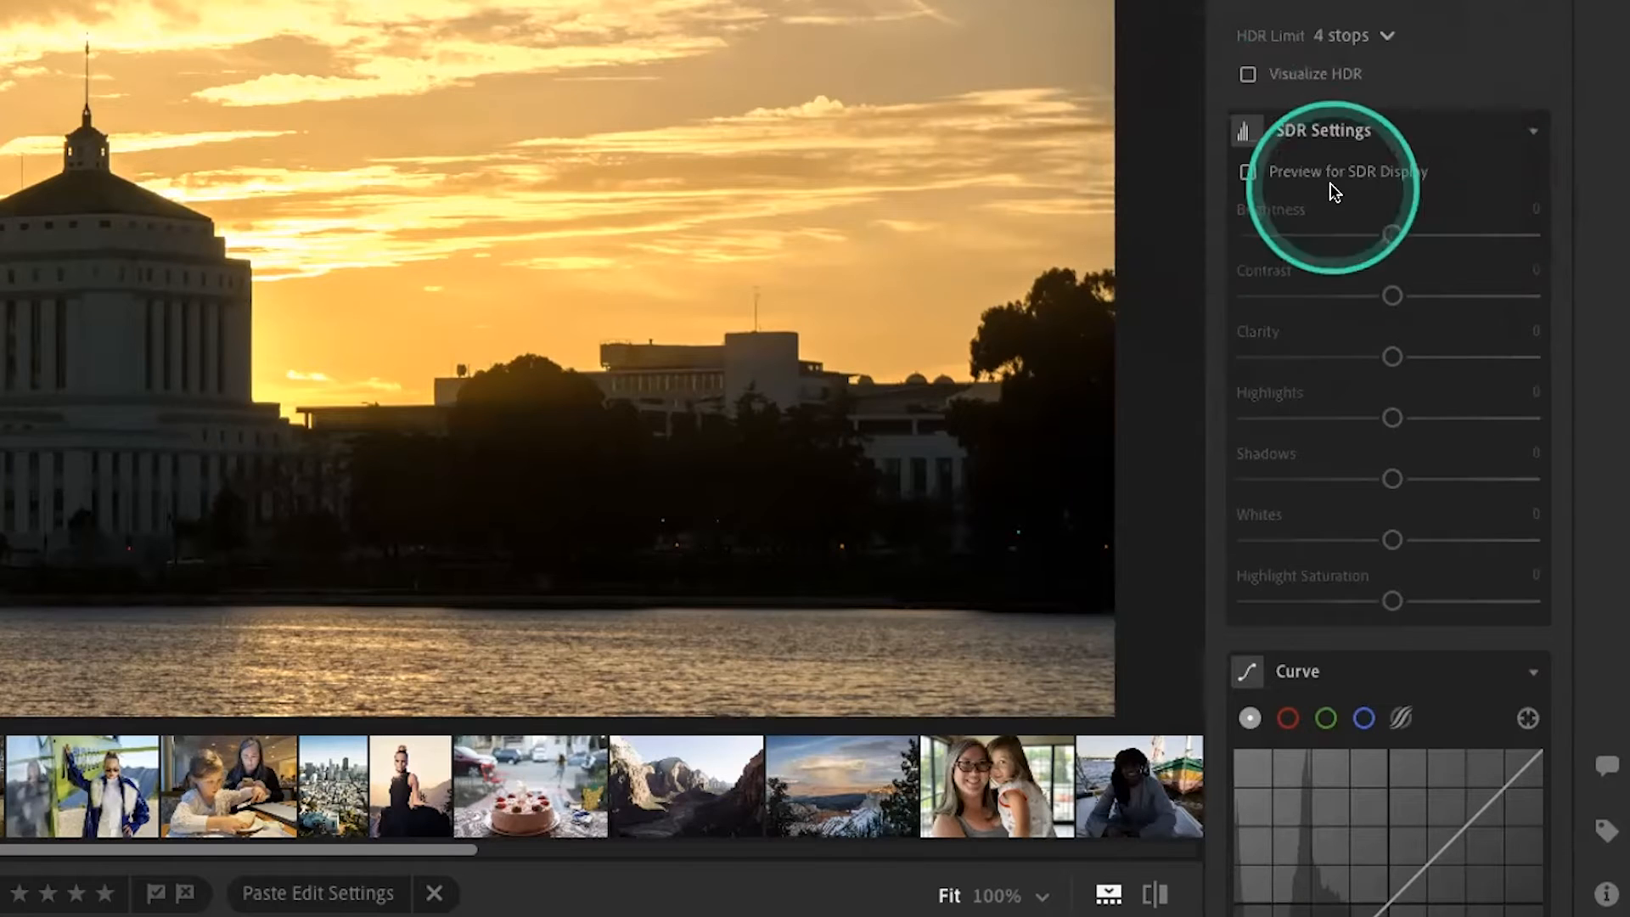
{"action": "left_click", "coordinate": [1249, 171]}
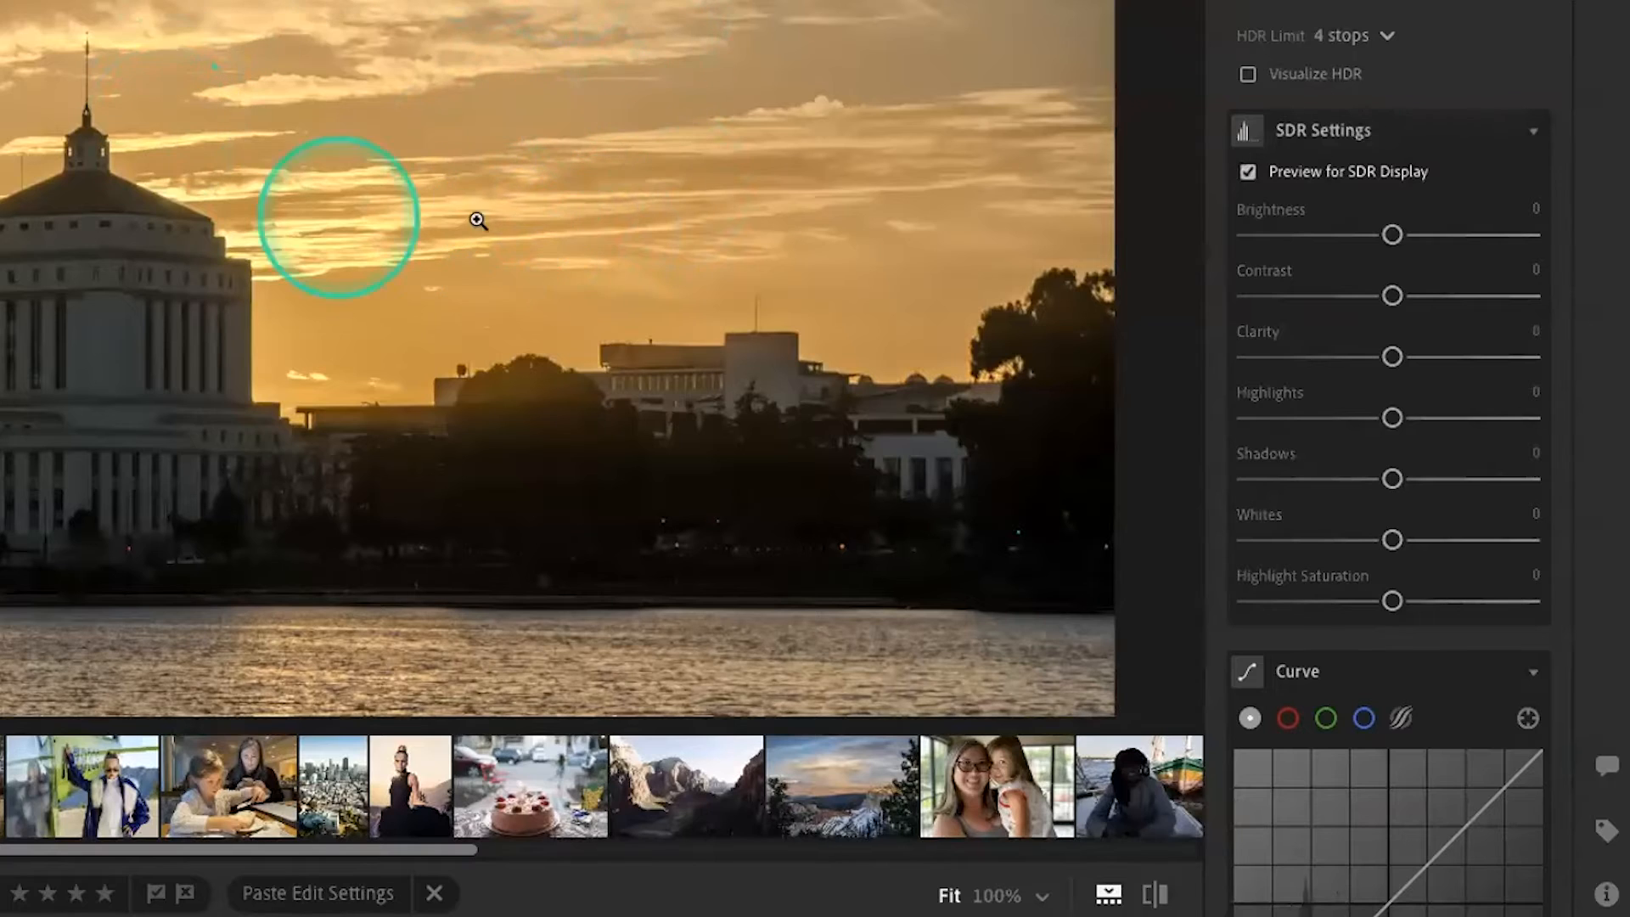
{"action": "mouse_move", "coordinate": [261, 196]}
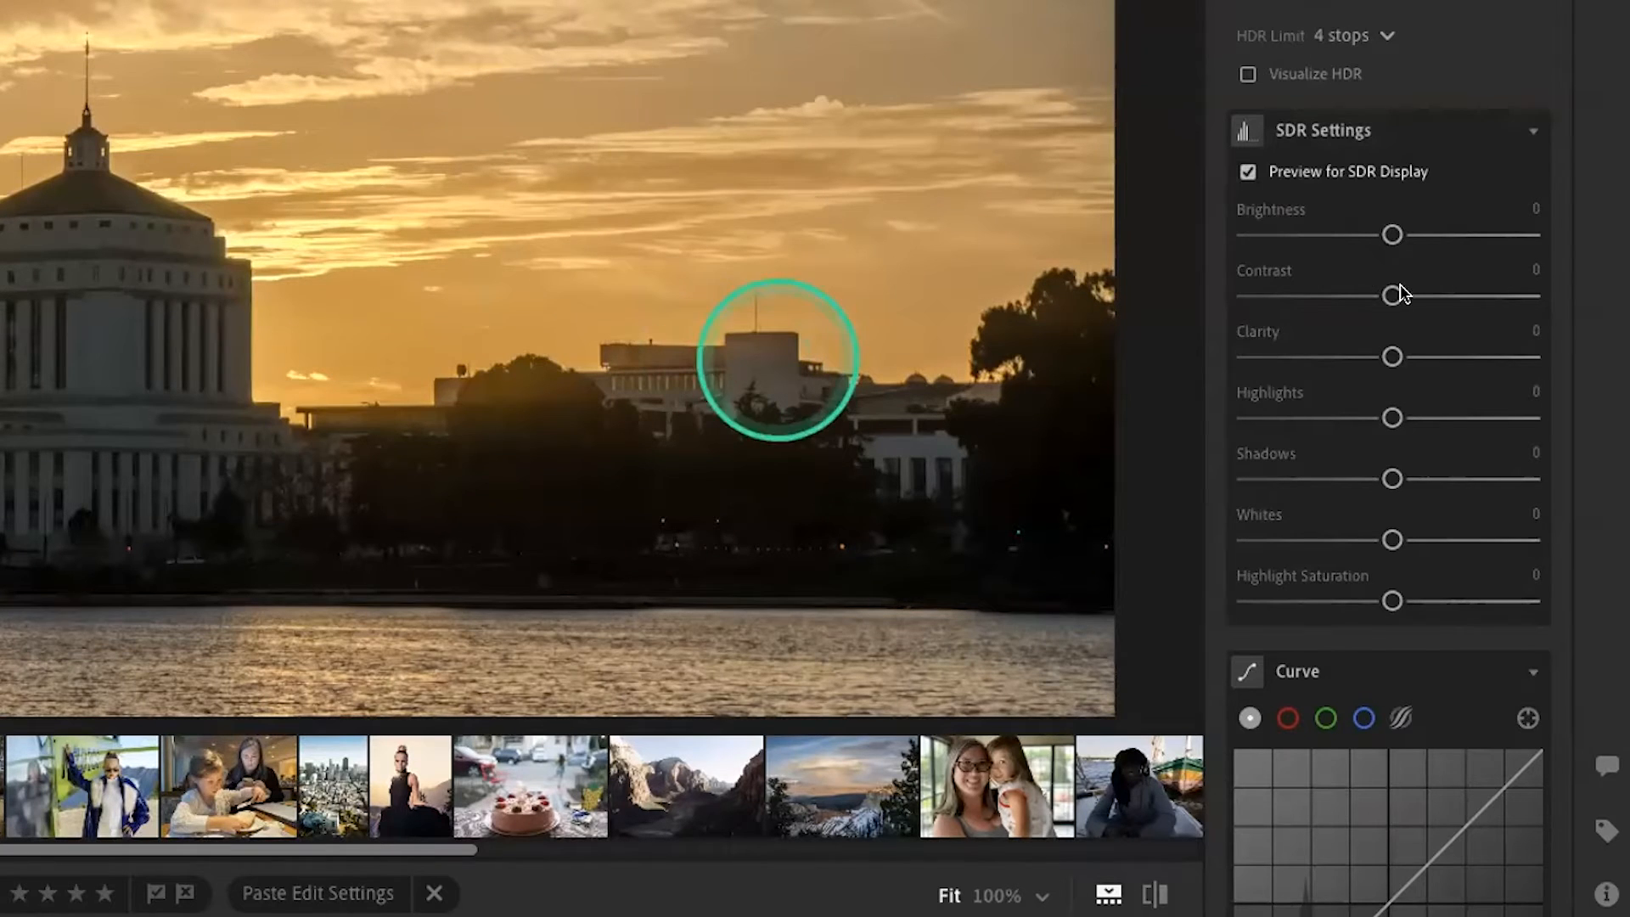
{"action": "left_click_drag", "start_coordinate": [1394, 296], "coordinate": [1475, 295]}
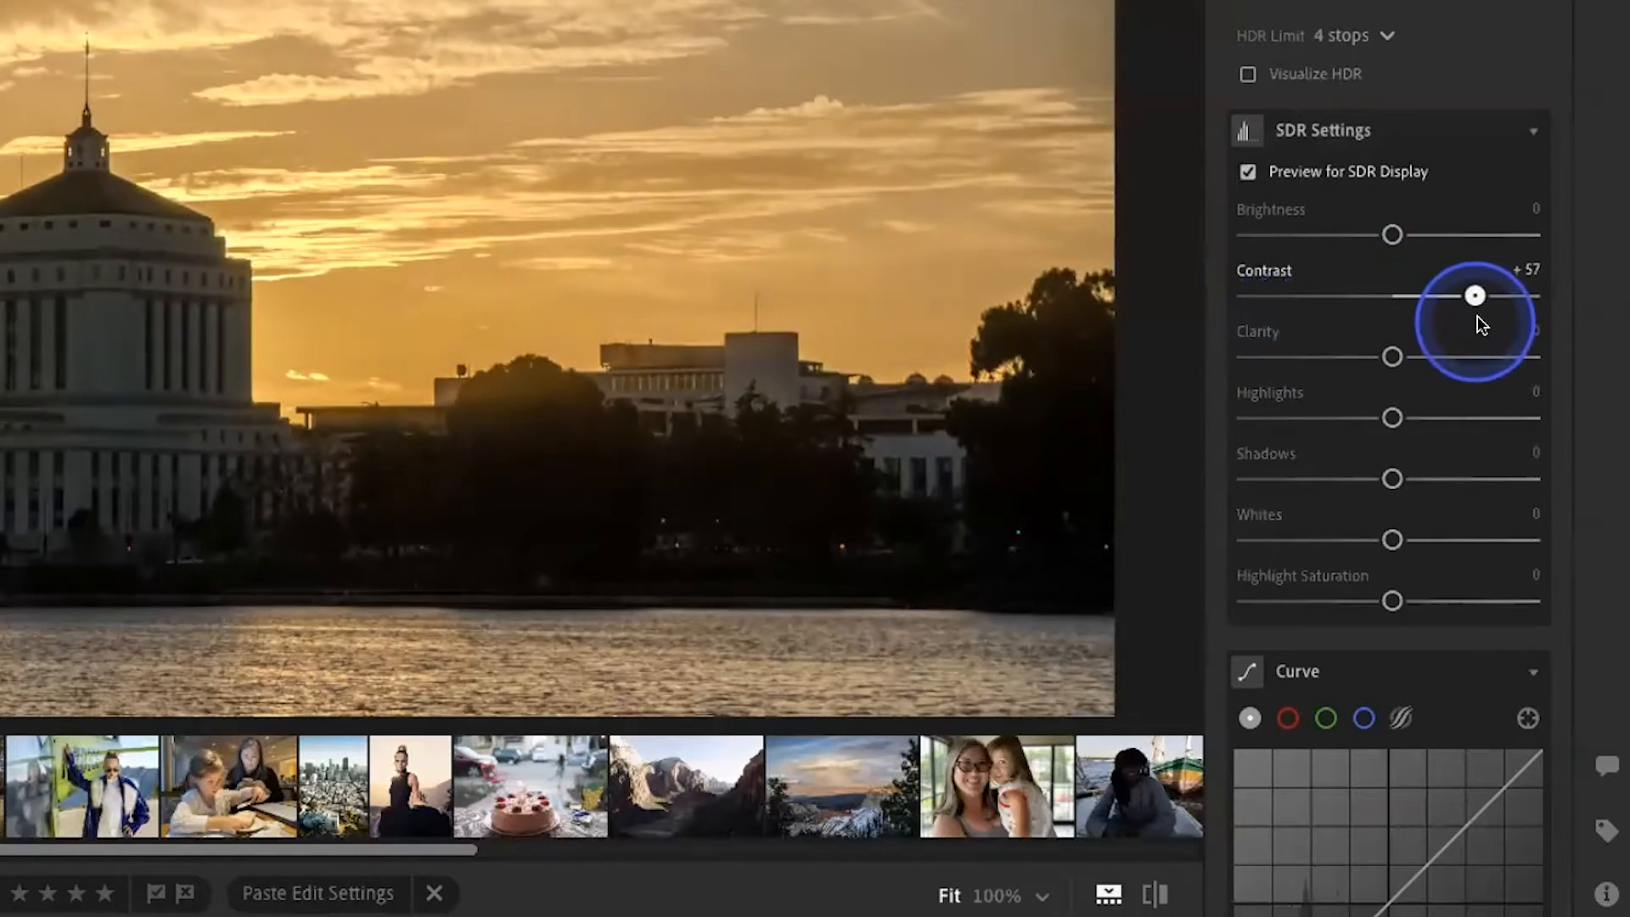
{"action": "left_click_drag", "start_coordinate": [1474, 296], "coordinate": [1444, 296]}
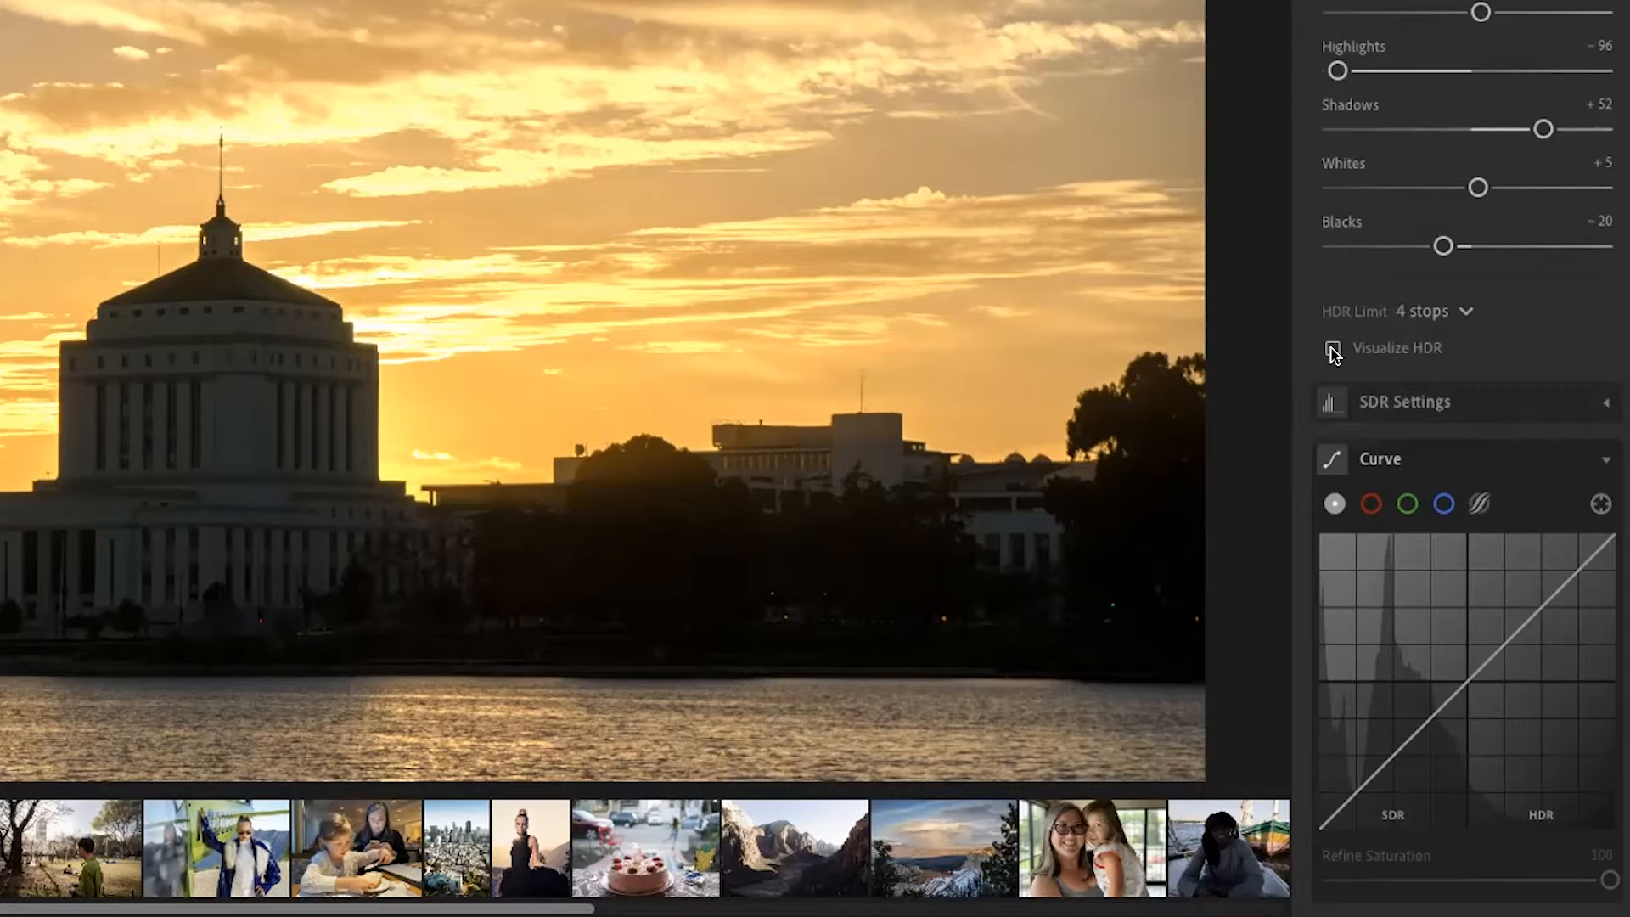
Step: Toggle Visualize HDR on and off to show the sky's HDR-bright areas, then view the HDR Limit choices
{"action": "left_click", "coordinate": [1333, 348]}
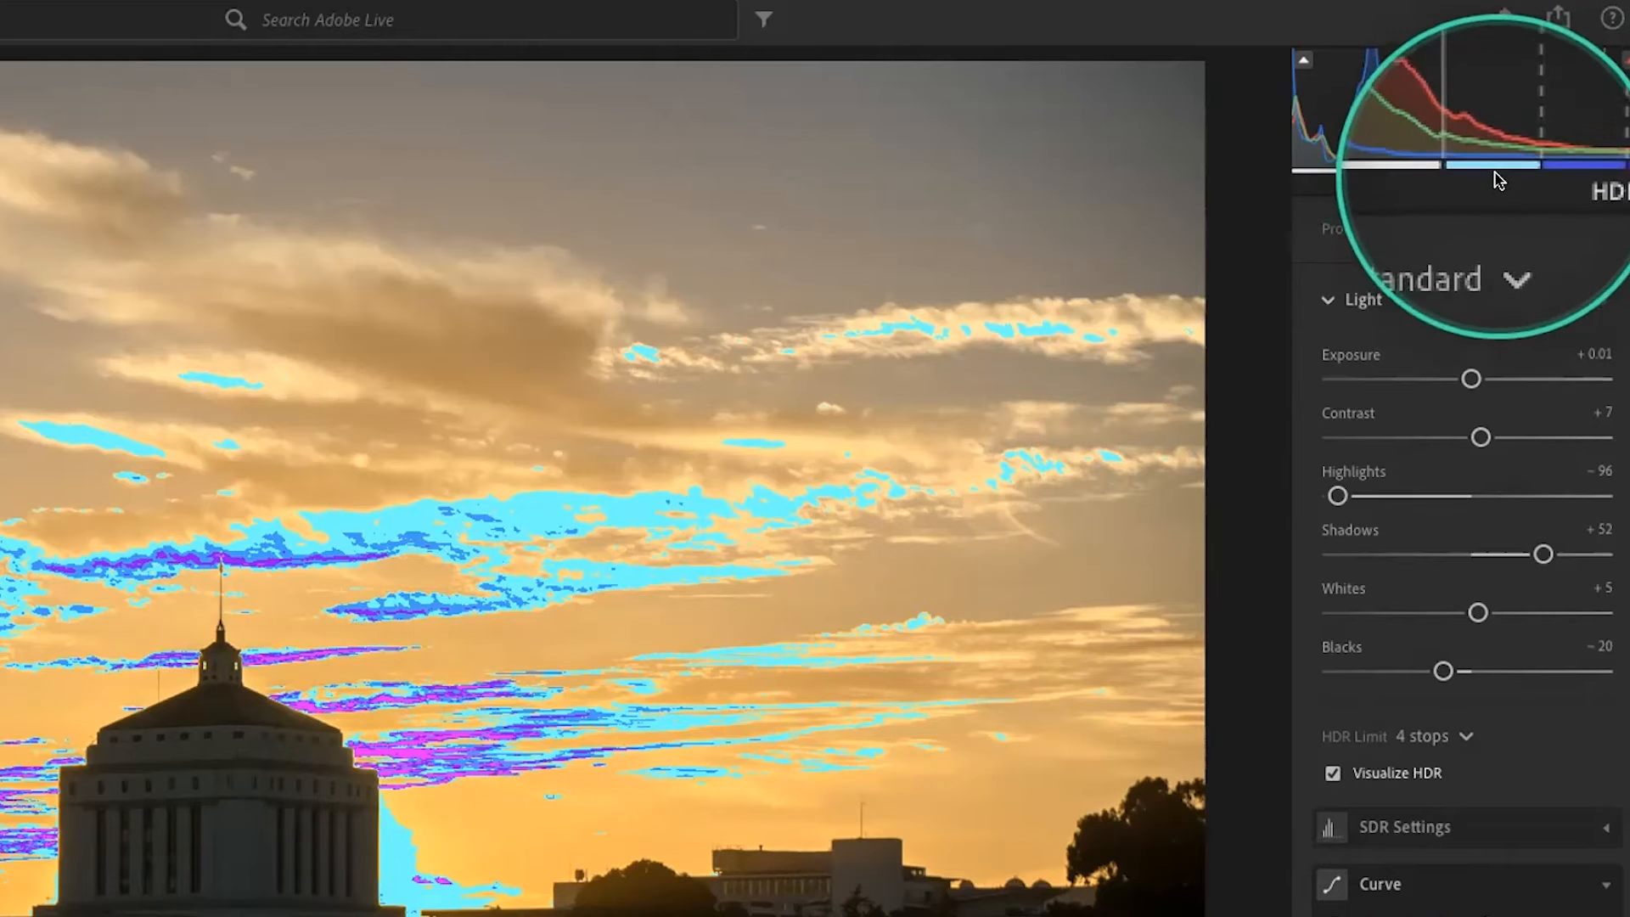
{"action": "mouse_move", "coordinate": [640, 650]}
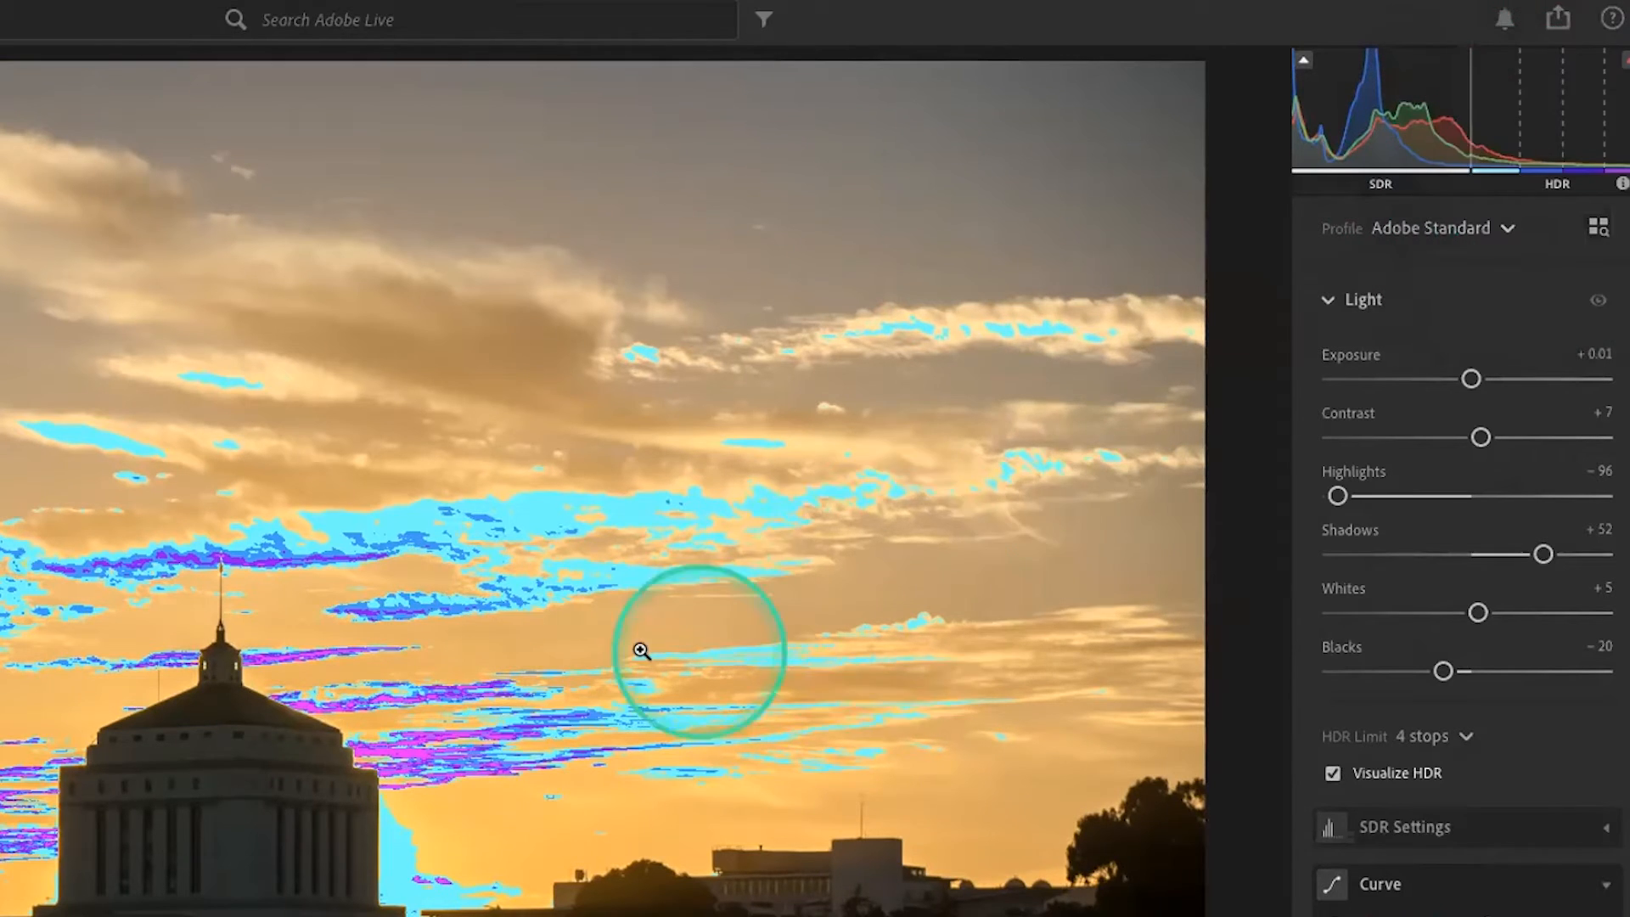
{"action": "left_click", "coordinate": [1333, 773]}
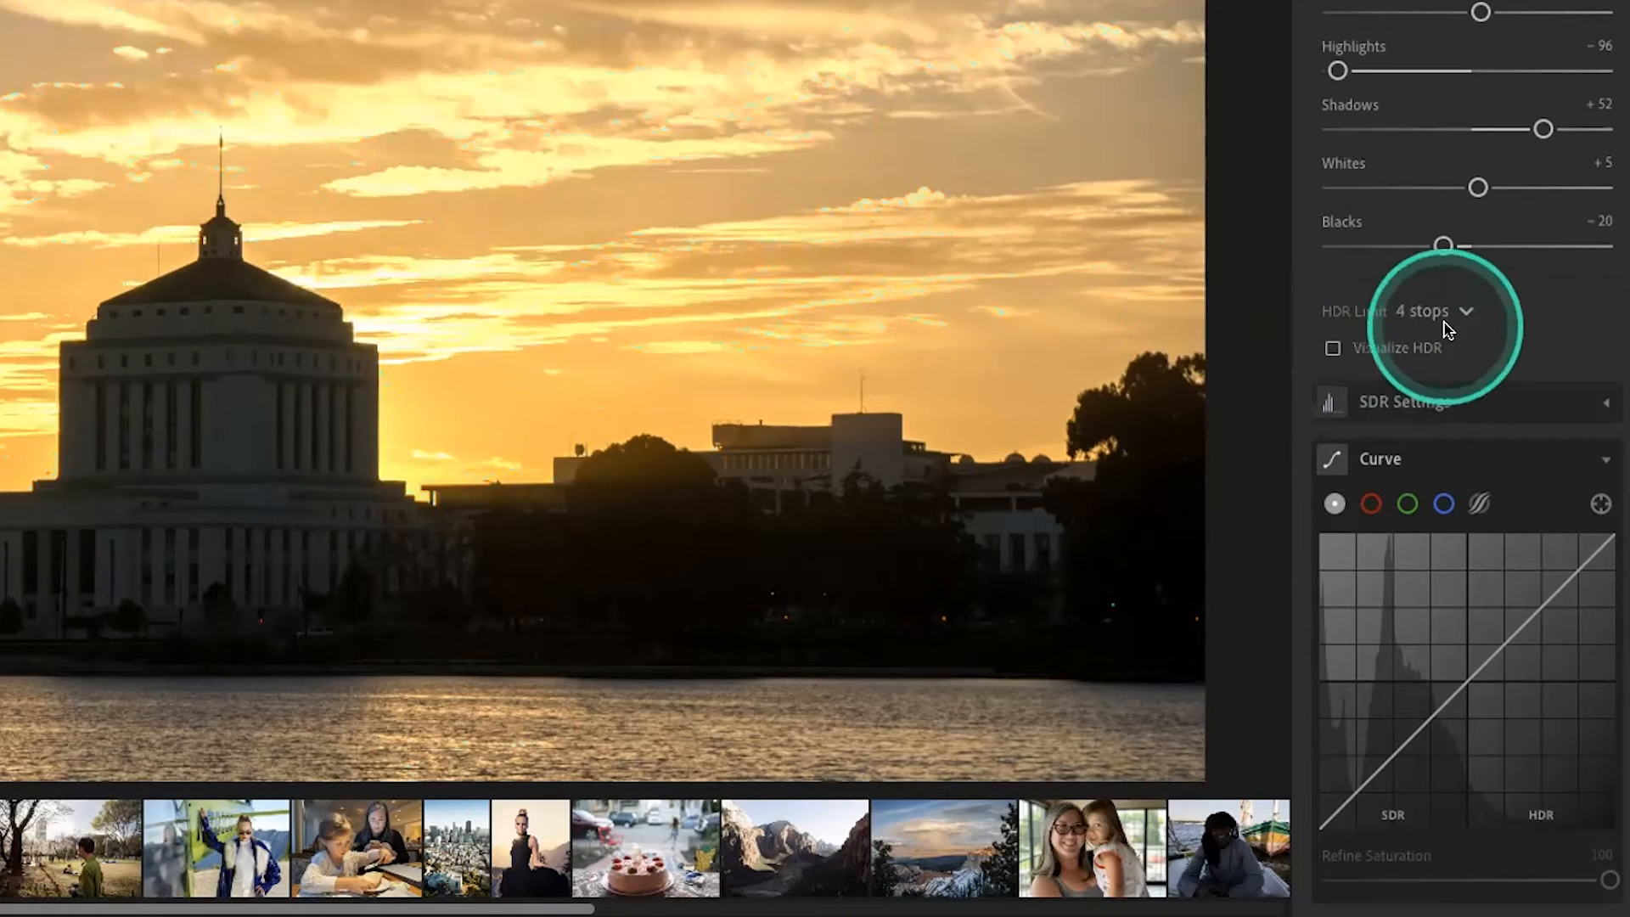
{"action": "left_click", "coordinate": [1430, 311]}
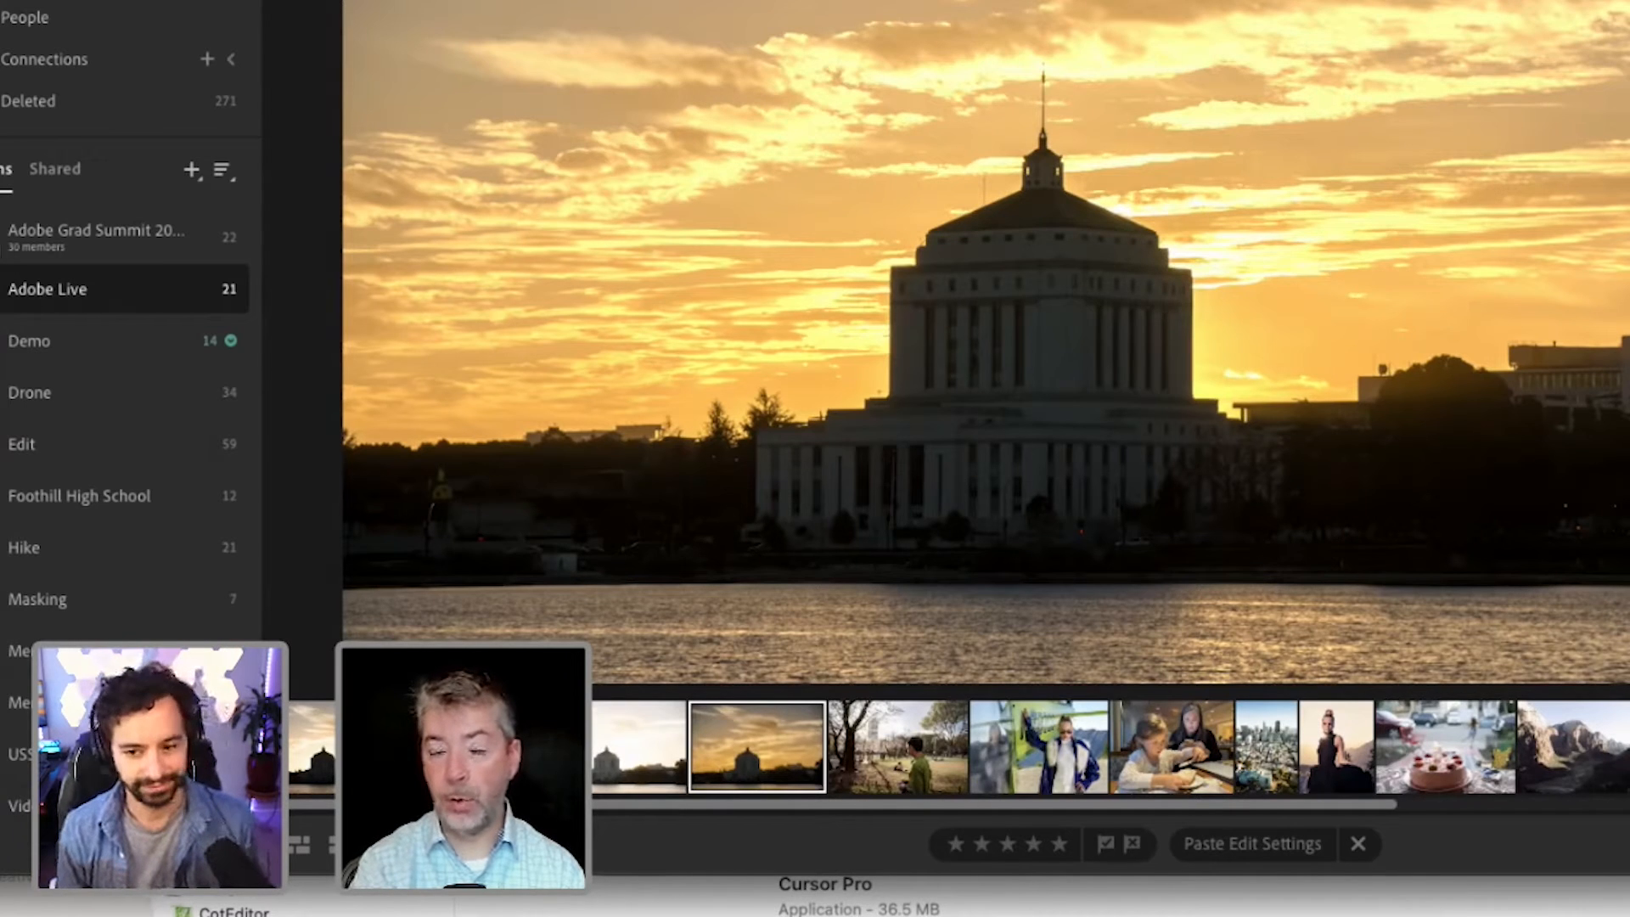
Step: Bring up the Adobe Live album's Share & Invite settings with its public view link
{"action": "left_click", "coordinate": [1435, 311]}
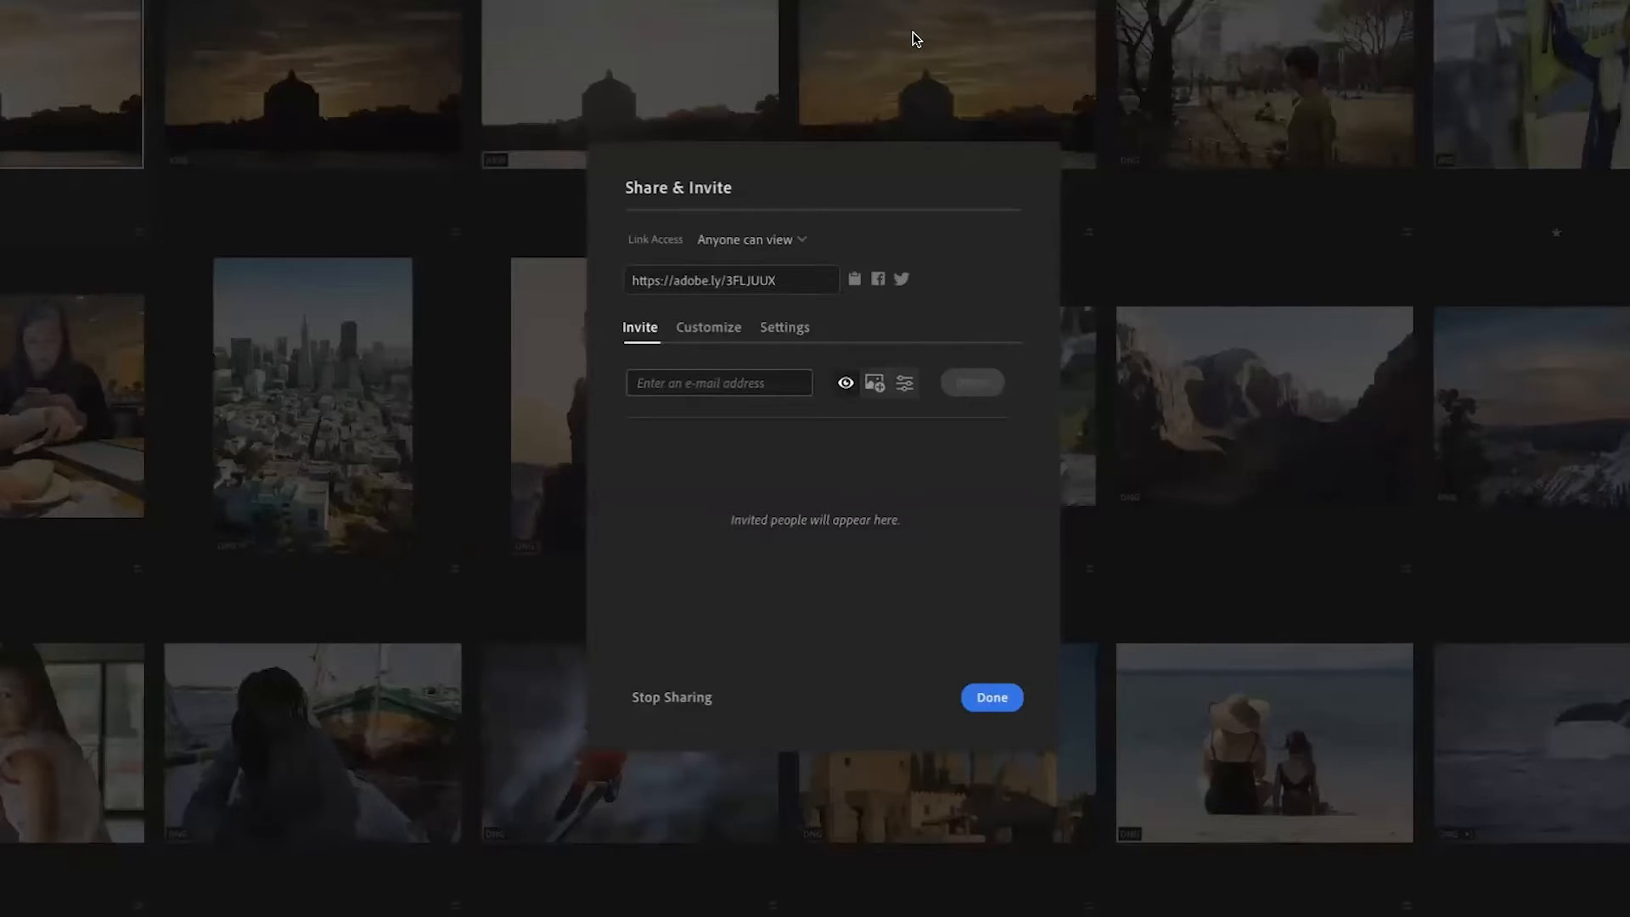
{"action": "mouse_move", "coordinate": [930, 47]}
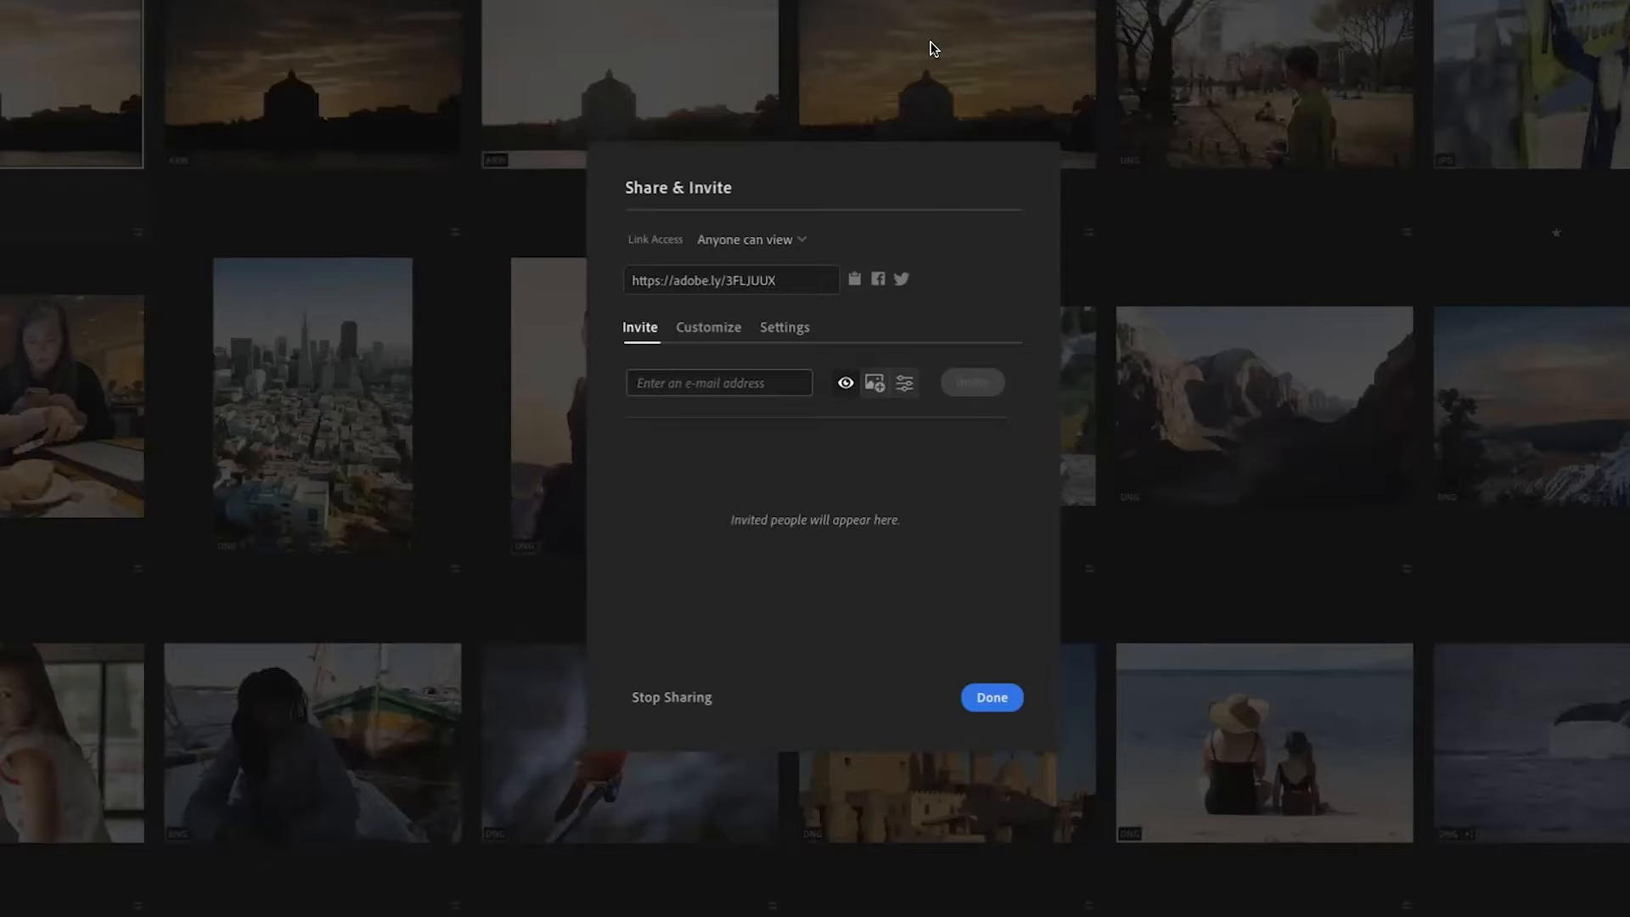
{"action": "left_click", "coordinate": [991, 696]}
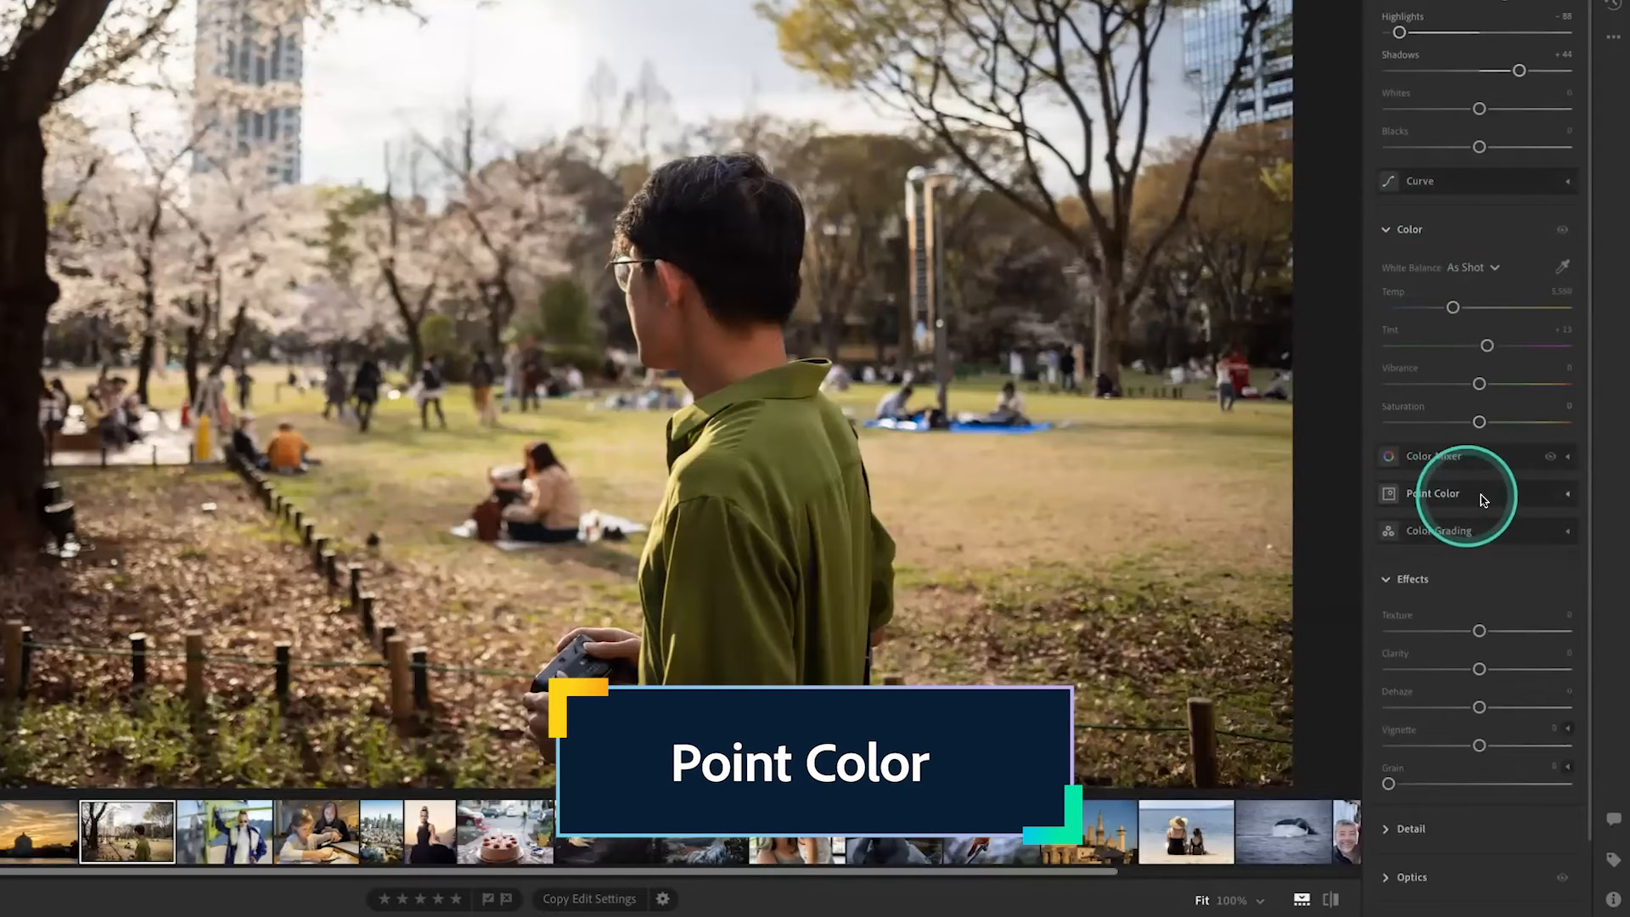
Step: Expand Point Color in the Color section for the park portrait
{"action": "left_click", "coordinate": [1432, 492]}
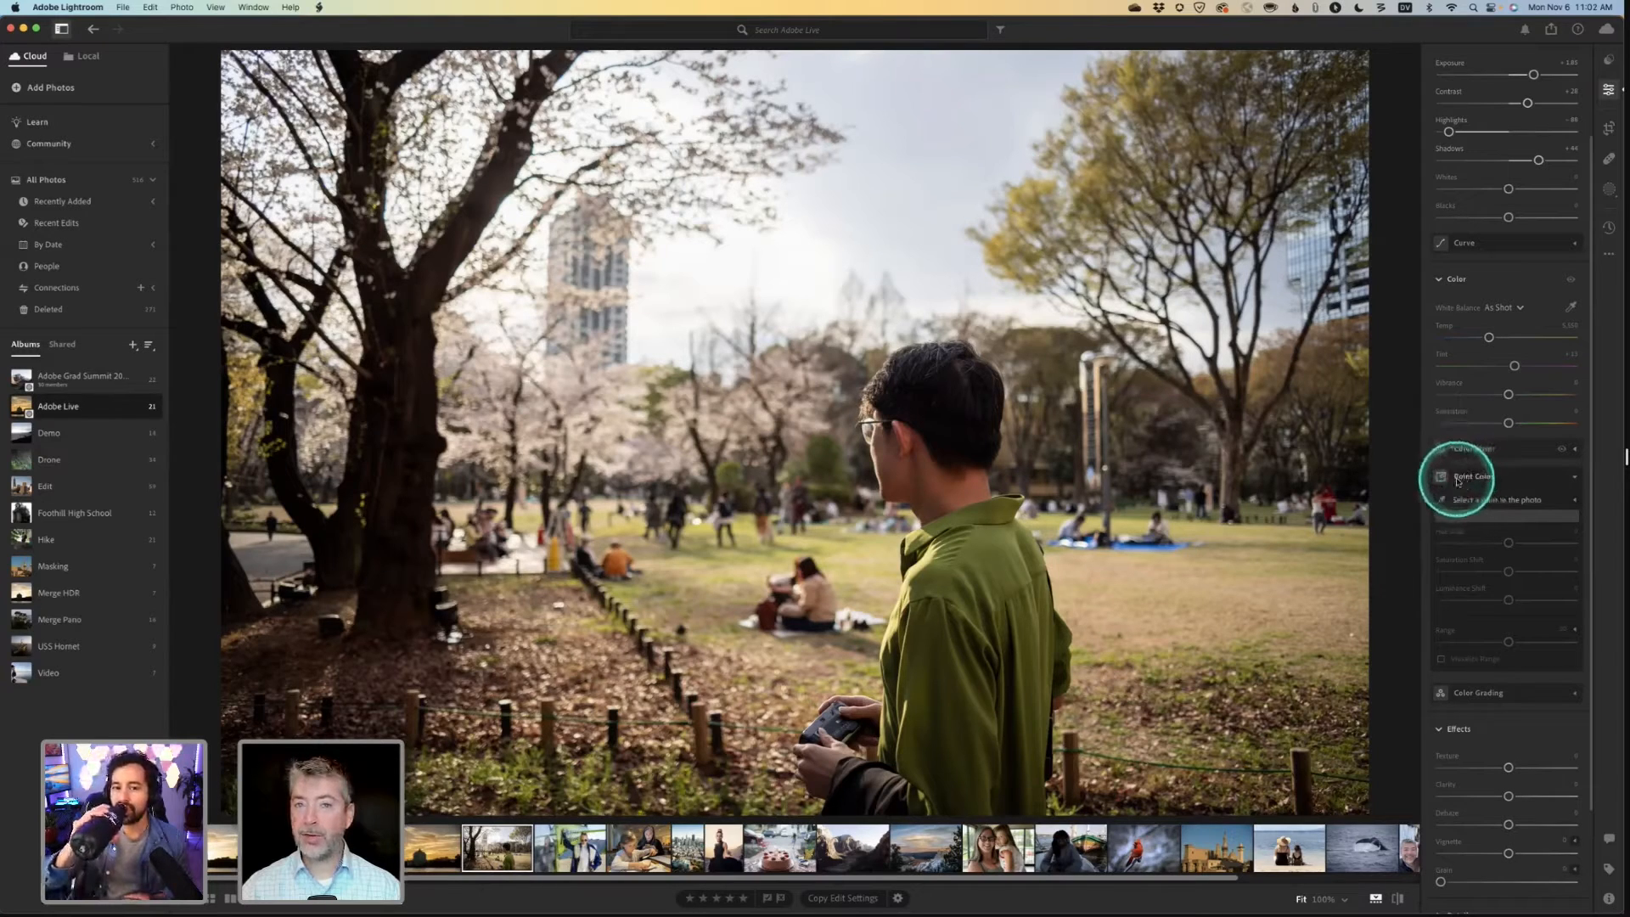
{"action": "key", "text": "alt"}
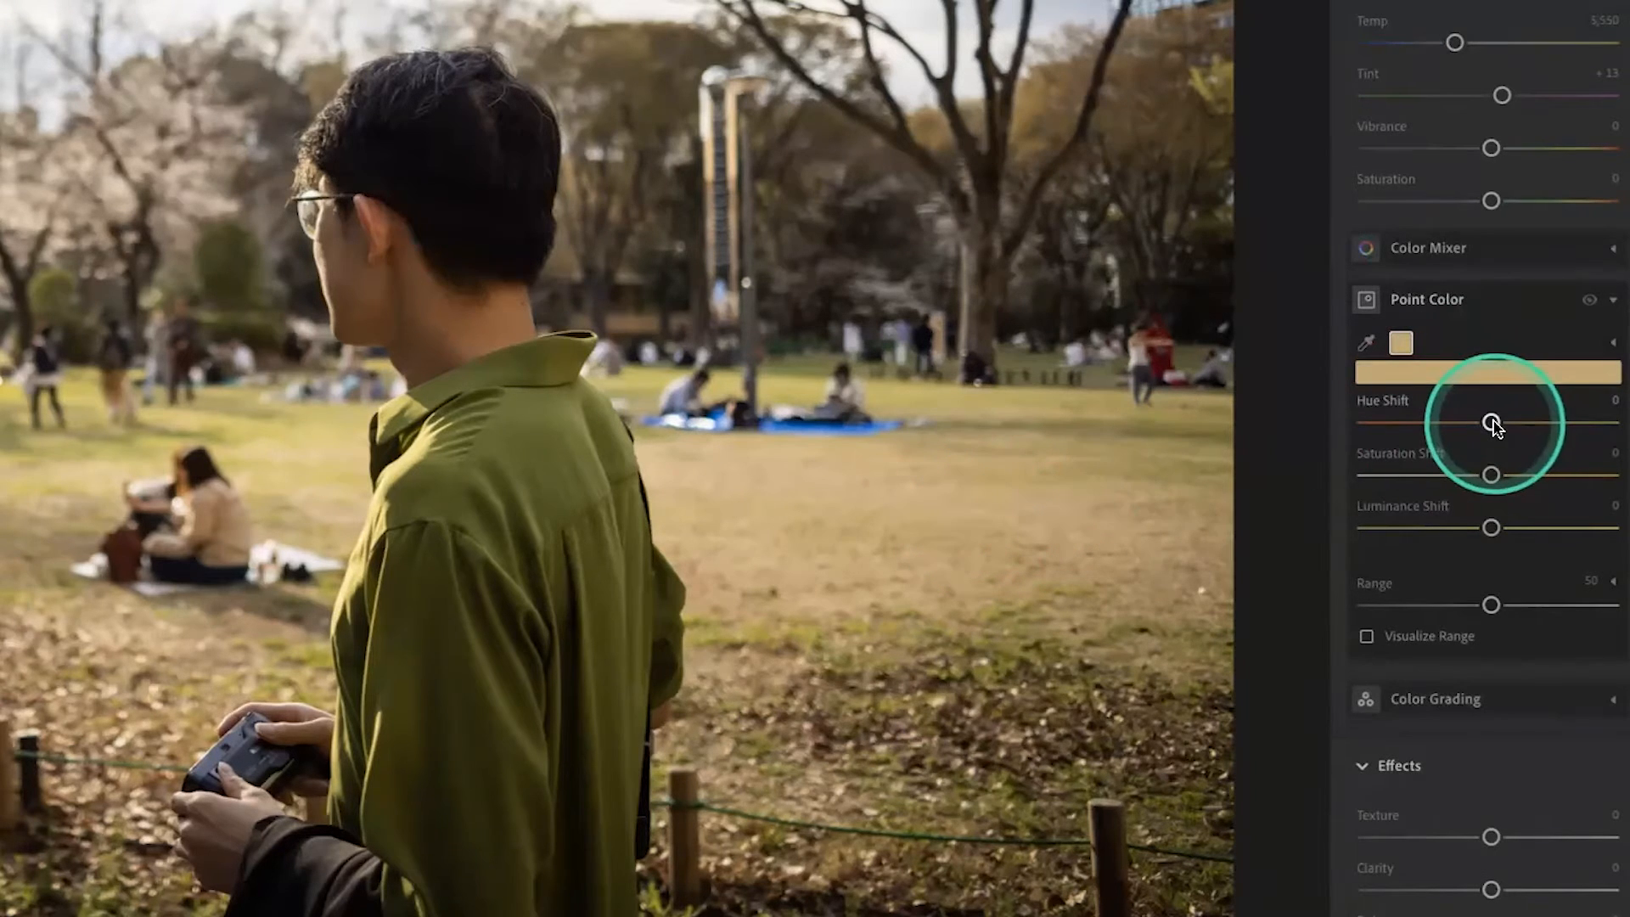
Step: Set the grass hue shift to +100 toward green after testing orange and zero, leaving Range back at 50
{"action": "left_click_drag", "start_coordinate": [1492, 422], "coordinate": [1616, 422]}
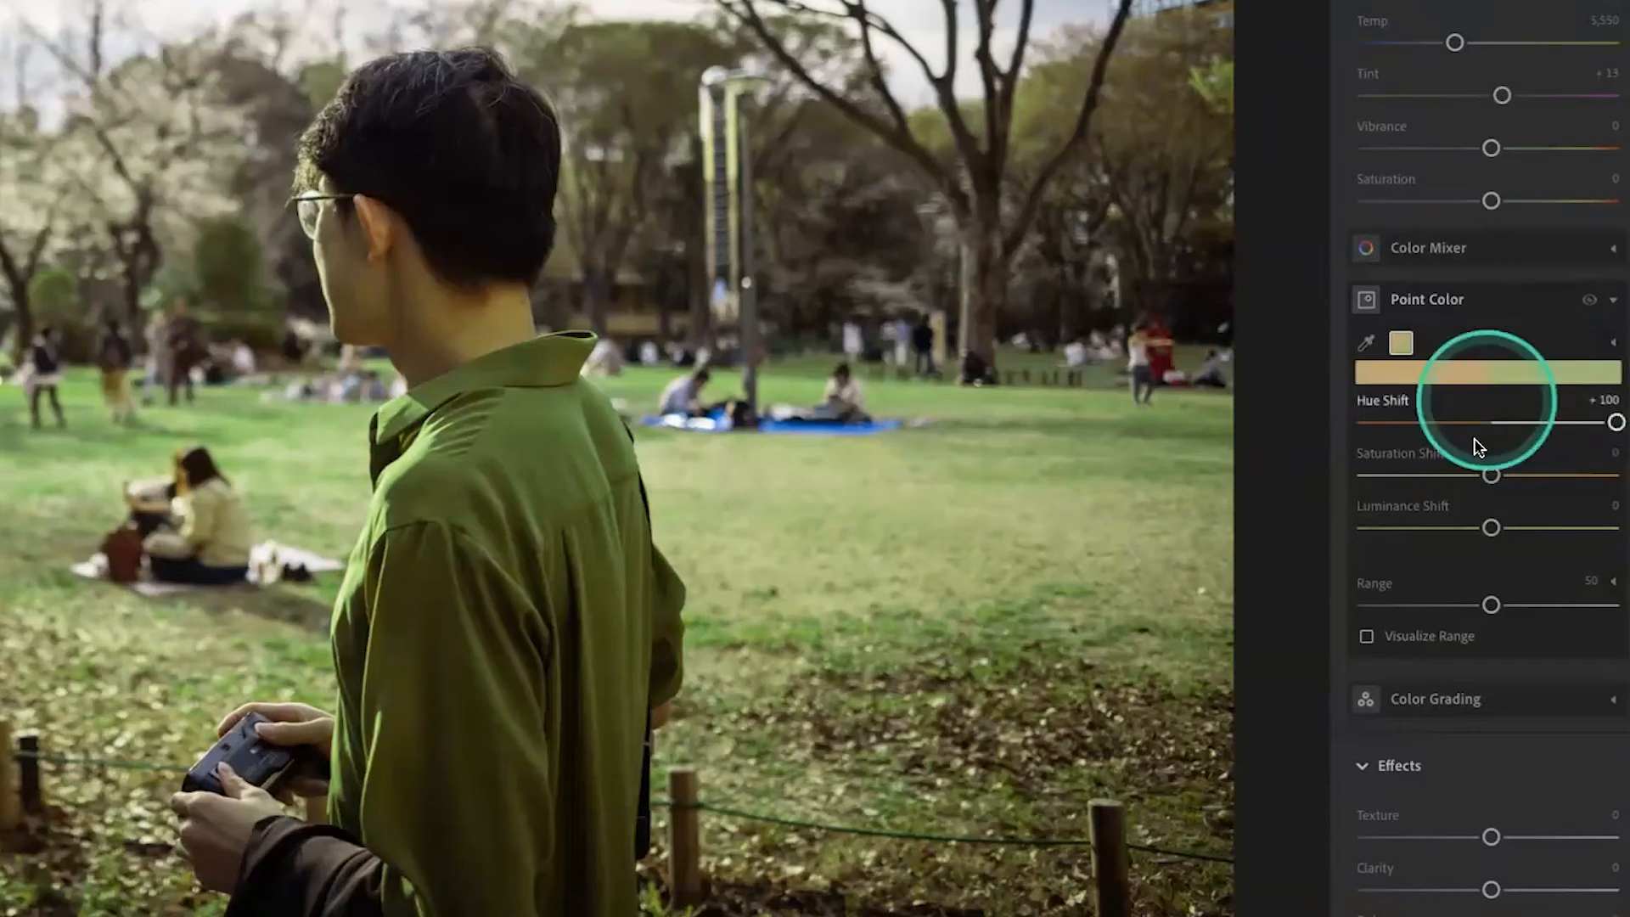
{"action": "left_click_drag", "start_coordinate": [1617, 423], "coordinate": [1423, 422]}
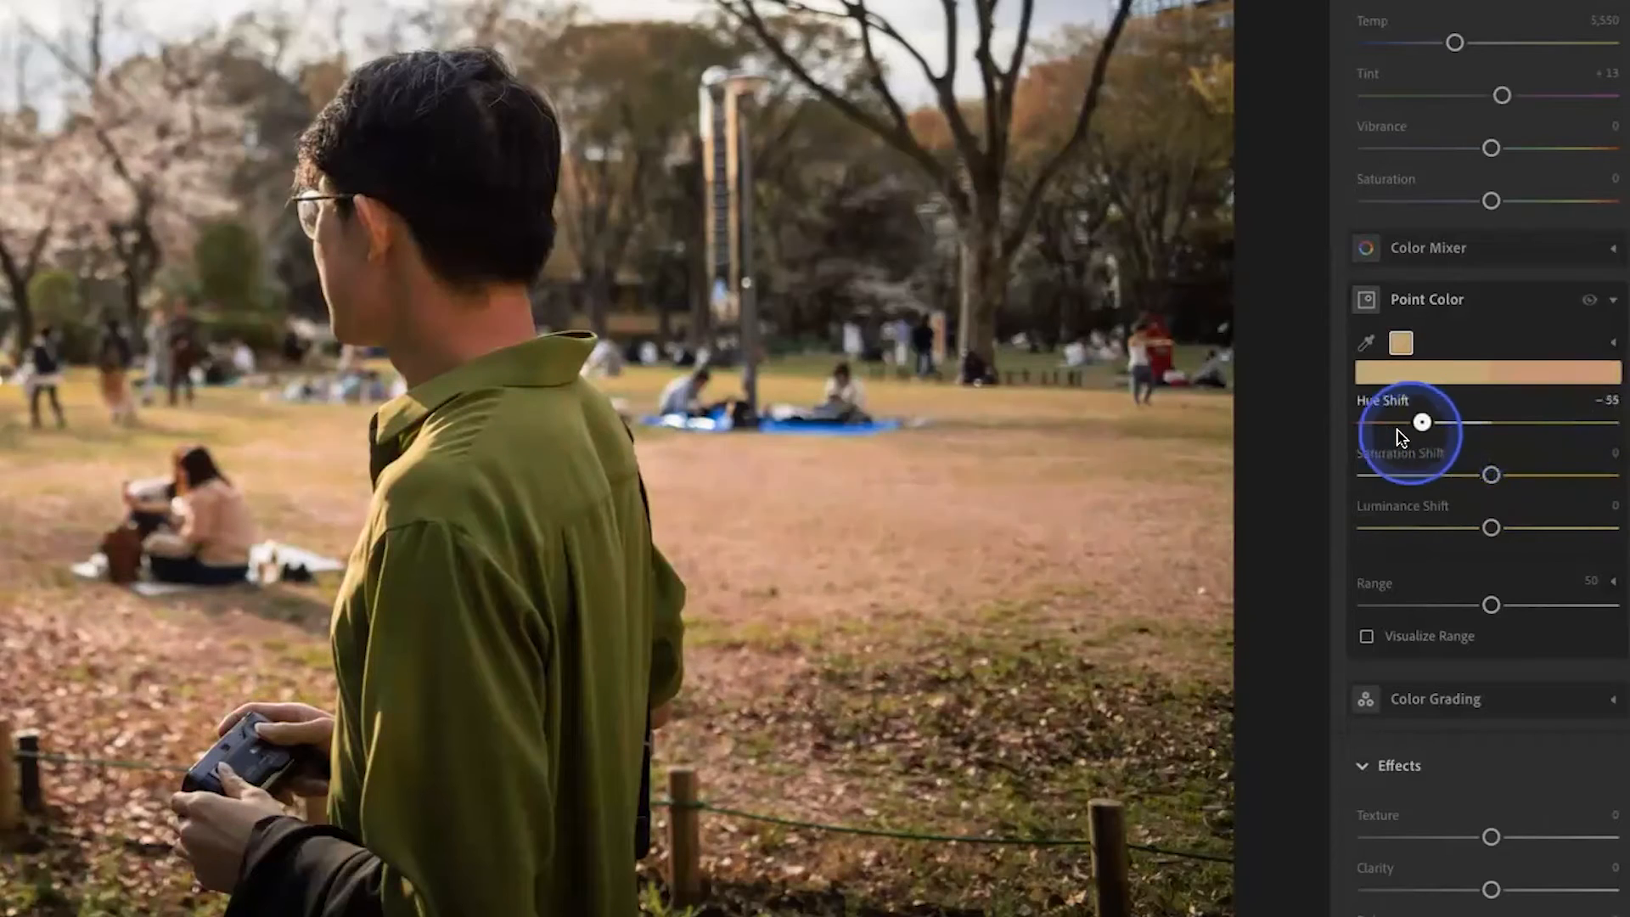
{"action": "left_click_drag", "start_coordinate": [1423, 422], "coordinate": [1366, 421]}
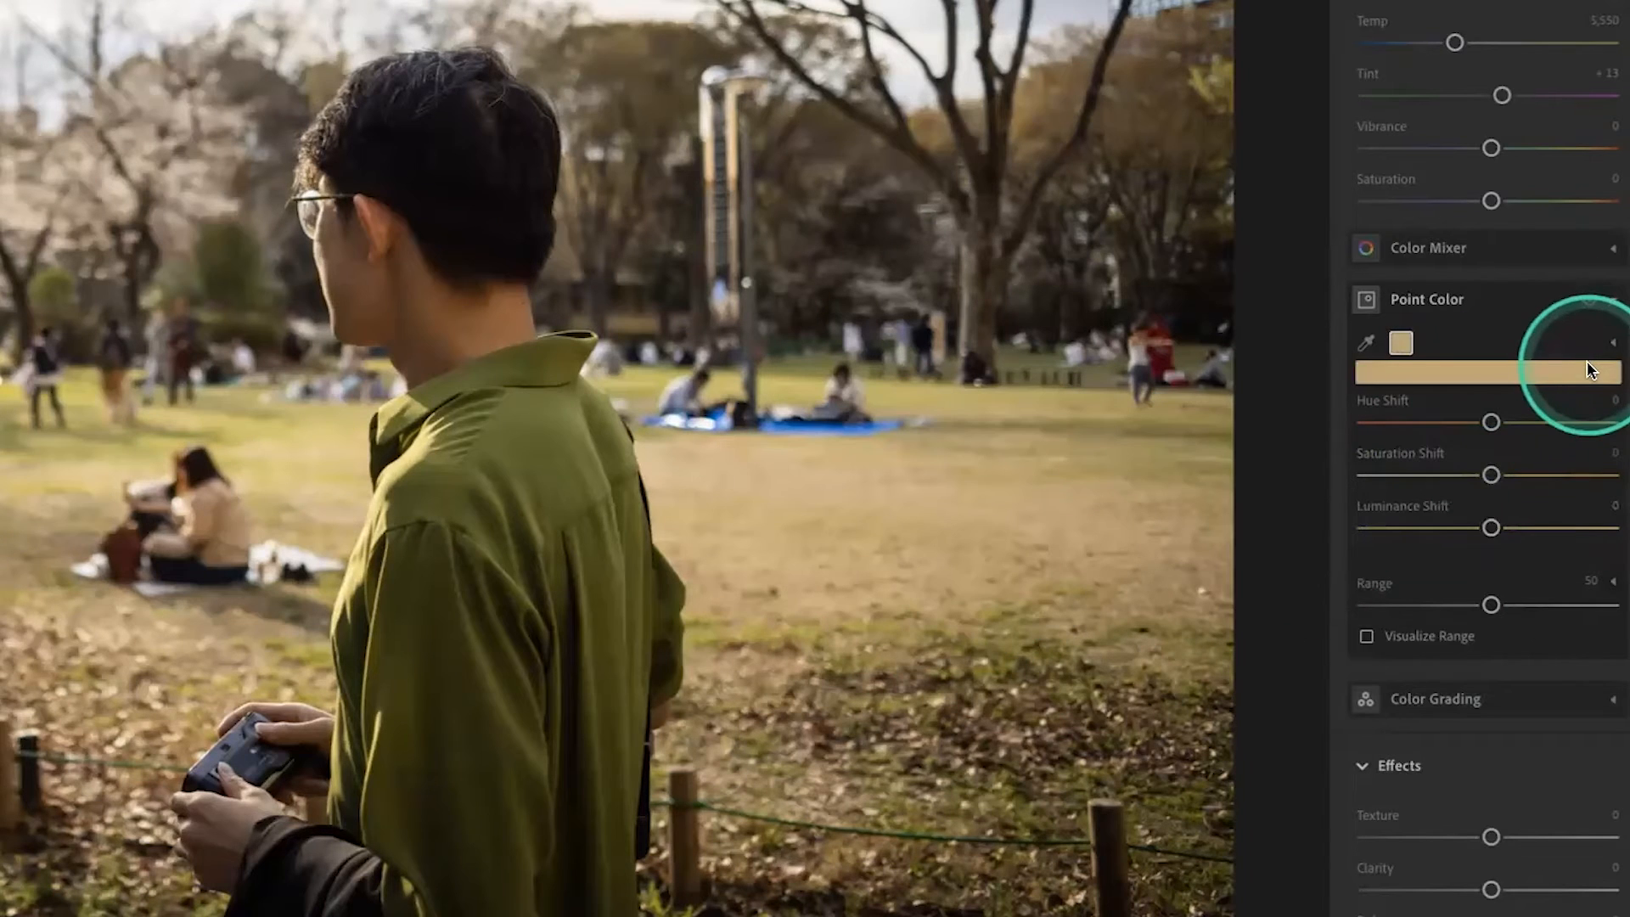
{"action": "left_click_drag", "start_coordinate": [1489, 422], "coordinate": [1616, 422]}
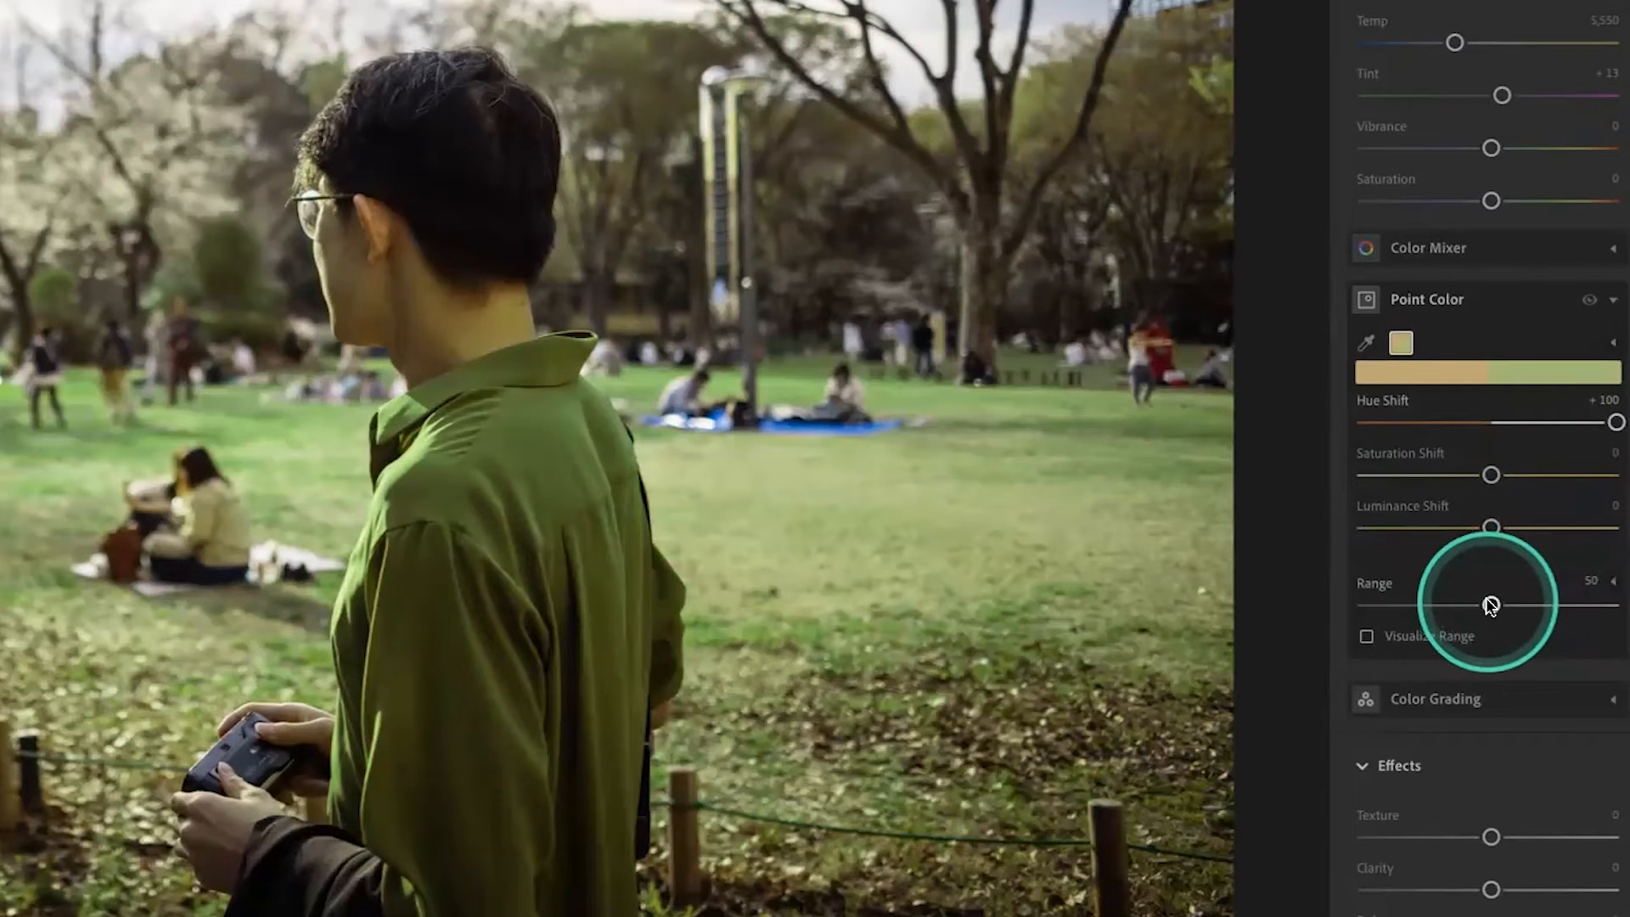
{"action": "left_click_drag", "start_coordinate": [1492, 605], "coordinate": [1618, 606]}
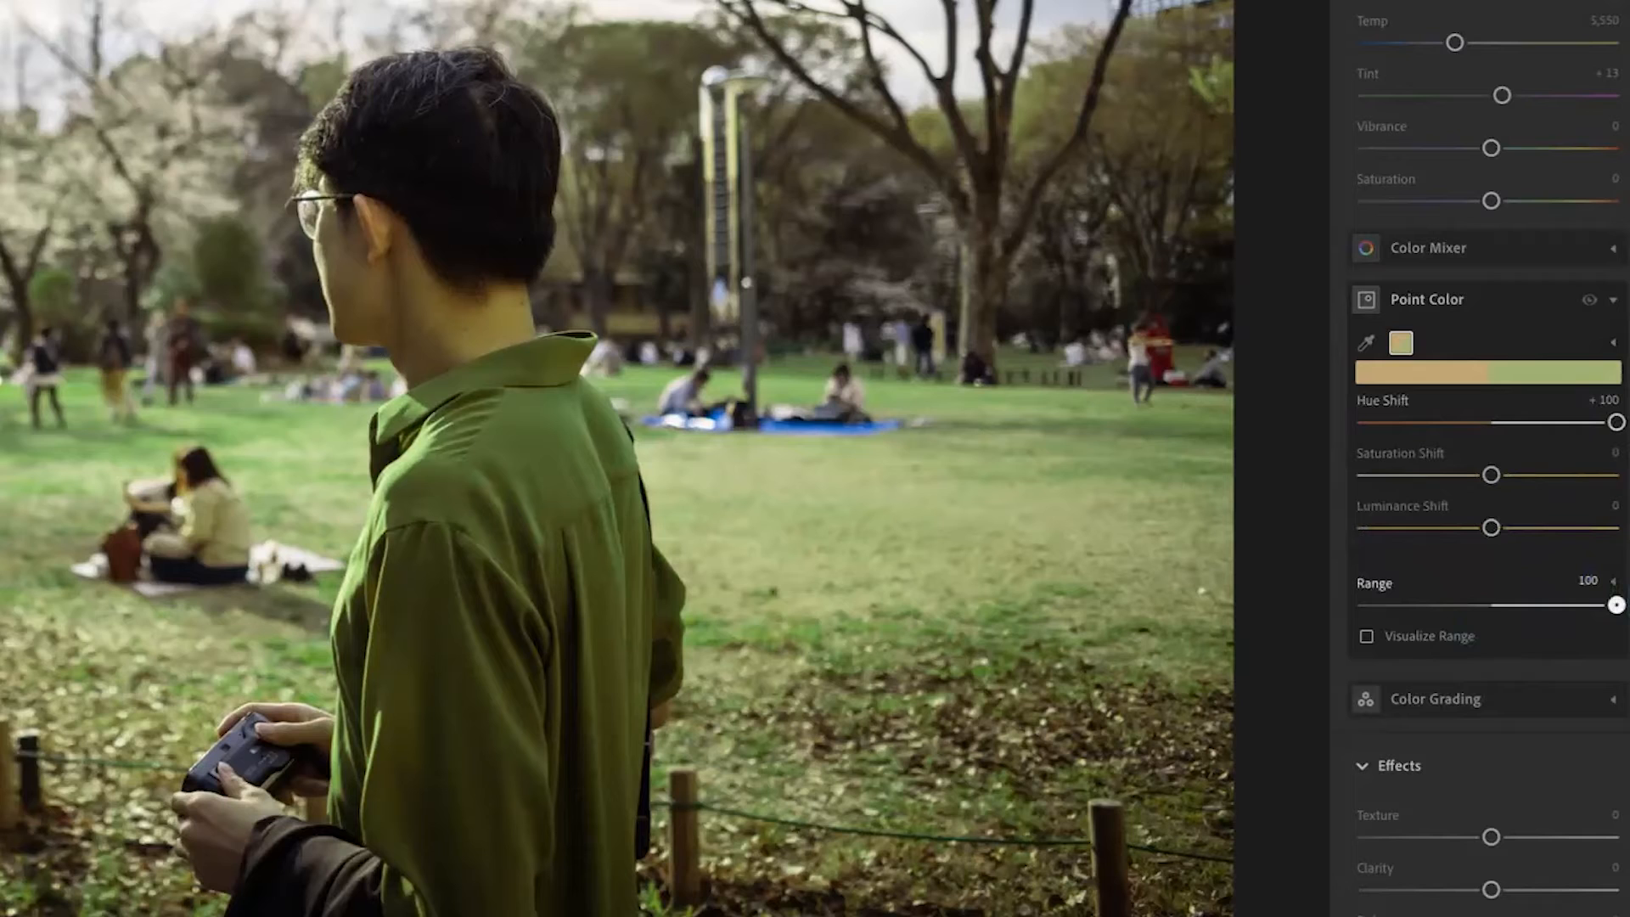
{"action": "left_click_drag", "start_coordinate": [1617, 606], "coordinate": [1367, 606]}
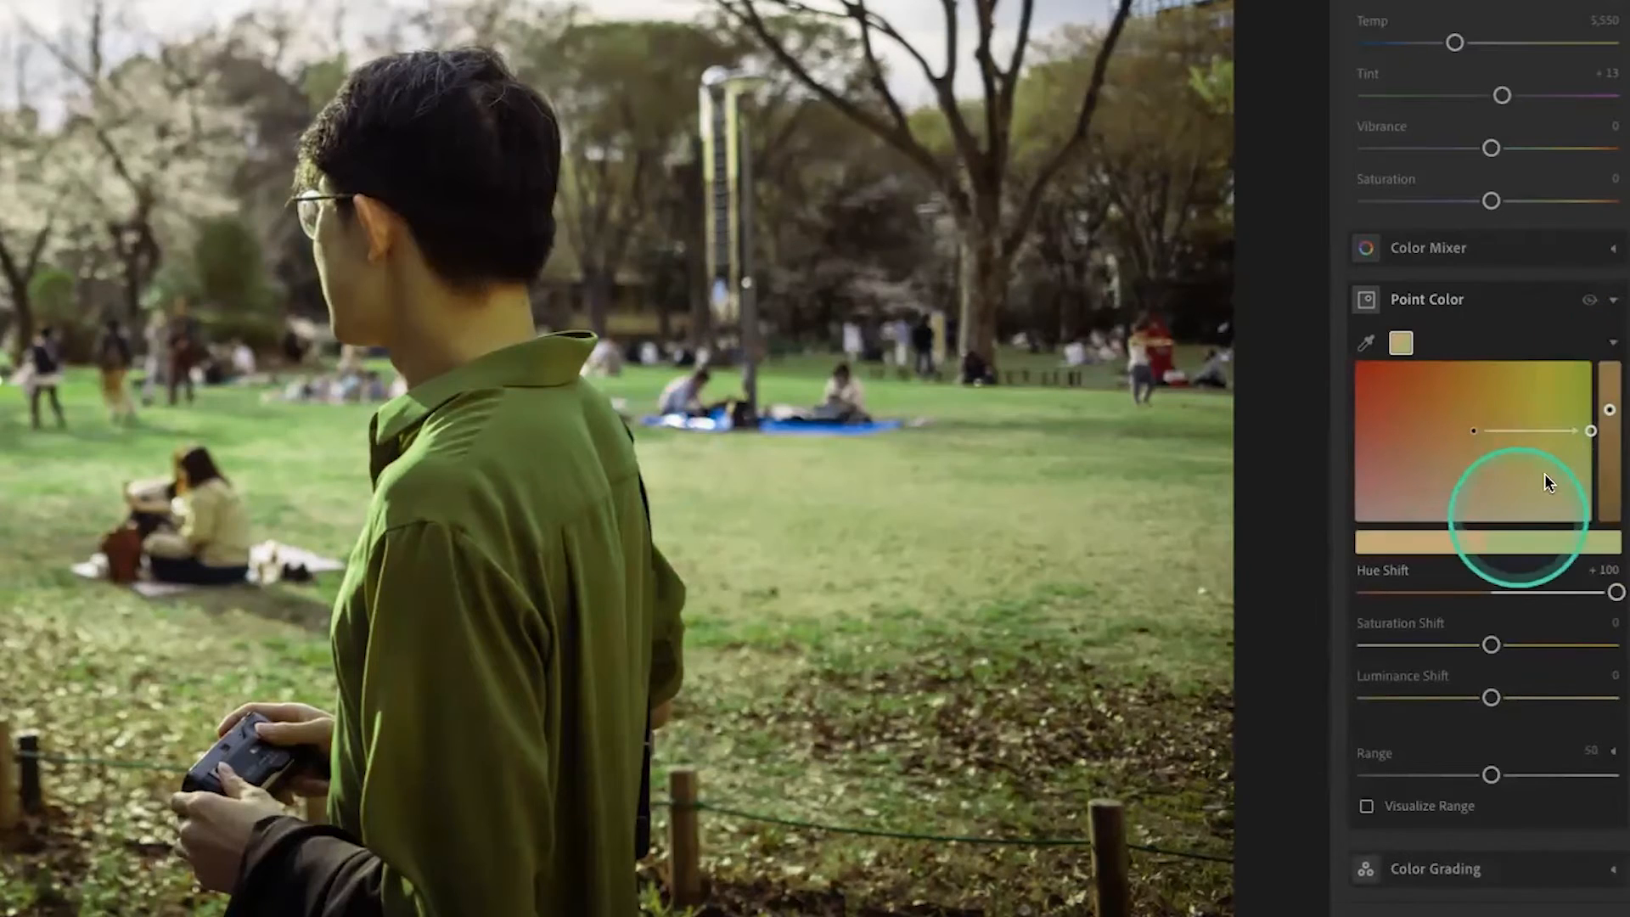
Step: Ease the grass hue shift back from +100 to about +56 for a subtler green
{"action": "left_click_drag", "start_coordinate": [1616, 593], "coordinate": [1575, 593]}
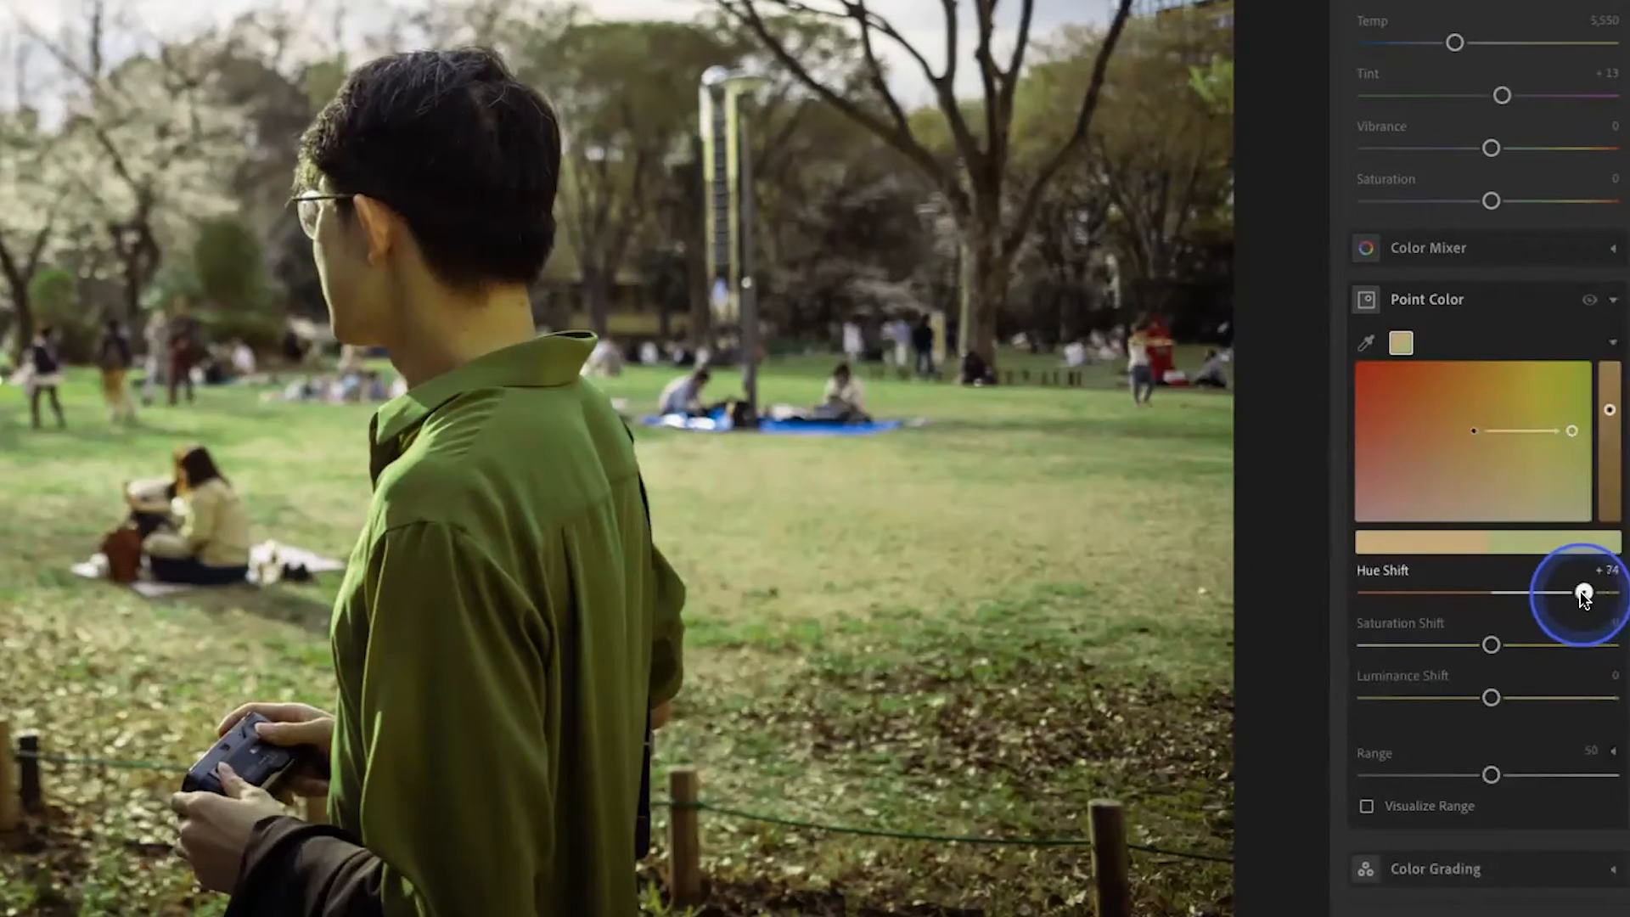
{"action": "left_click_drag", "start_coordinate": [1583, 592], "coordinate": [1561, 592]}
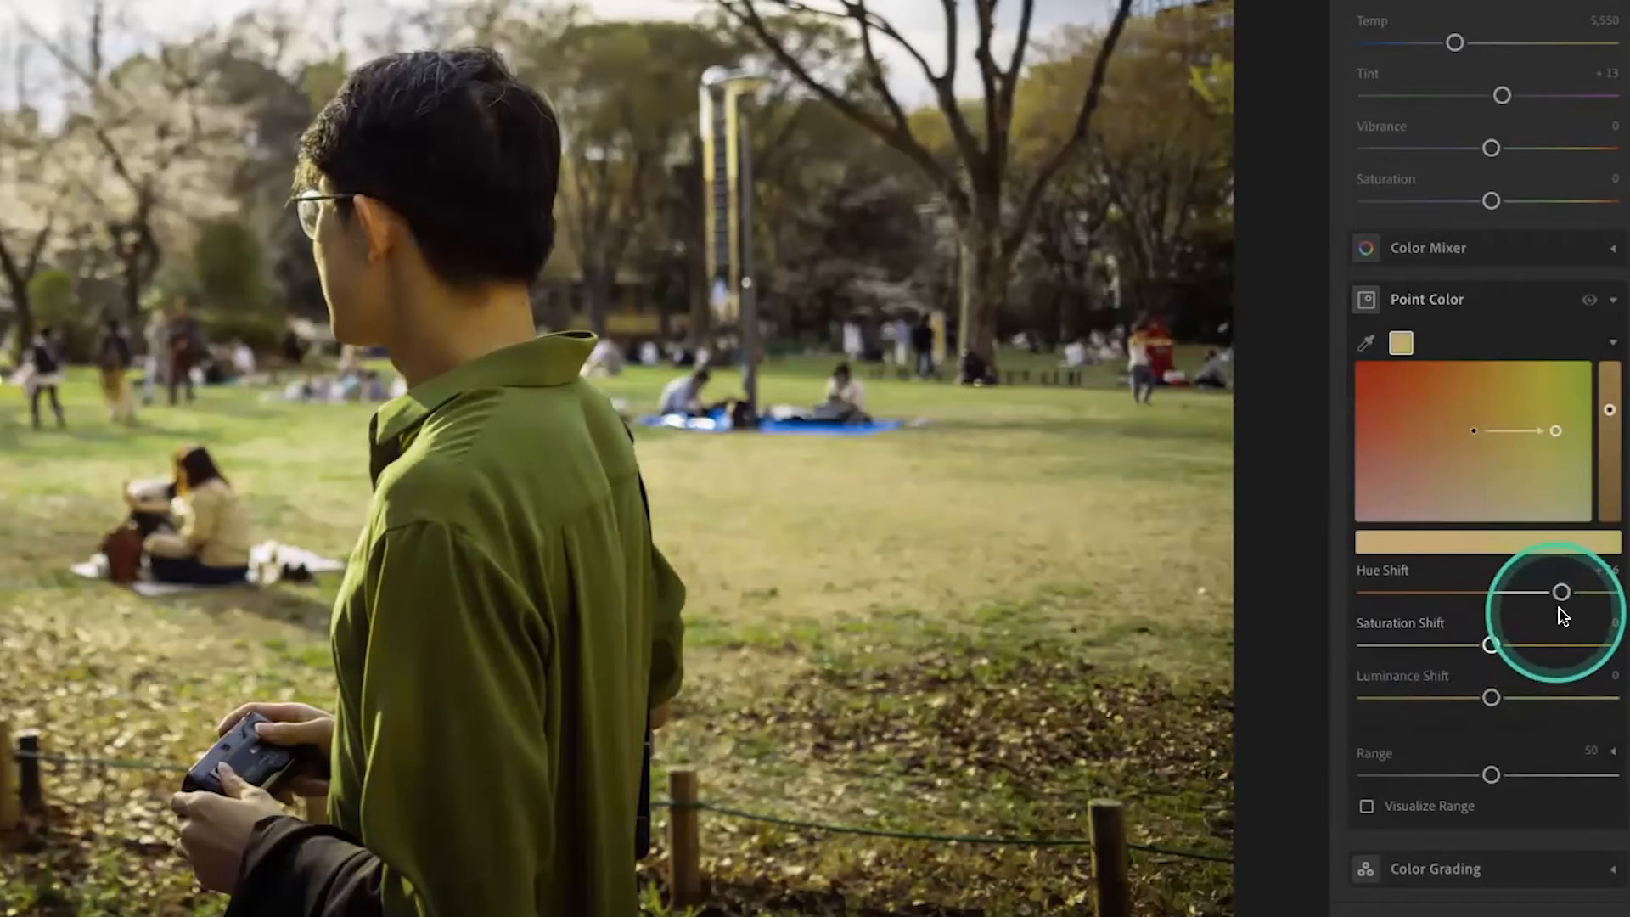
{"action": "left_click_drag", "start_coordinate": [1562, 592], "coordinate": [1563, 592]}
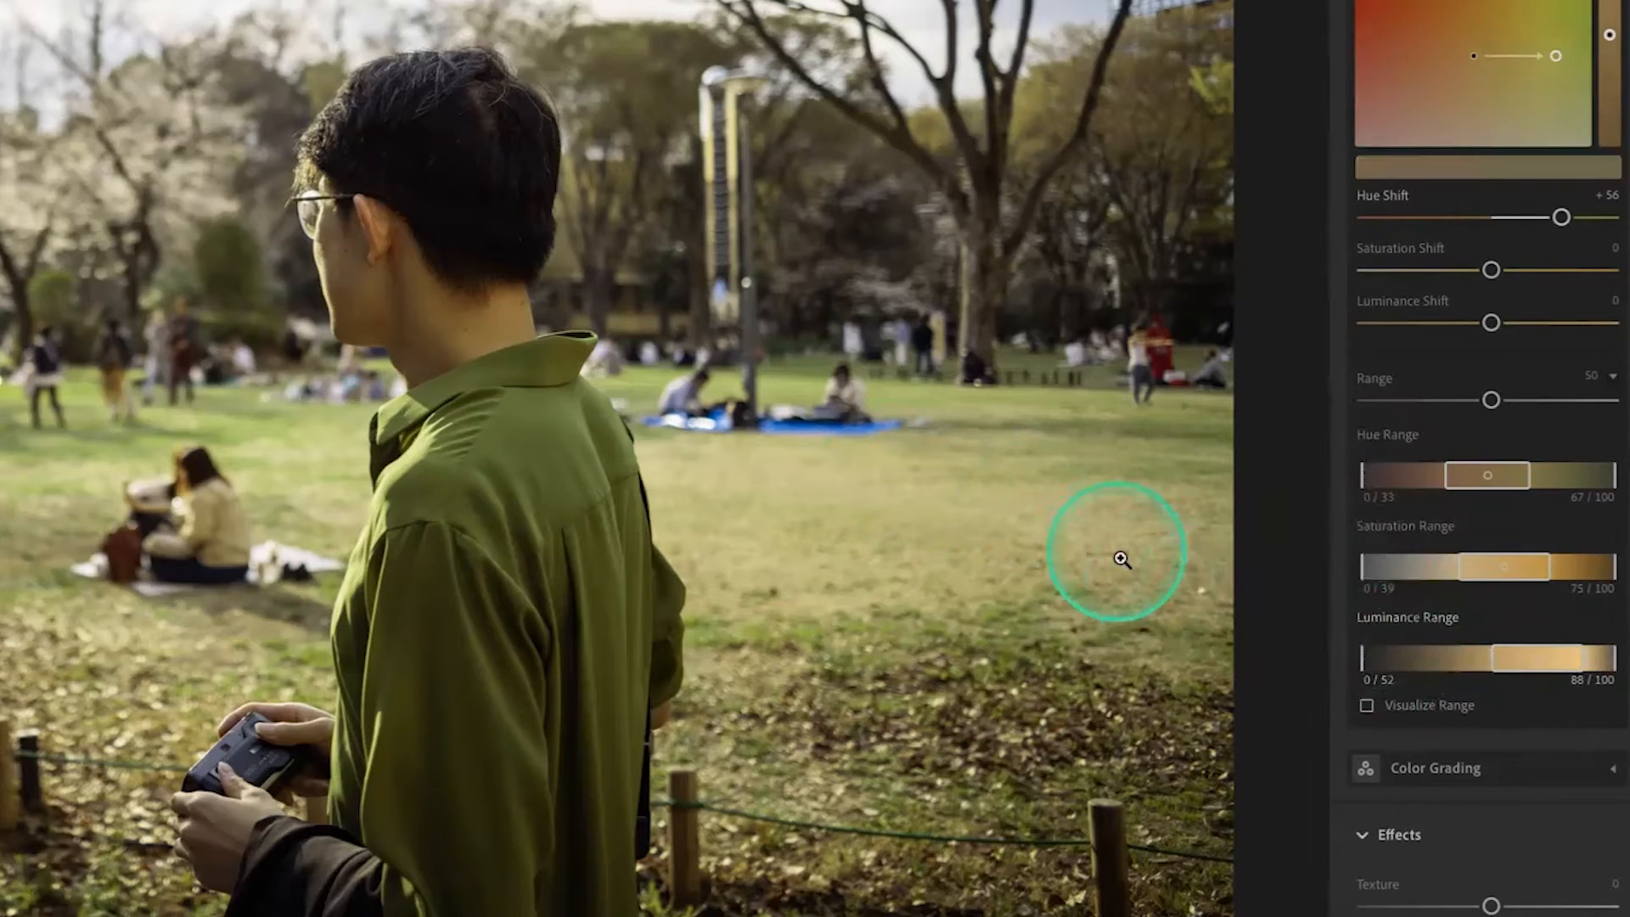
Step: Narrow the affected hue range over the grass tones and check it with Visualize Range
{"action": "left_click_drag", "start_coordinate": [1122, 553], "coordinate": [1032, 496]}
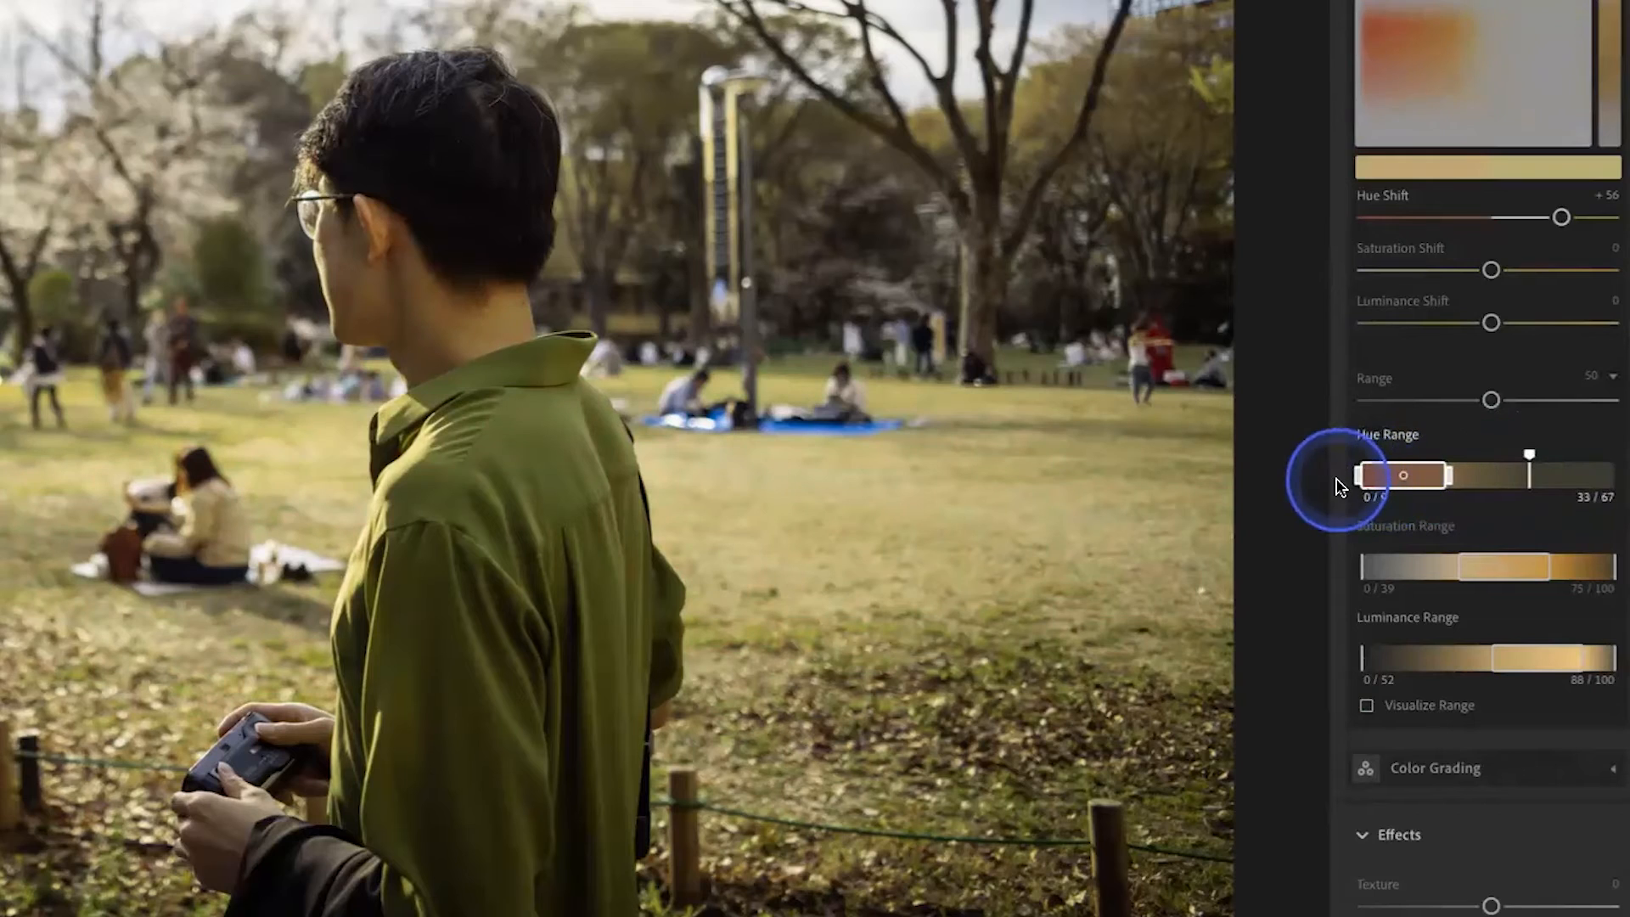
{"action": "left_click_drag", "start_coordinate": [1409, 477], "coordinate": [1482, 476]}
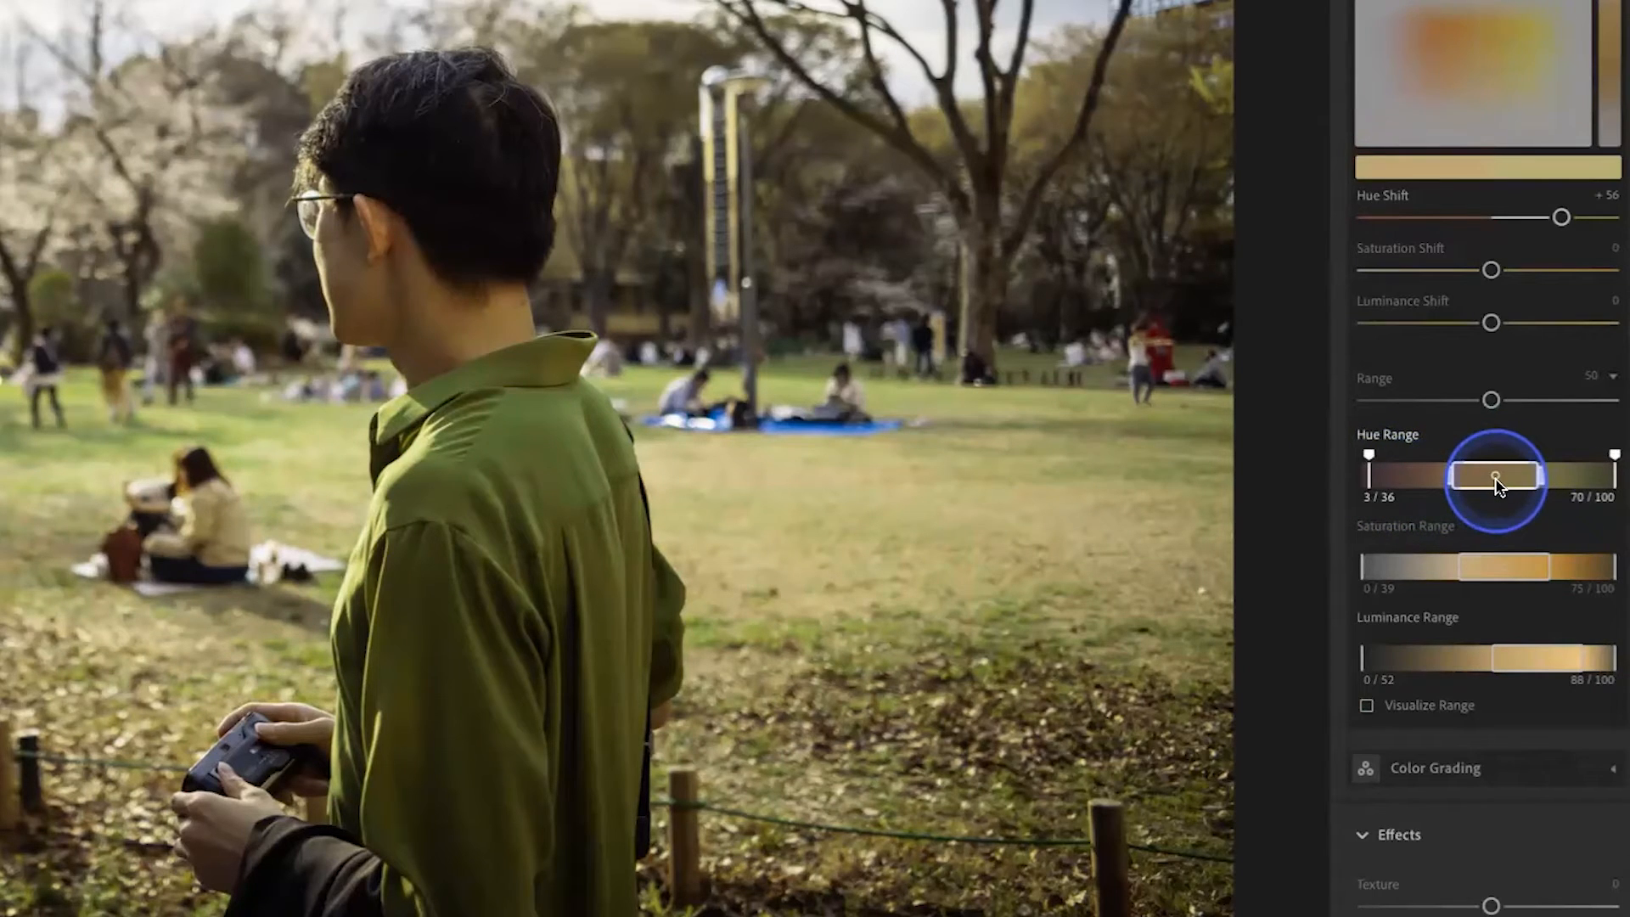
{"action": "left_click_drag", "start_coordinate": [1497, 477], "coordinate": [1467, 476]}
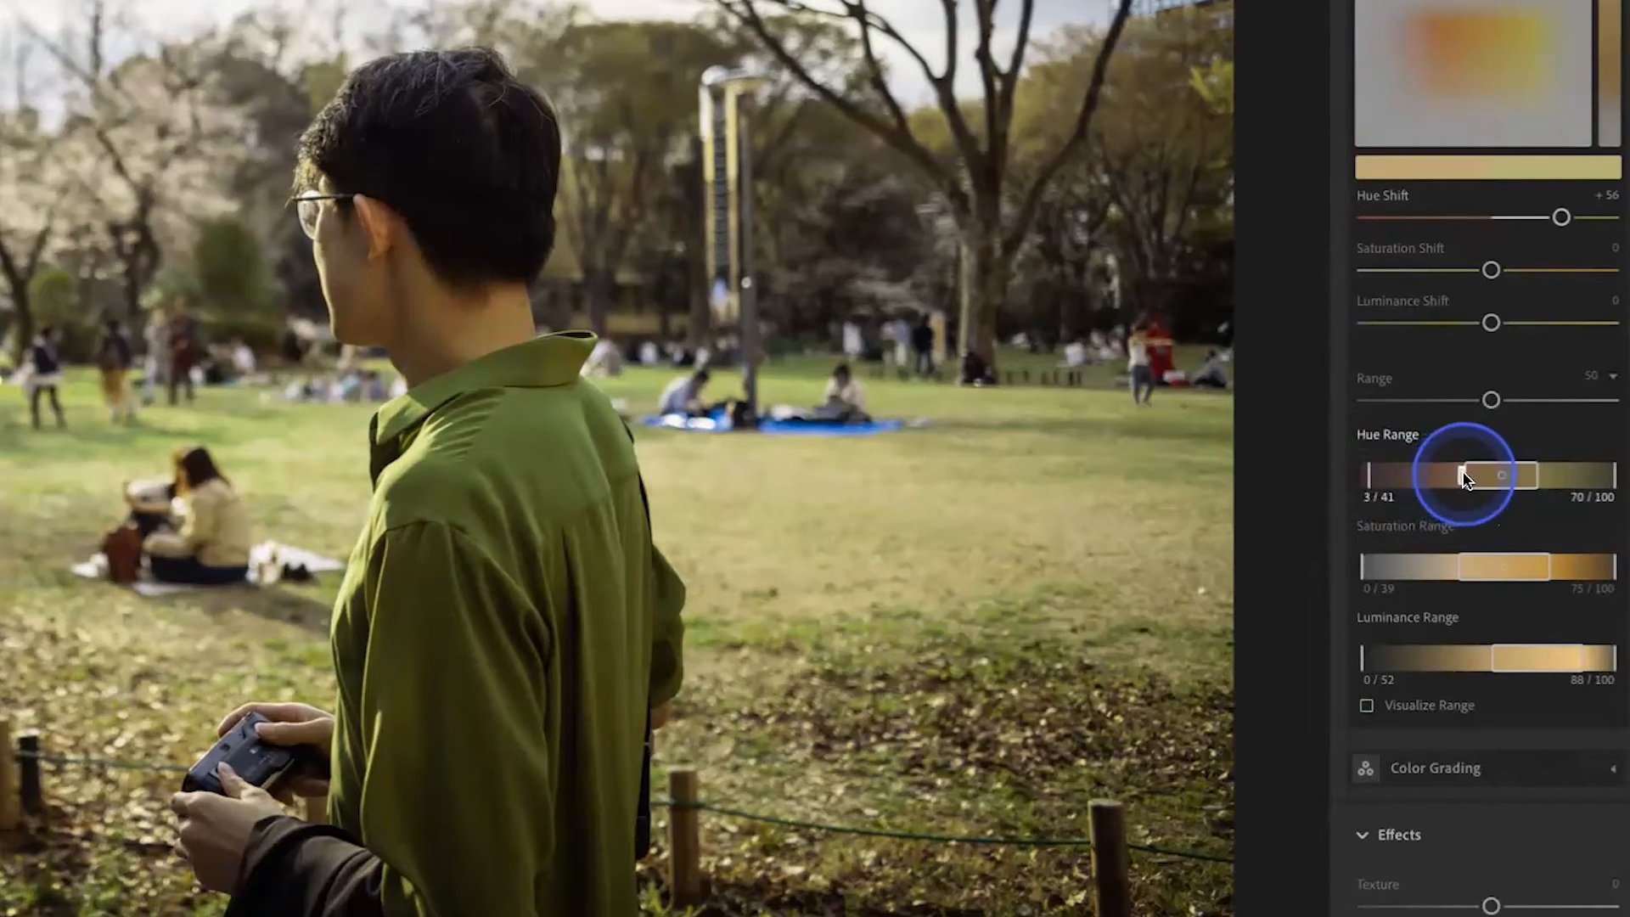
{"action": "left_click_drag", "start_coordinate": [1445, 475], "coordinate": [1528, 476]}
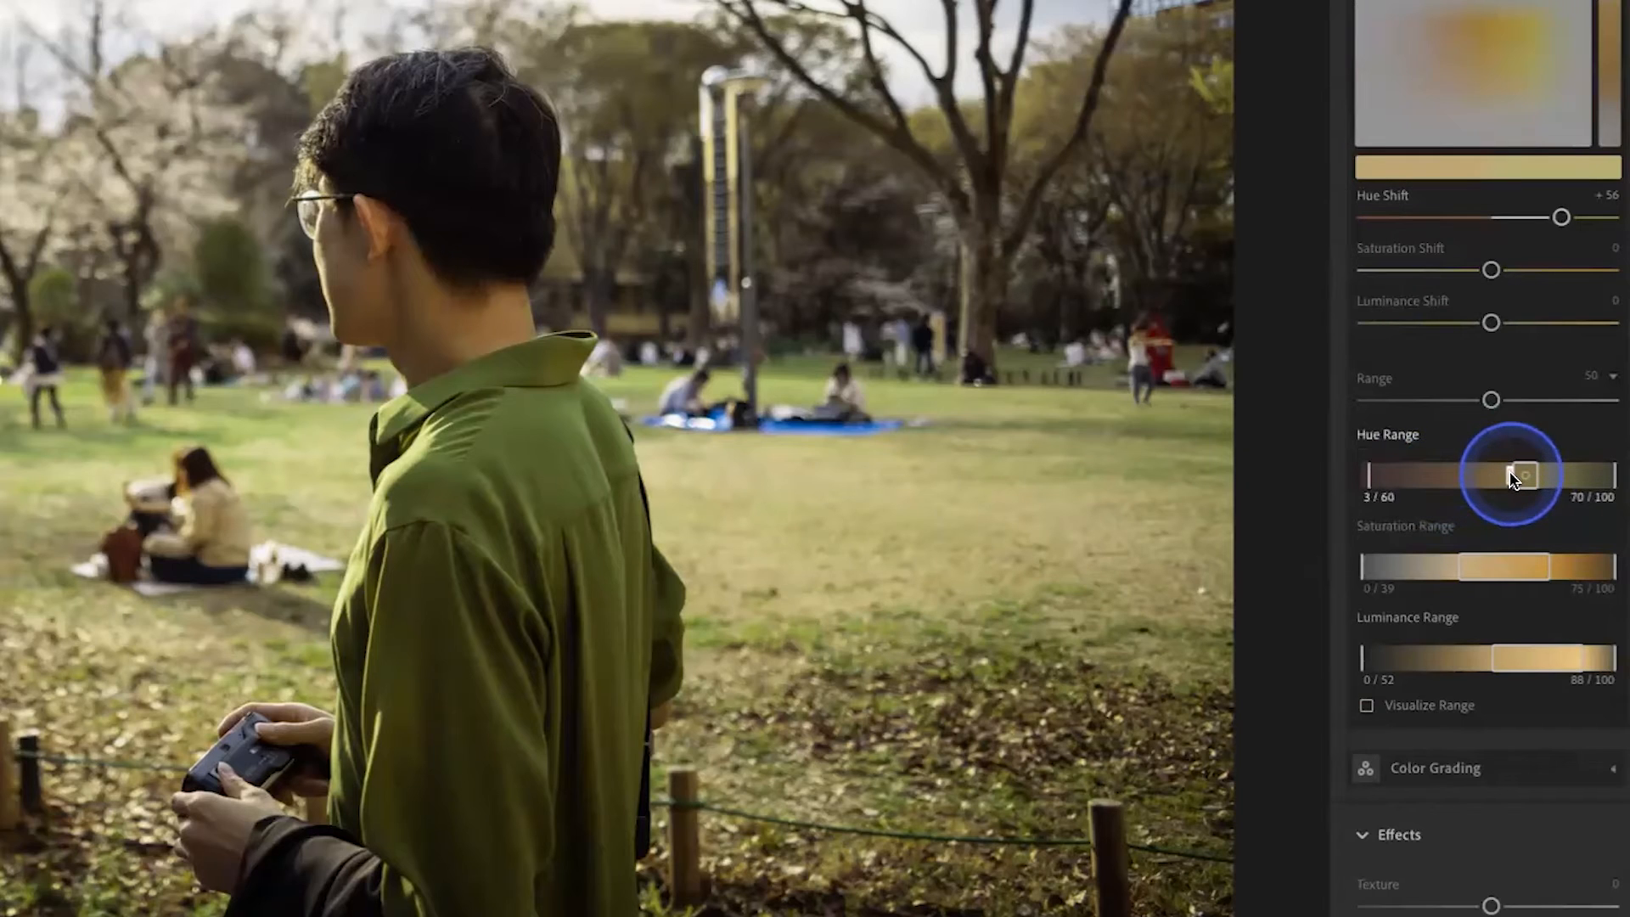
{"action": "left_click_drag", "start_coordinate": [1528, 475], "coordinate": [1510, 476]}
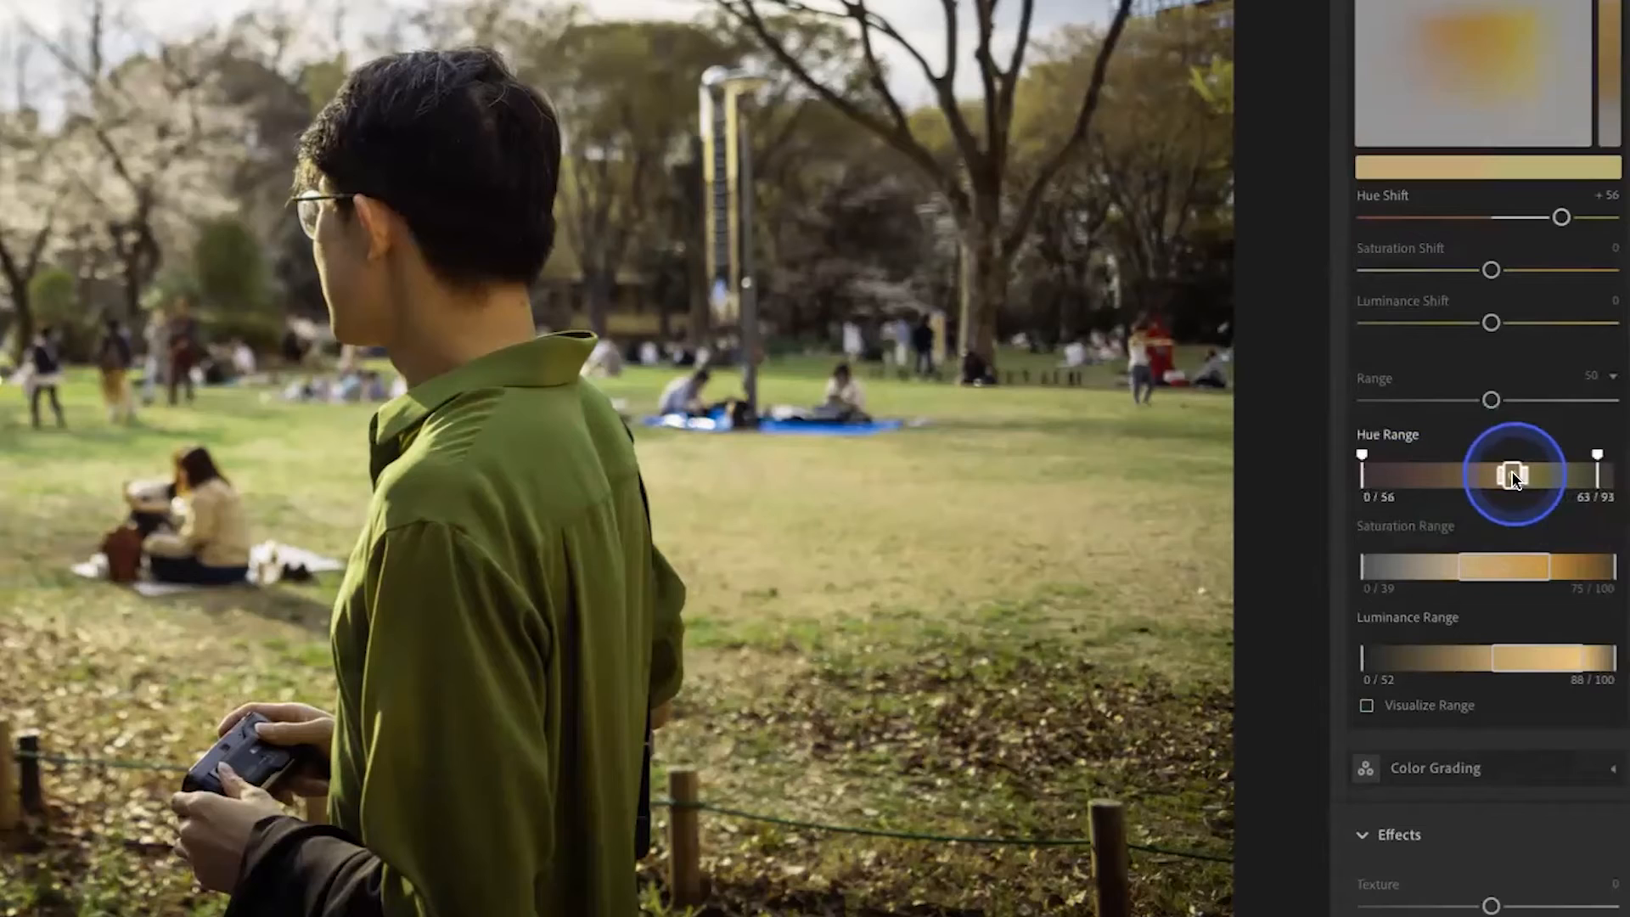
{"action": "left_click", "coordinate": [1367, 705]}
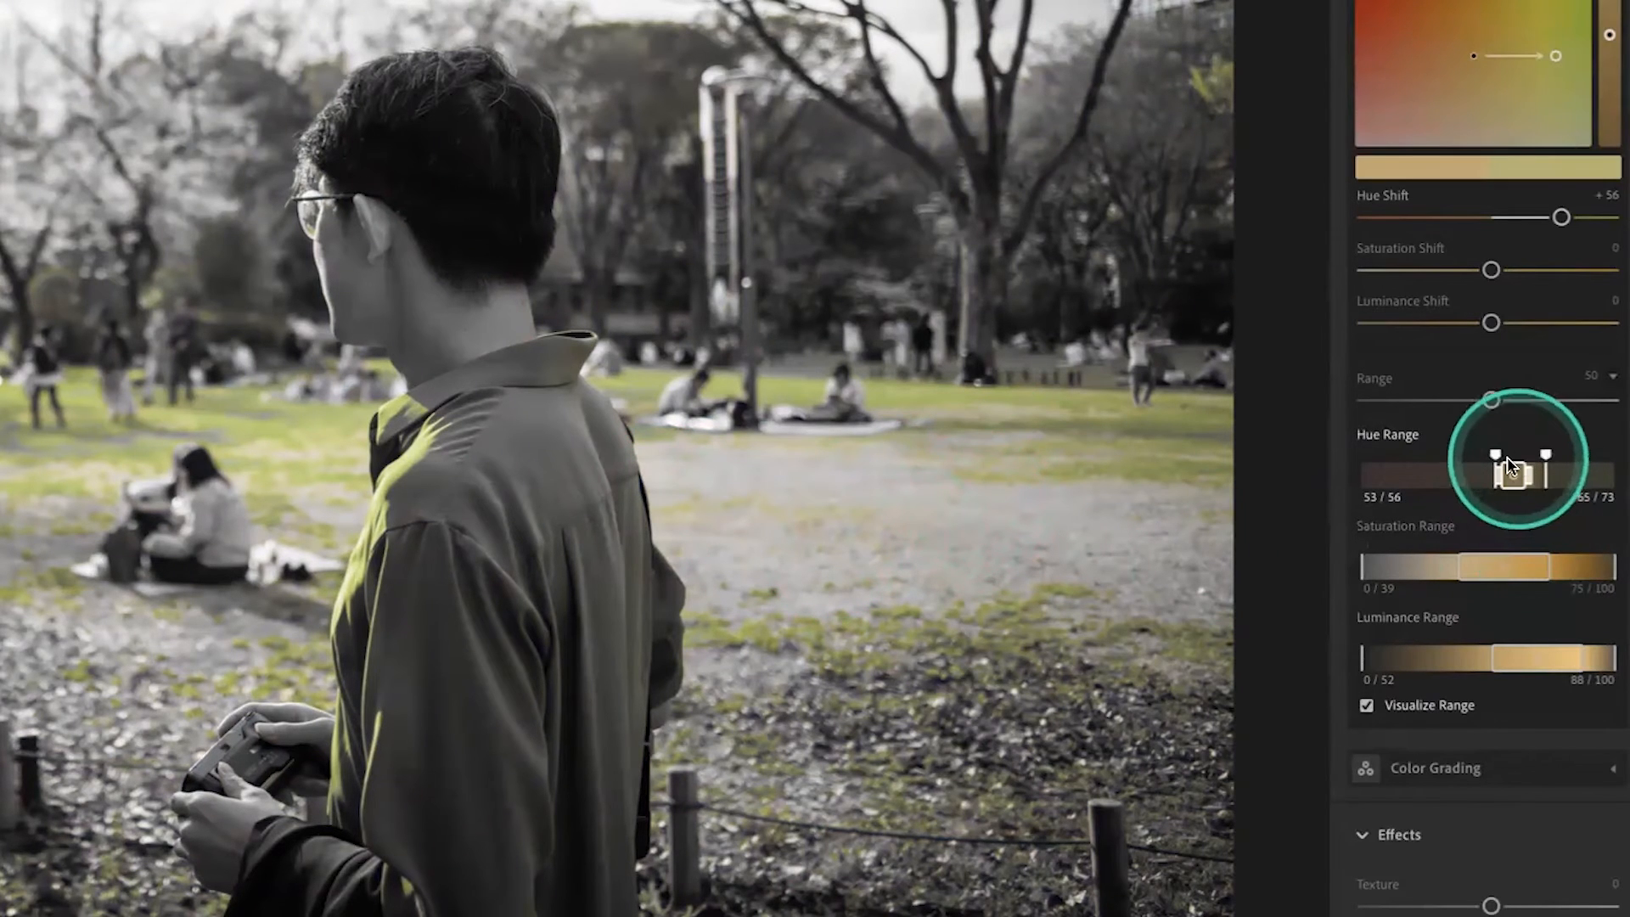
Step: Push the grass hue shift back up to +100
{"action": "left_click_drag", "start_coordinate": [1562, 217], "coordinate": [1617, 216]}
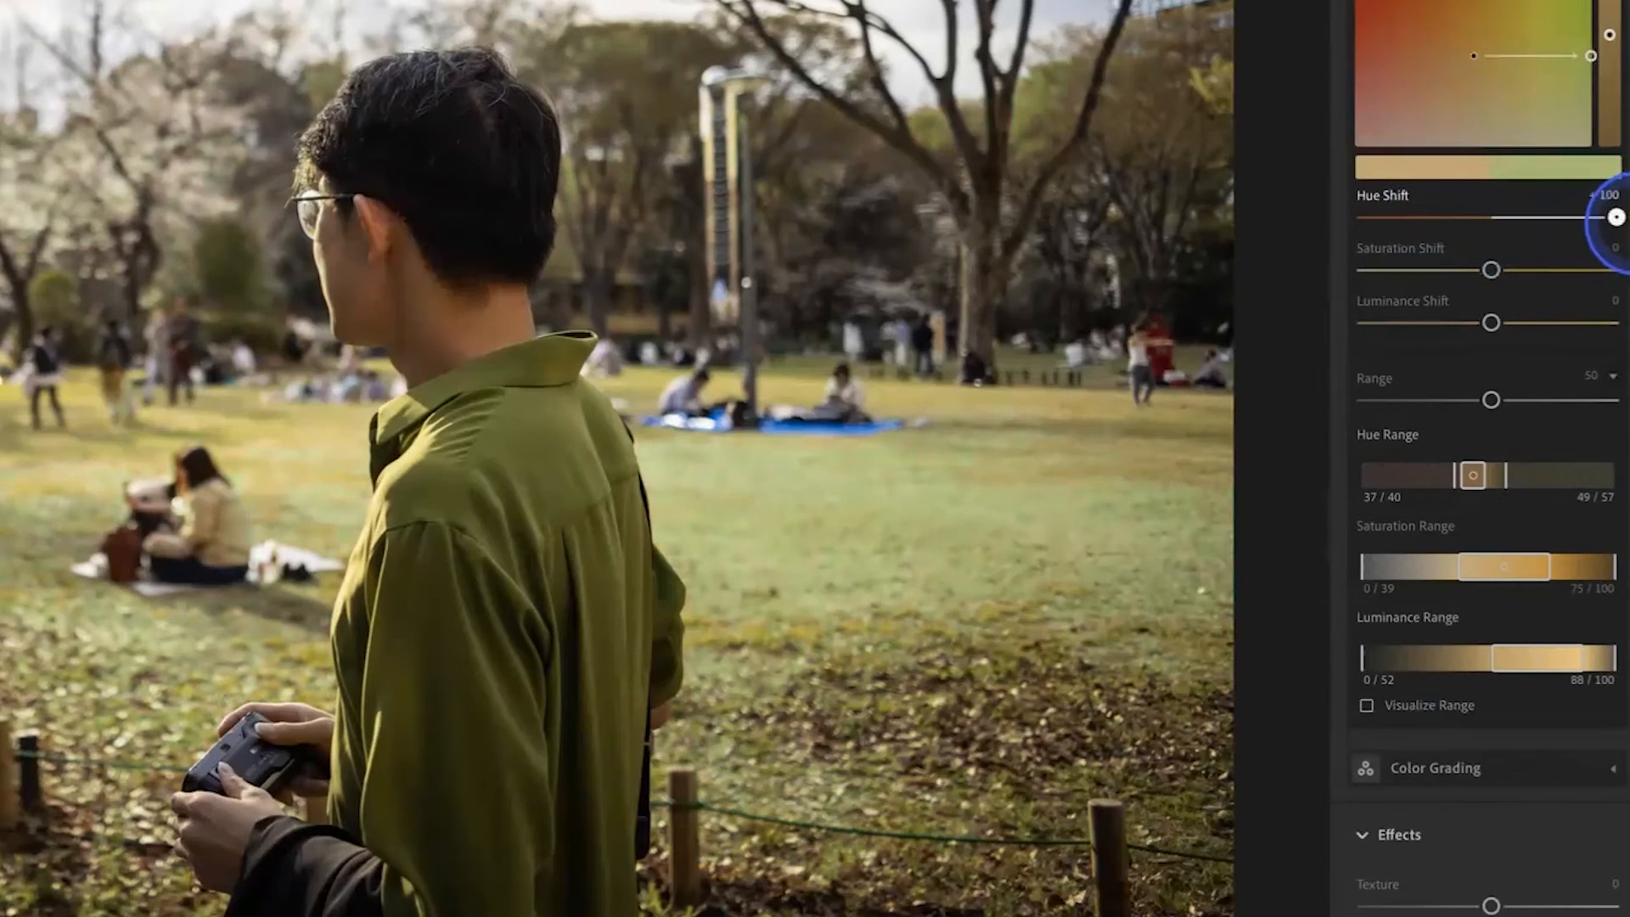
{"action": "left_click_drag", "start_coordinate": [1615, 217], "coordinate": [1610, 217]}
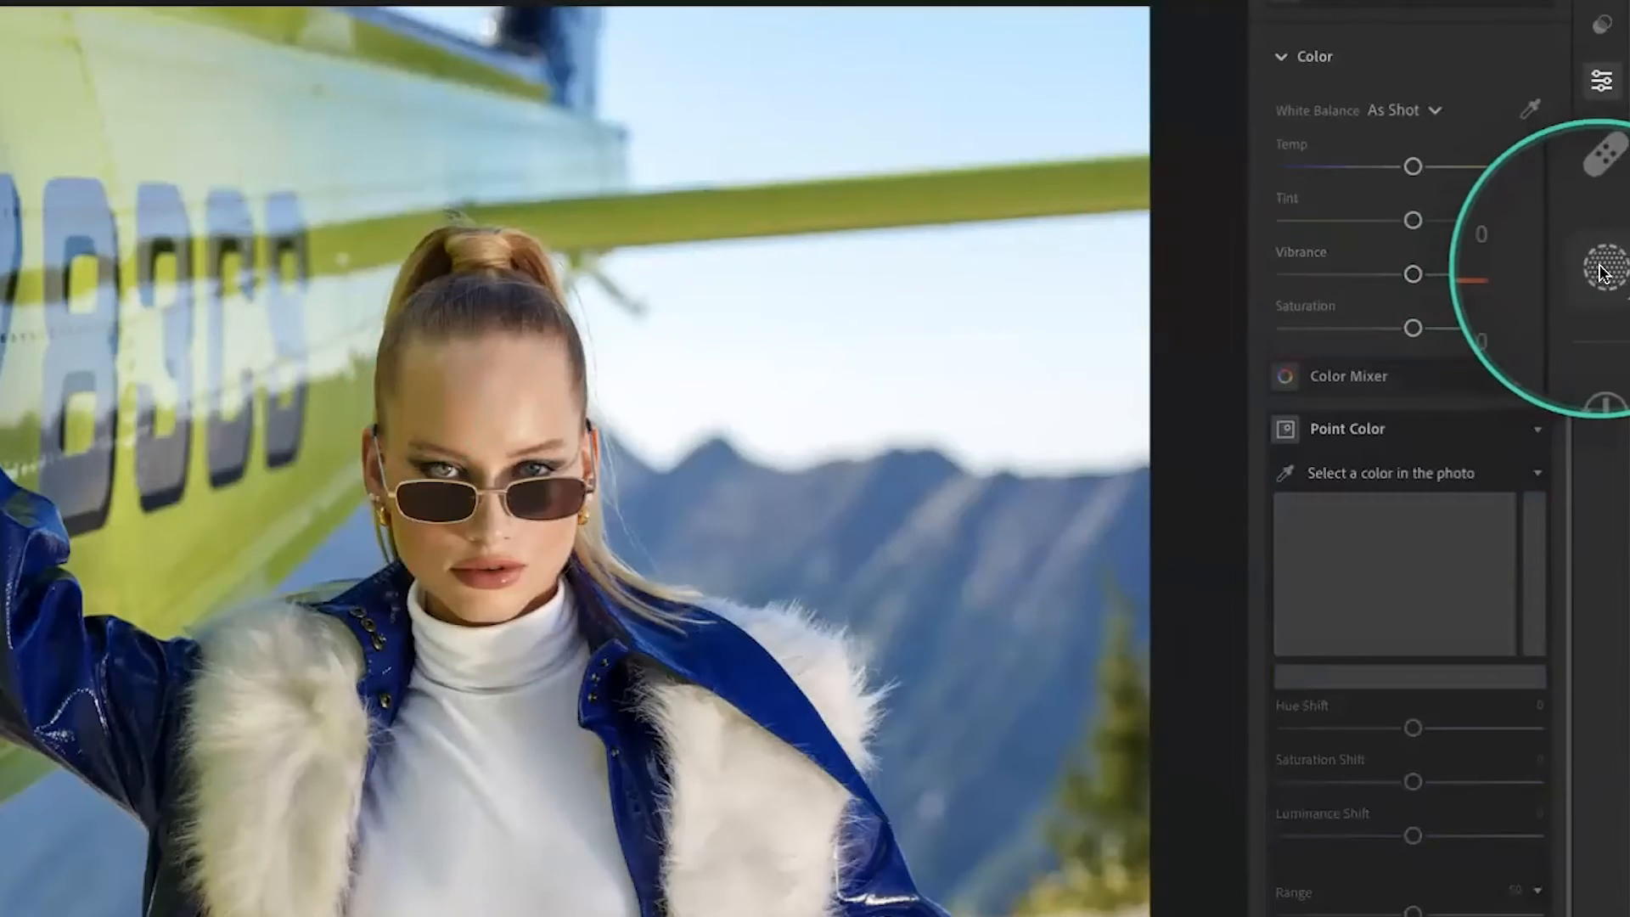
Step: Create a Person 1 mask of the woman's facial skin and hair in the airplane portrait
{"action": "left_click", "coordinate": [1604, 269]}
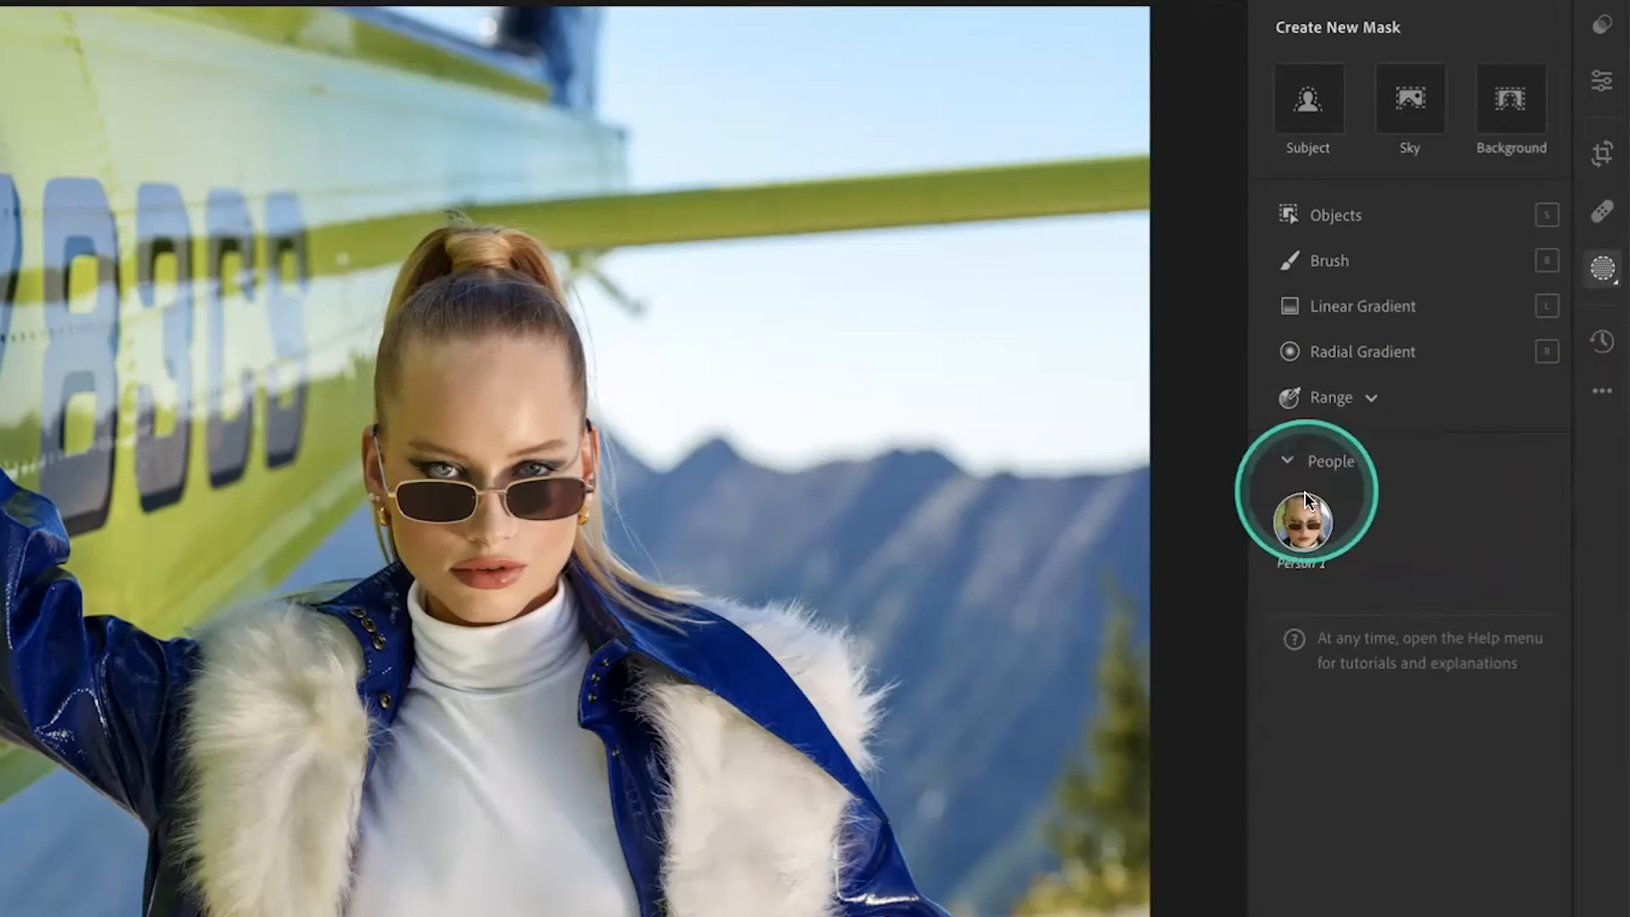
{"action": "left_click", "coordinate": [1306, 525]}
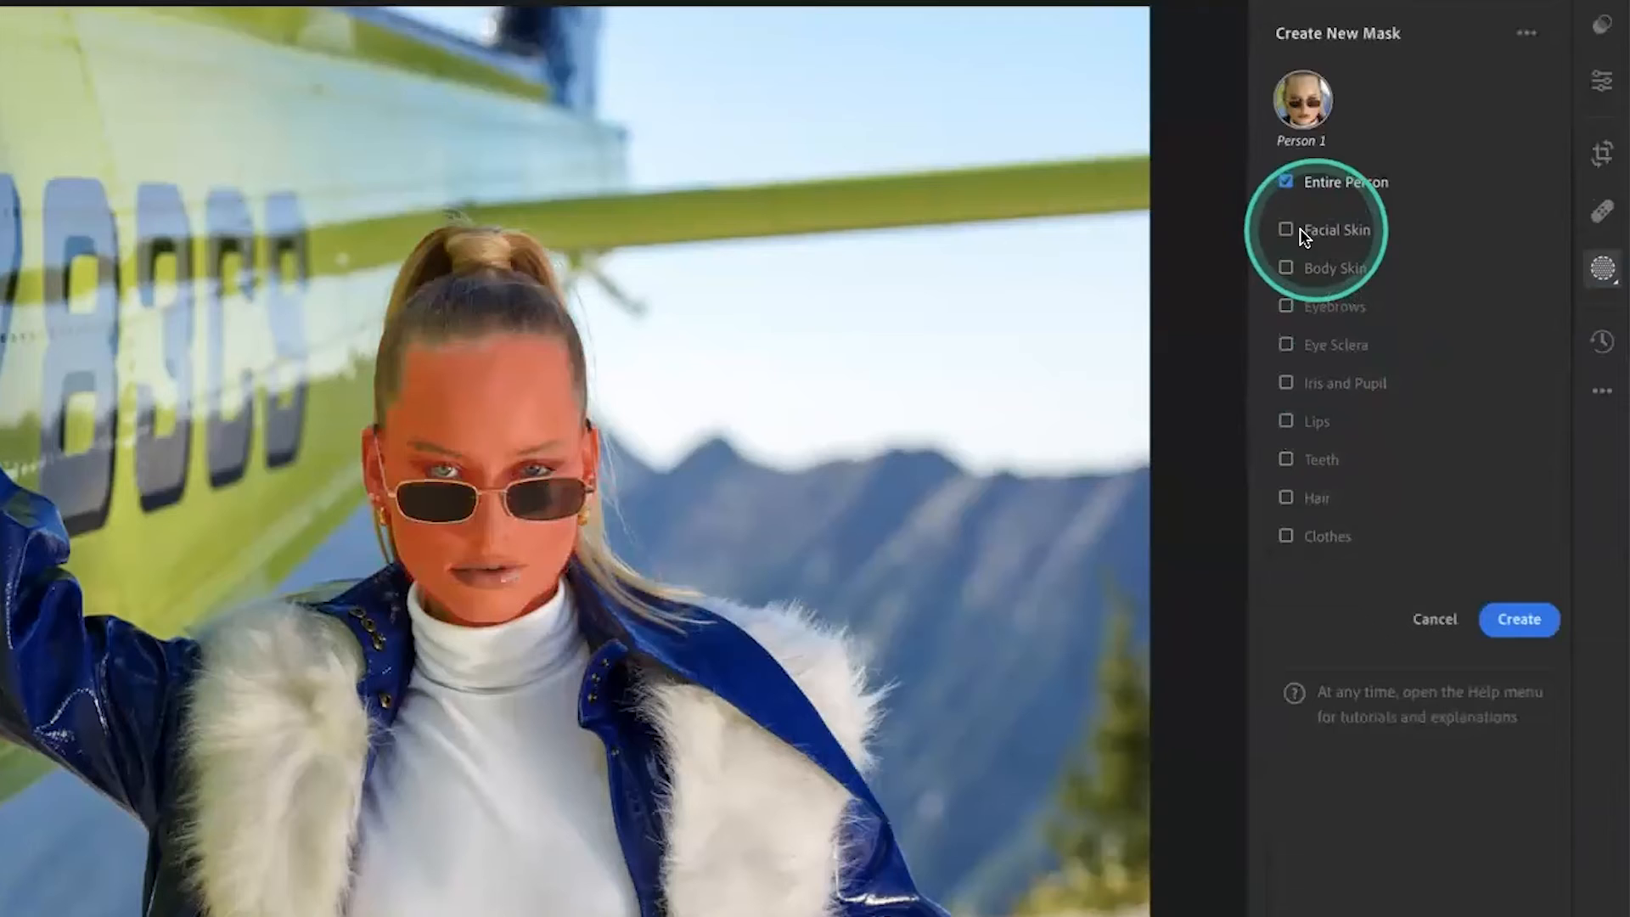
{"action": "left_click", "coordinate": [1287, 230]}
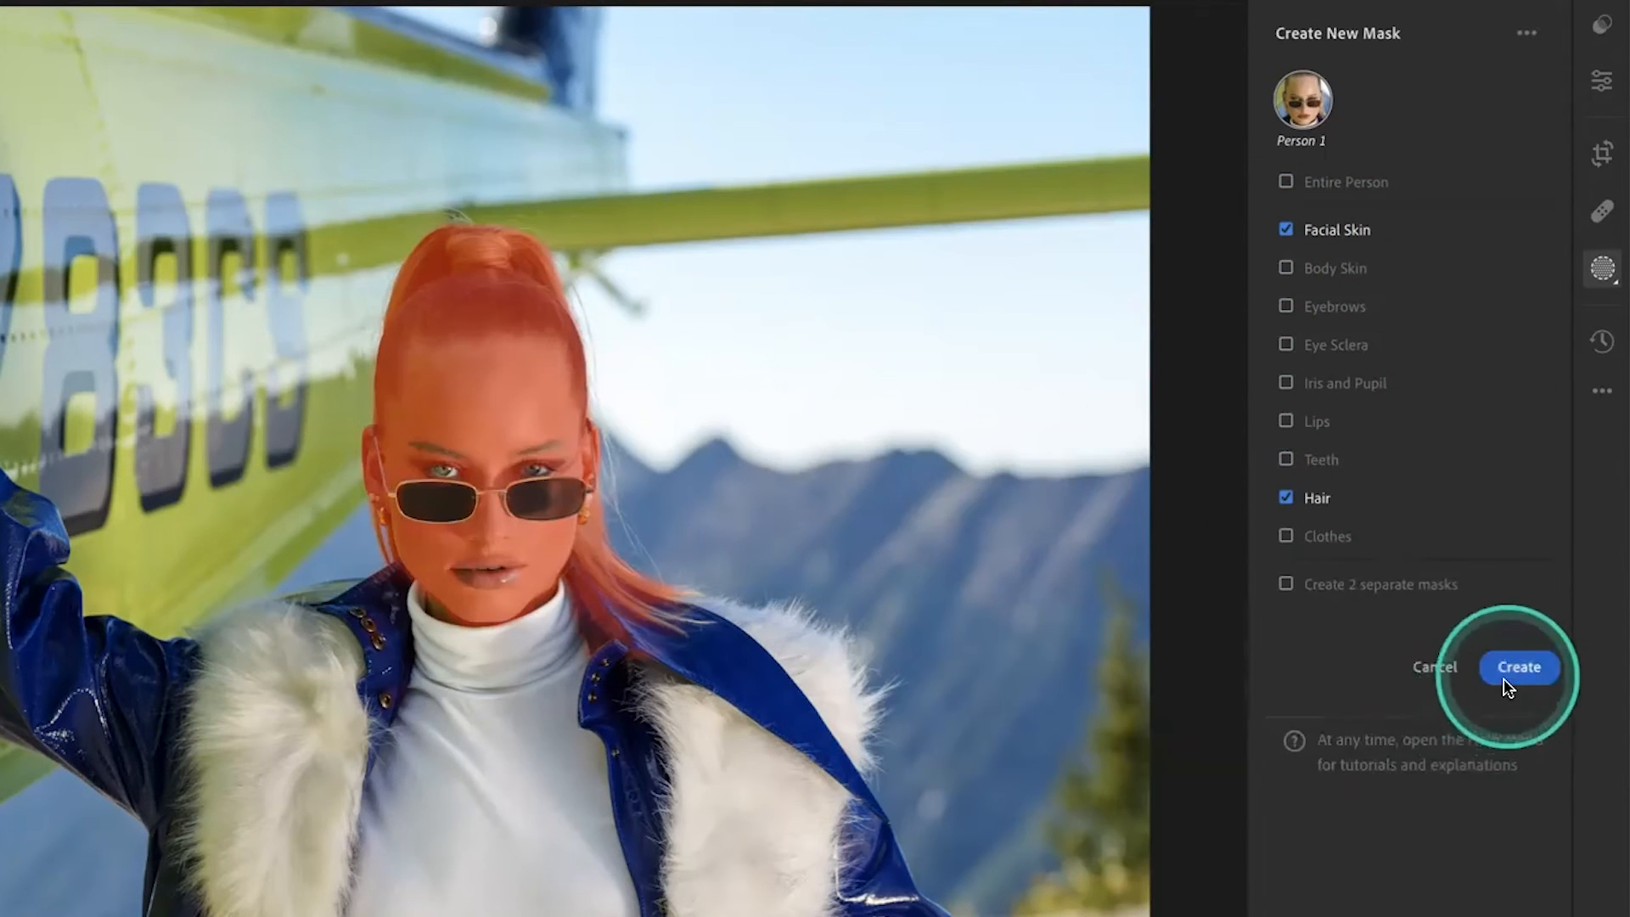
{"action": "left_click", "coordinate": [1520, 666]}
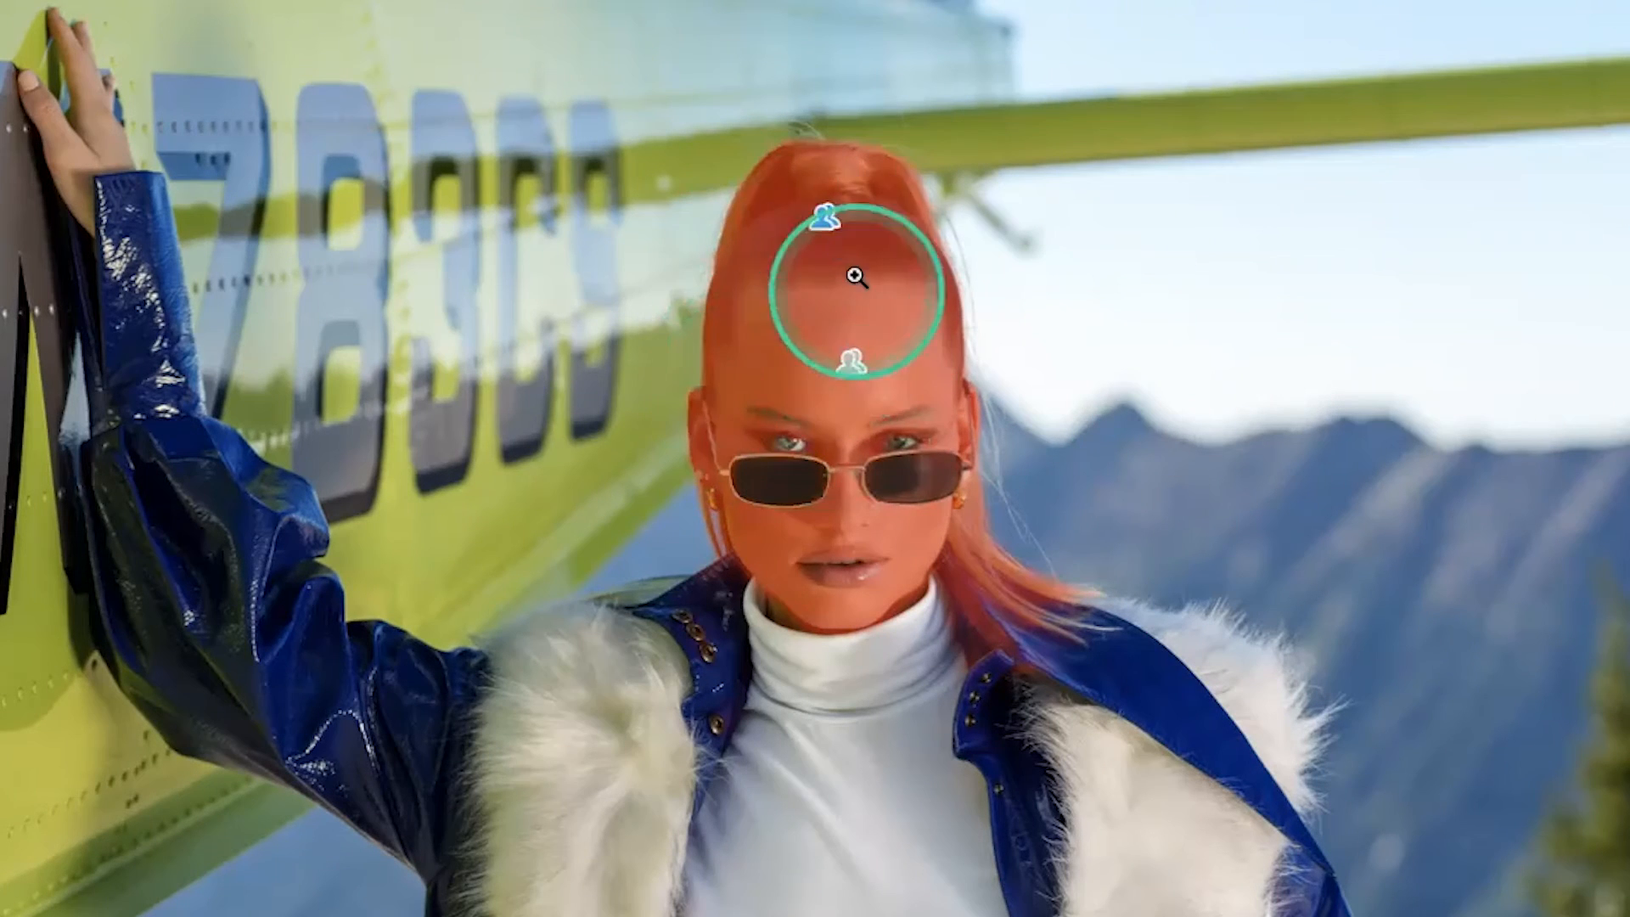
{"action": "left_click", "coordinate": [1319, 571]}
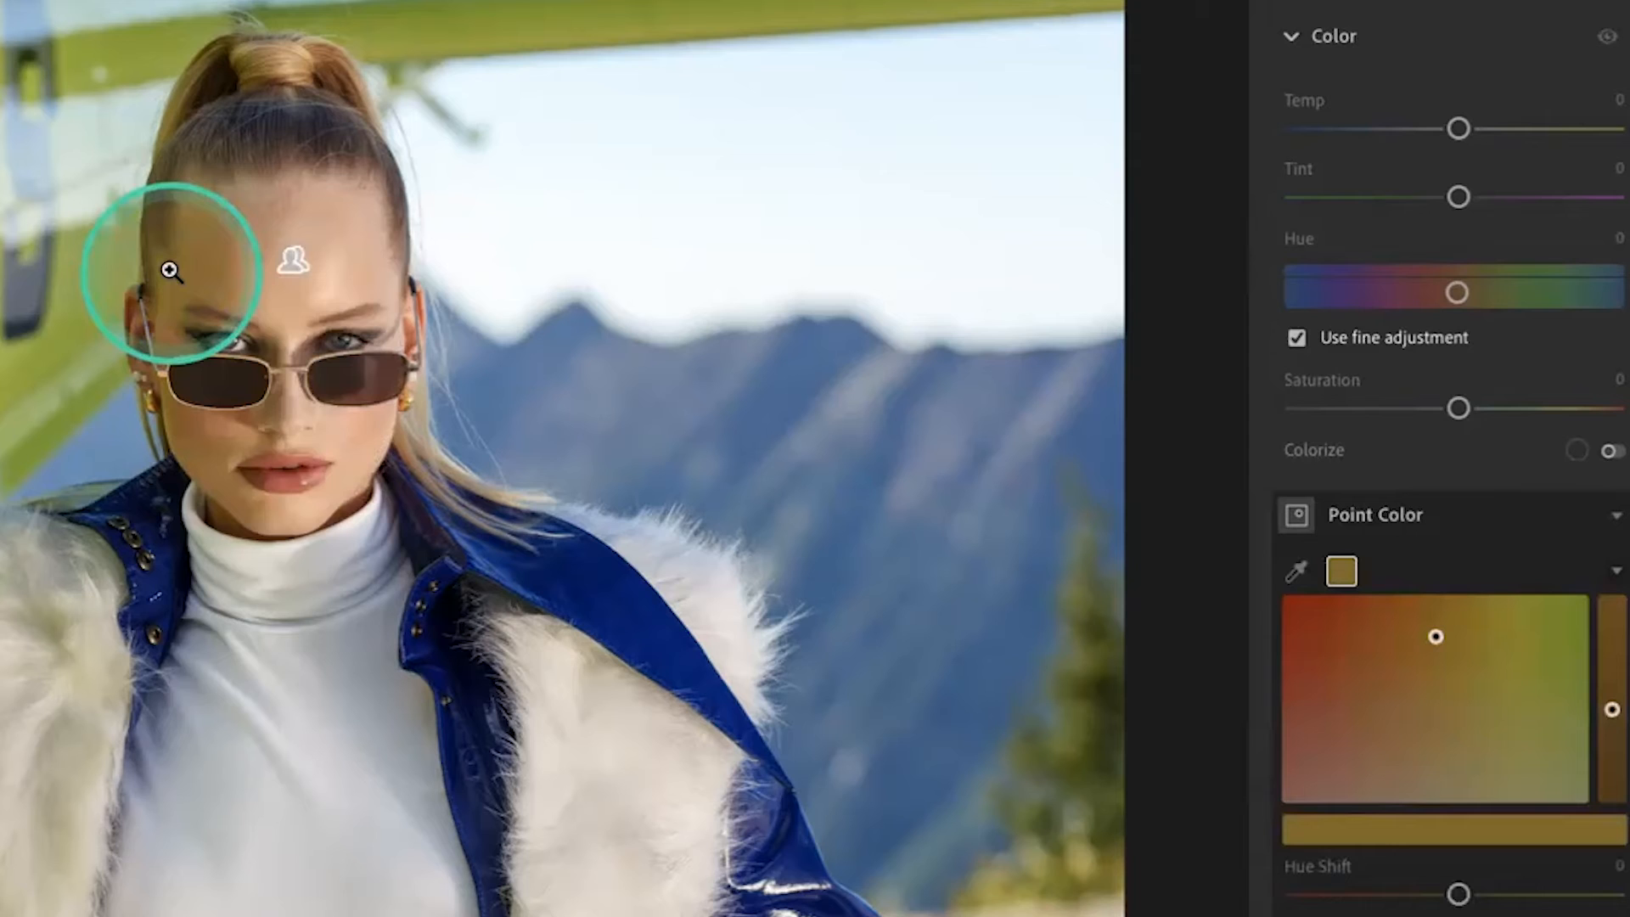
Step: Drag the sampled skin colour's Hue Shift left to about -21
{"action": "left_click_drag", "start_coordinate": [1508, 894], "coordinate": [1430, 894]}
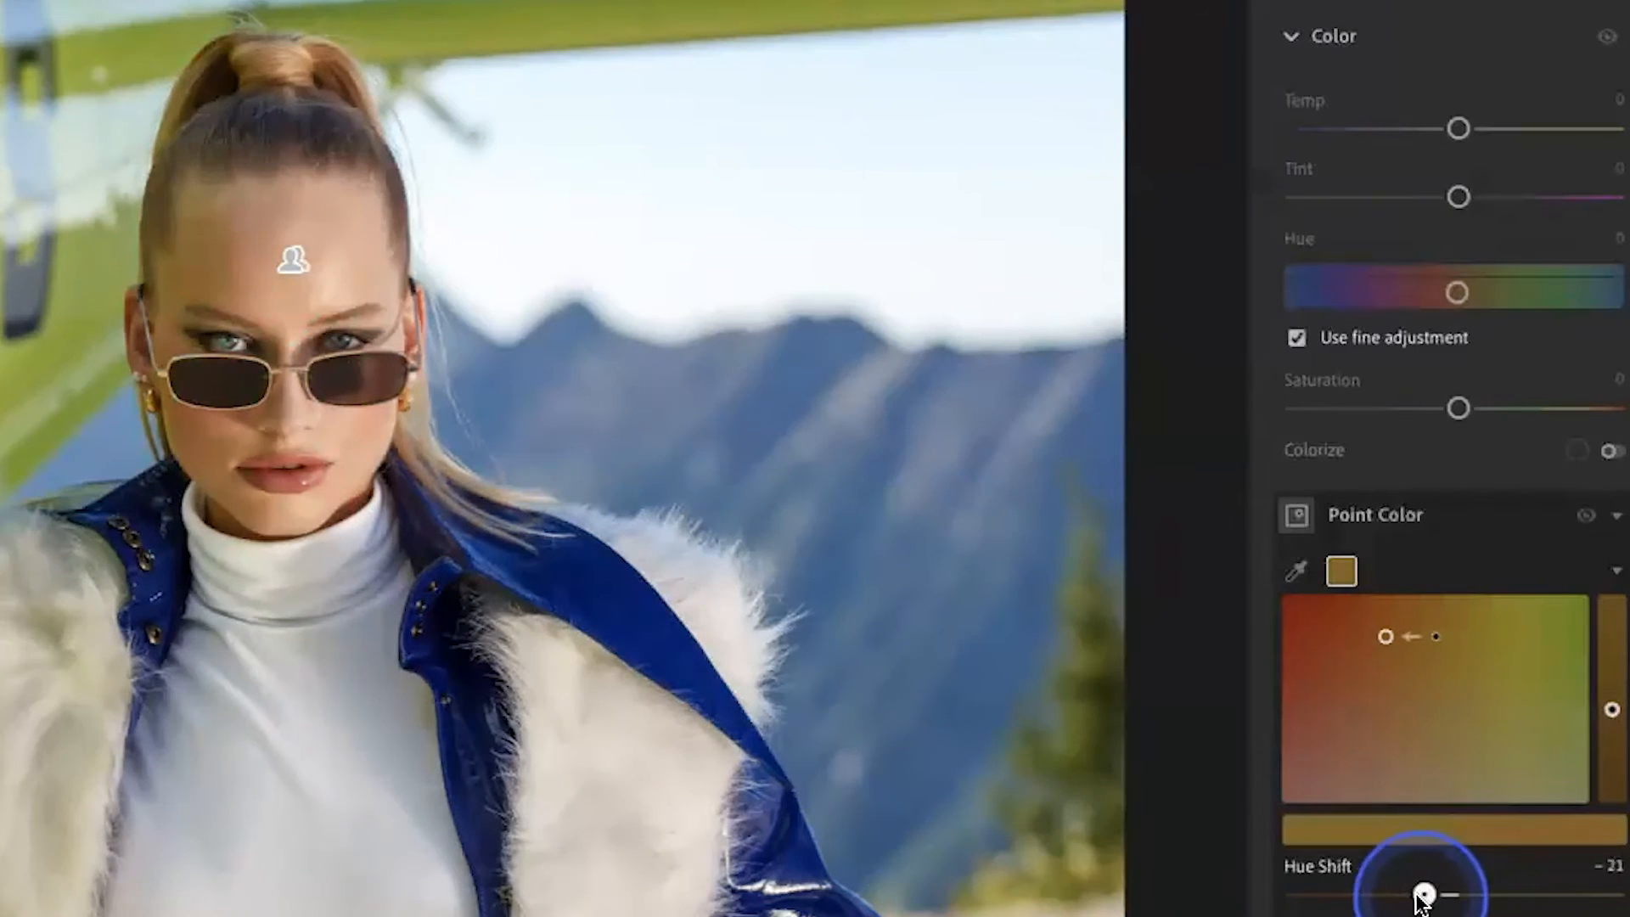
{"action": "left_click_drag", "start_coordinate": [1431, 894], "coordinate": [1298, 894]}
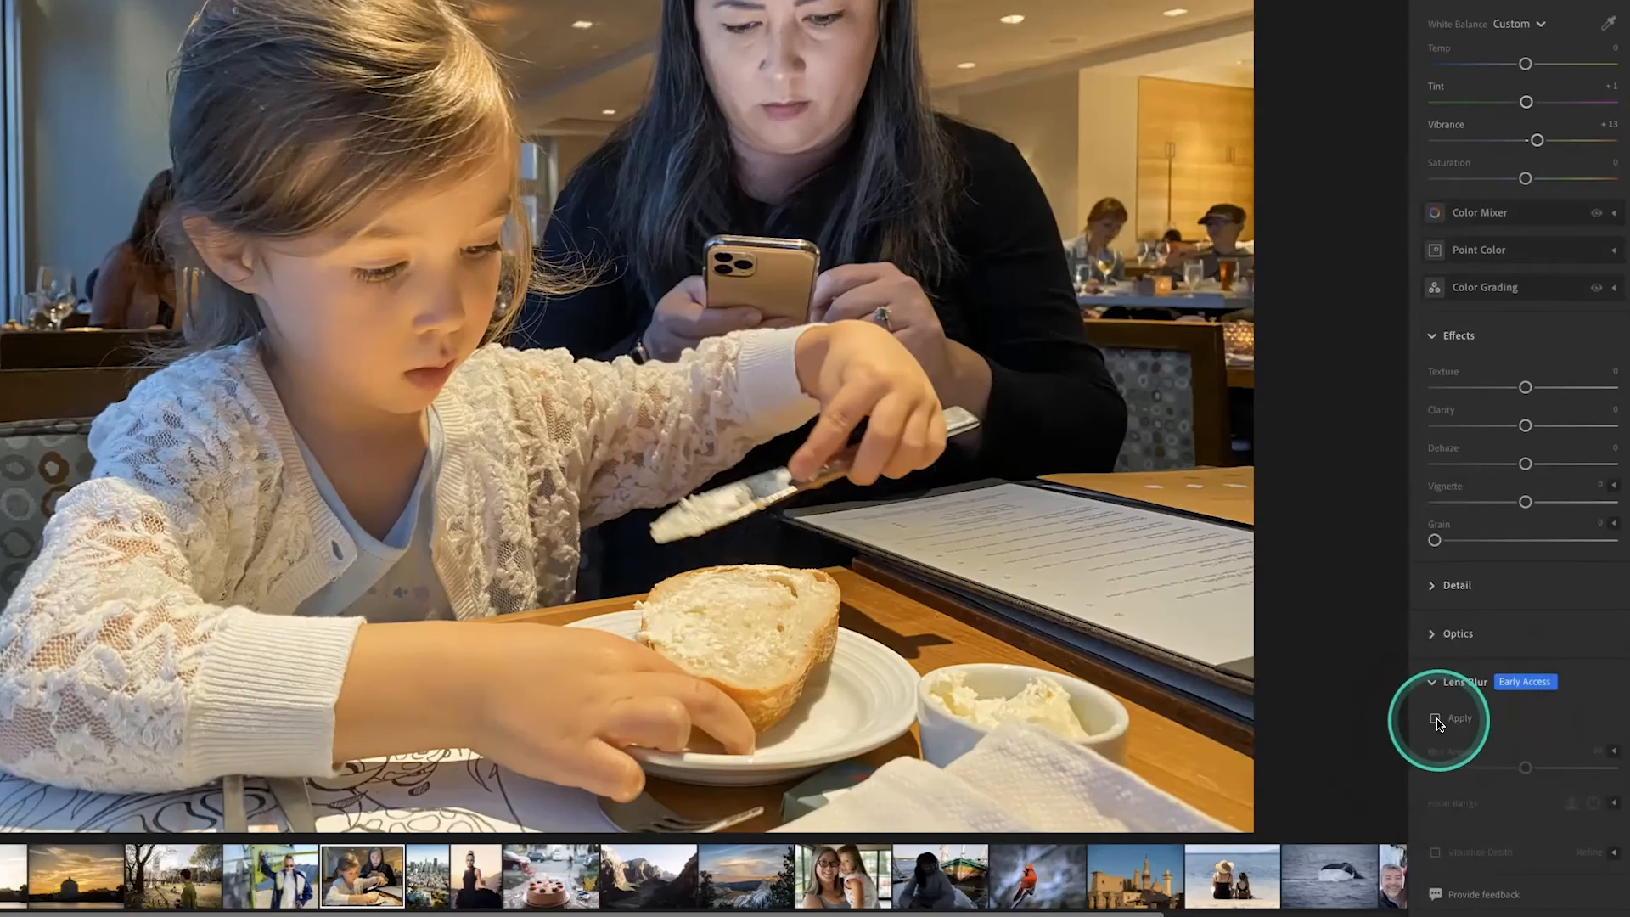
Step: Enable Lens Blur on the restaurant photo at the default amount of 100
{"action": "left_click", "coordinate": [1436, 718]}
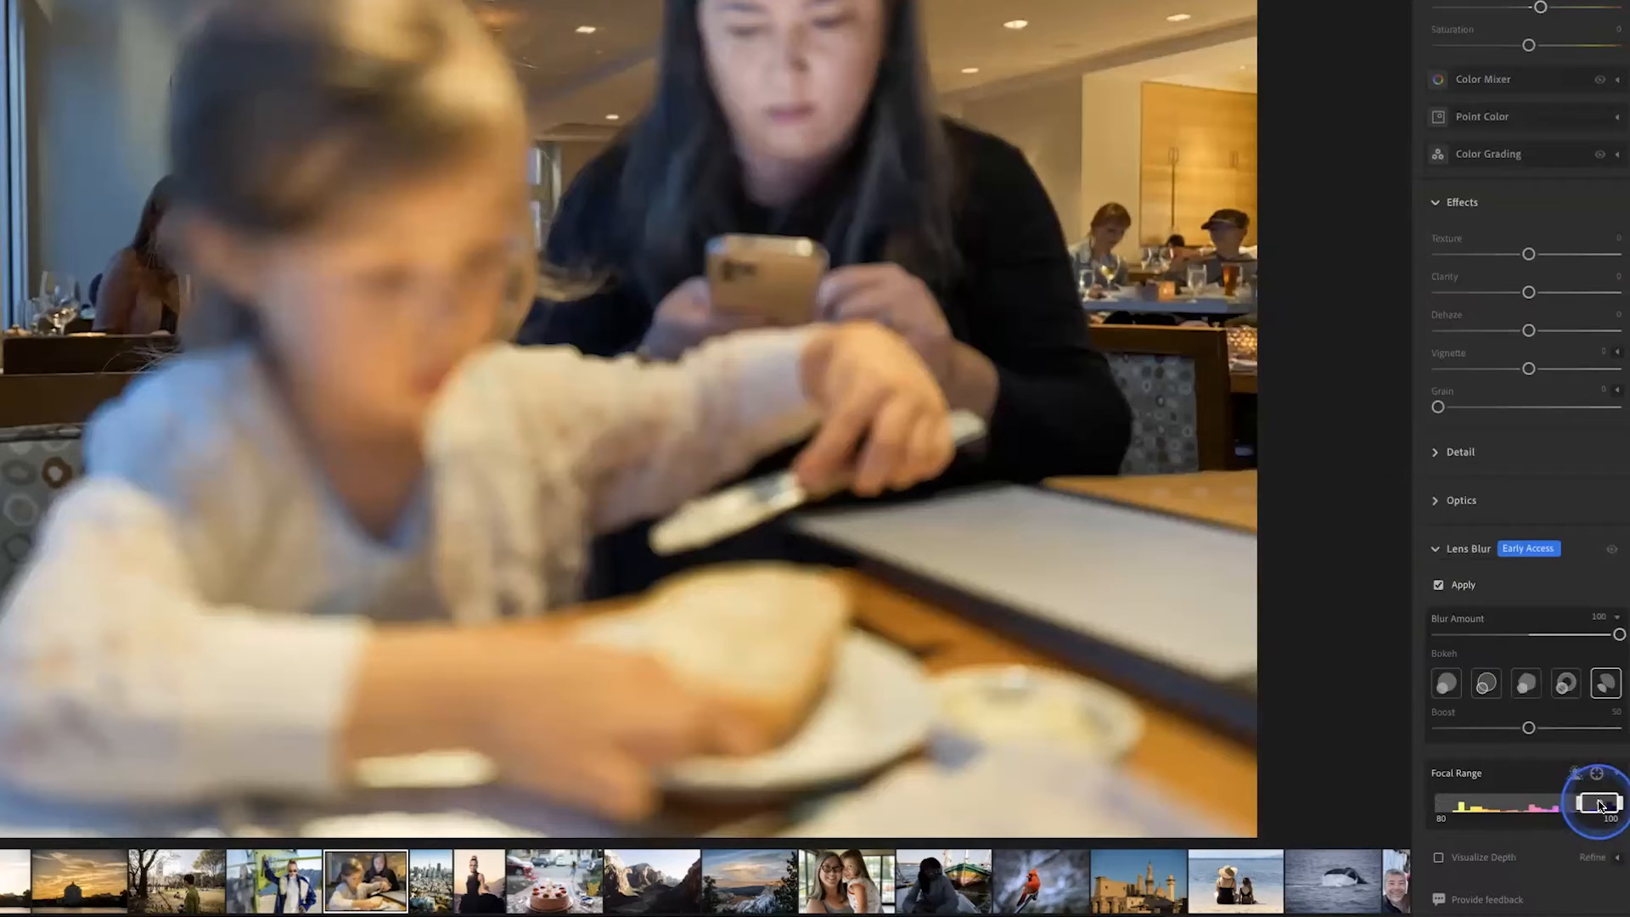
Step: Slide the focal range across the depth histogram, trying the girl and the woman behind her
{"action": "left_click_drag", "start_coordinate": [1602, 803], "coordinate": [1529, 802]}
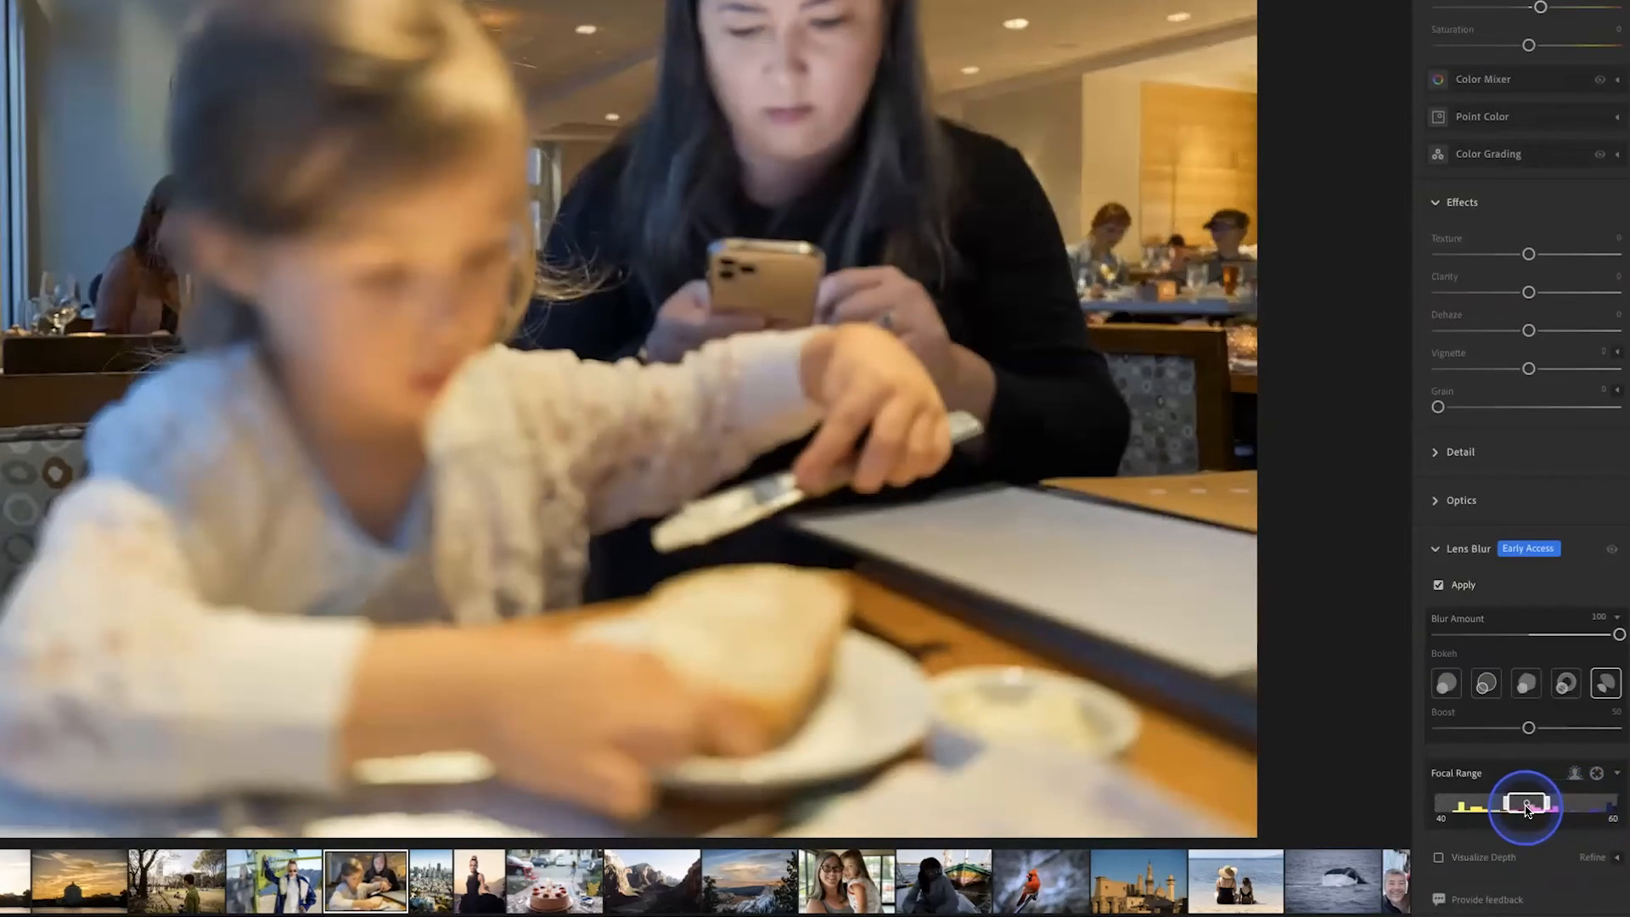
{"action": "left_click_drag", "start_coordinate": [1529, 806], "coordinate": [1456, 801]}
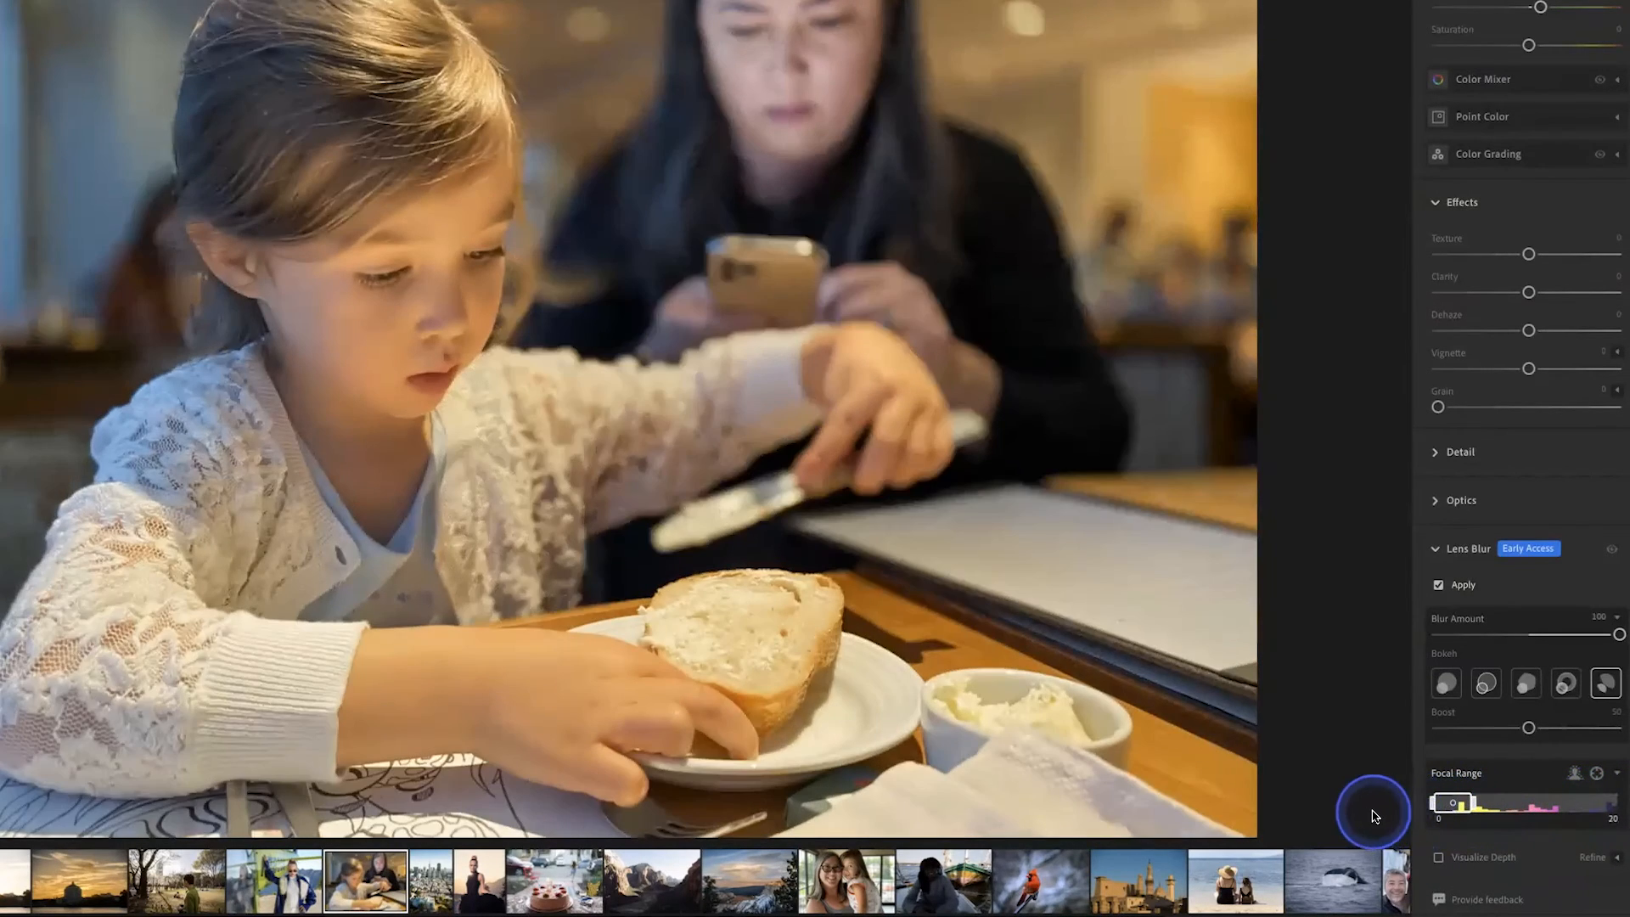
{"action": "left_click_drag", "start_coordinate": [1456, 802], "coordinate": [1549, 802]}
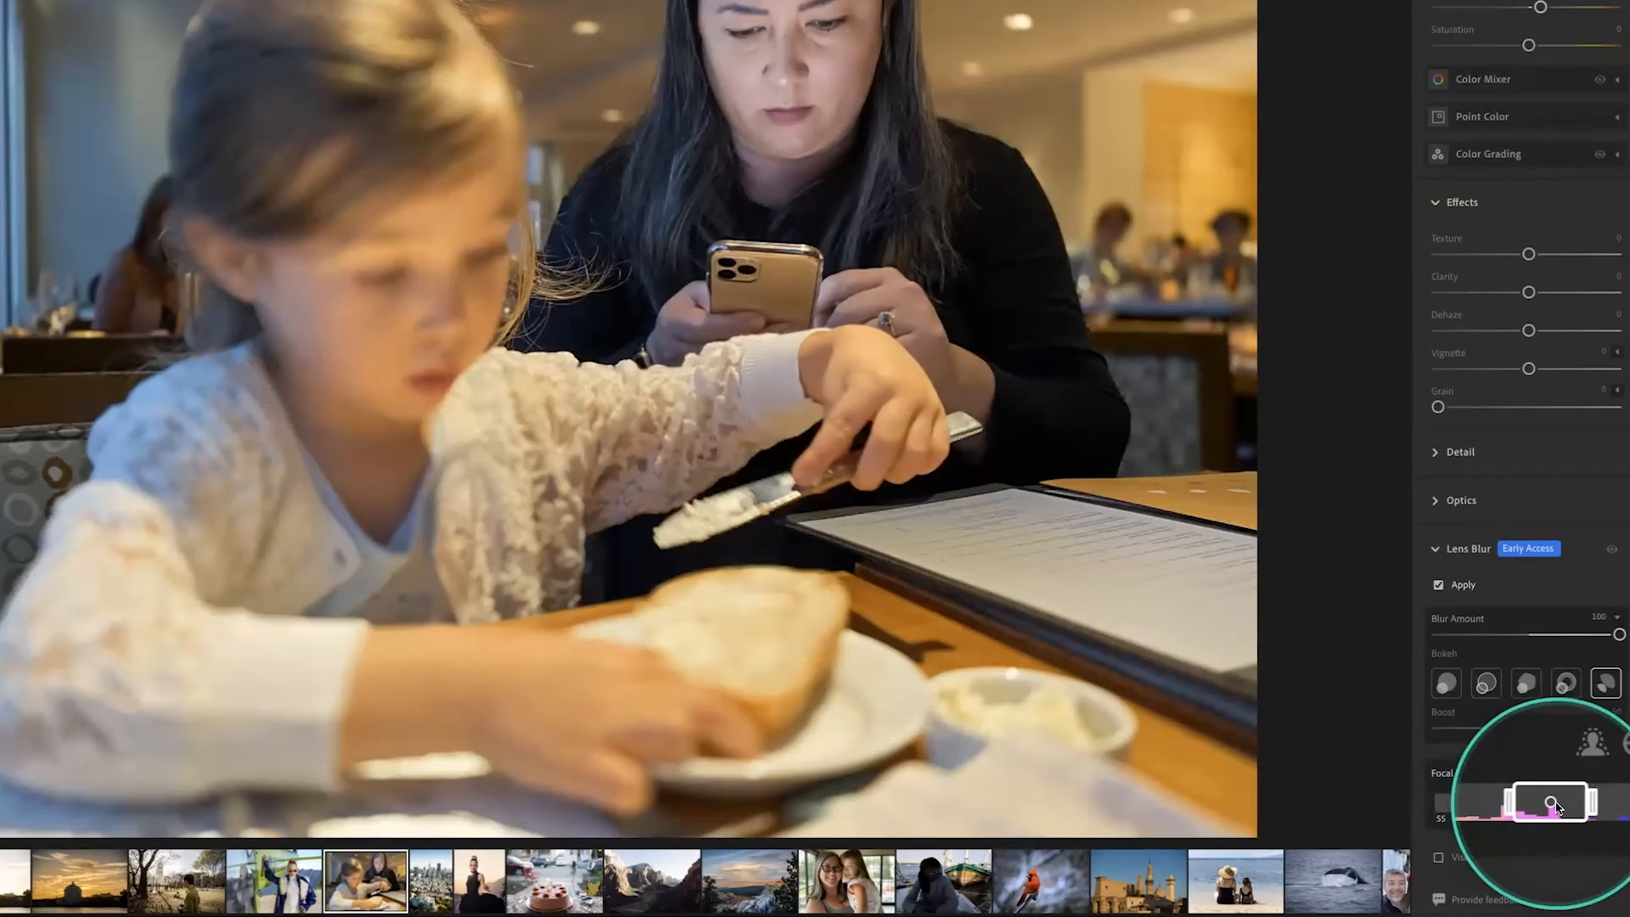
{"action": "left_click_drag", "start_coordinate": [1560, 800], "coordinate": [1524, 806]}
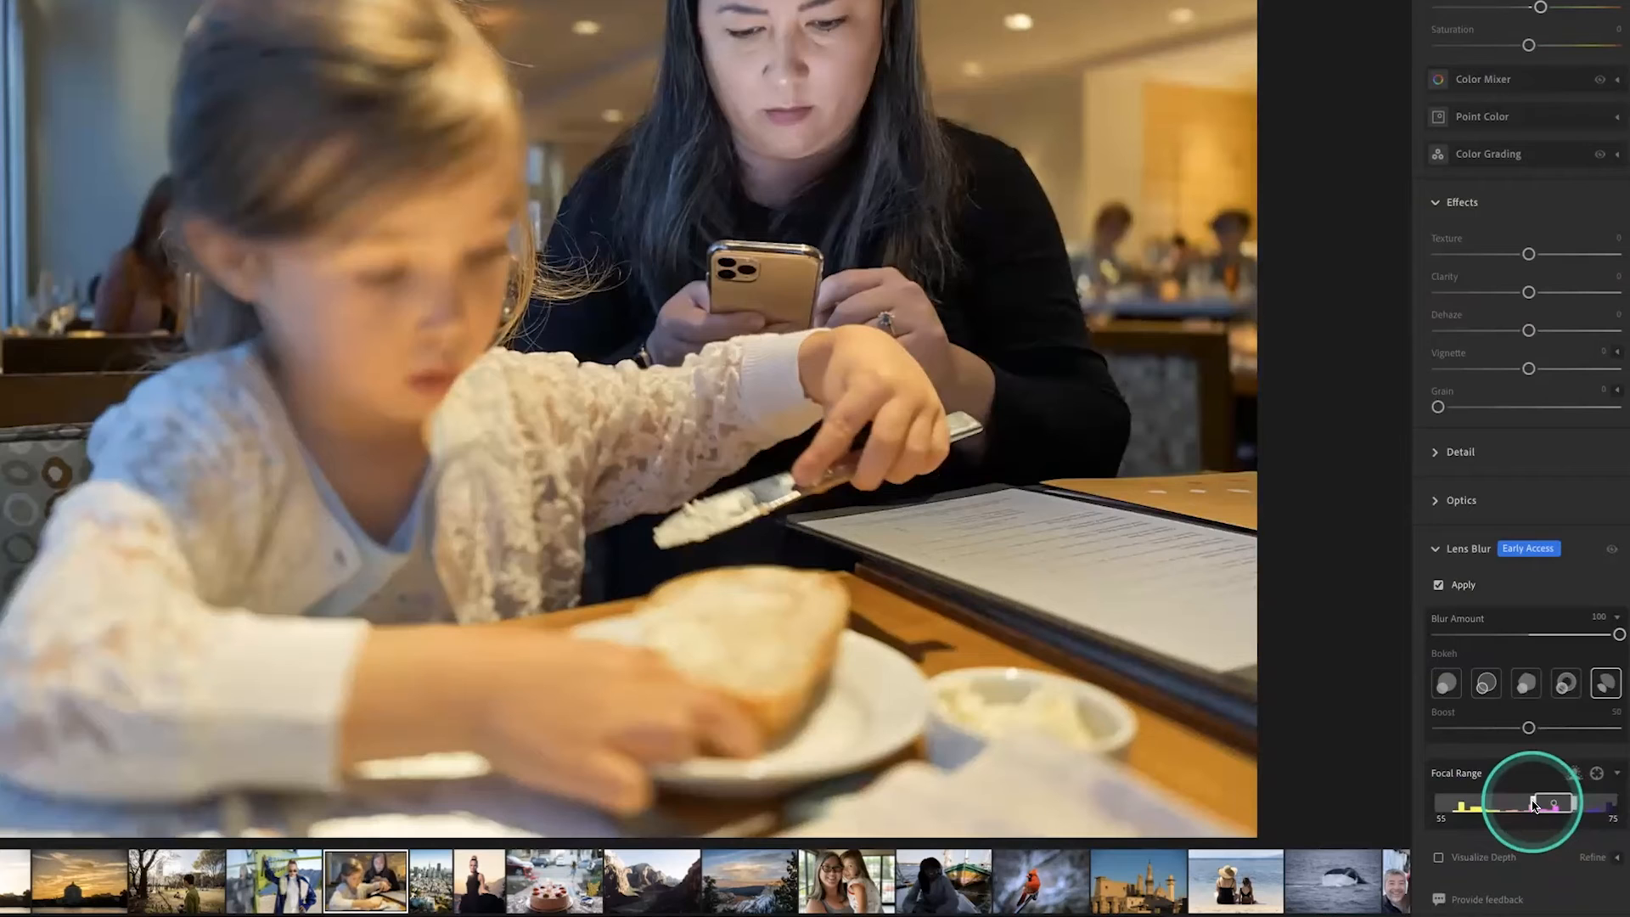
{"action": "left_click_drag", "start_coordinate": [1549, 802], "coordinate": [1508, 801]}
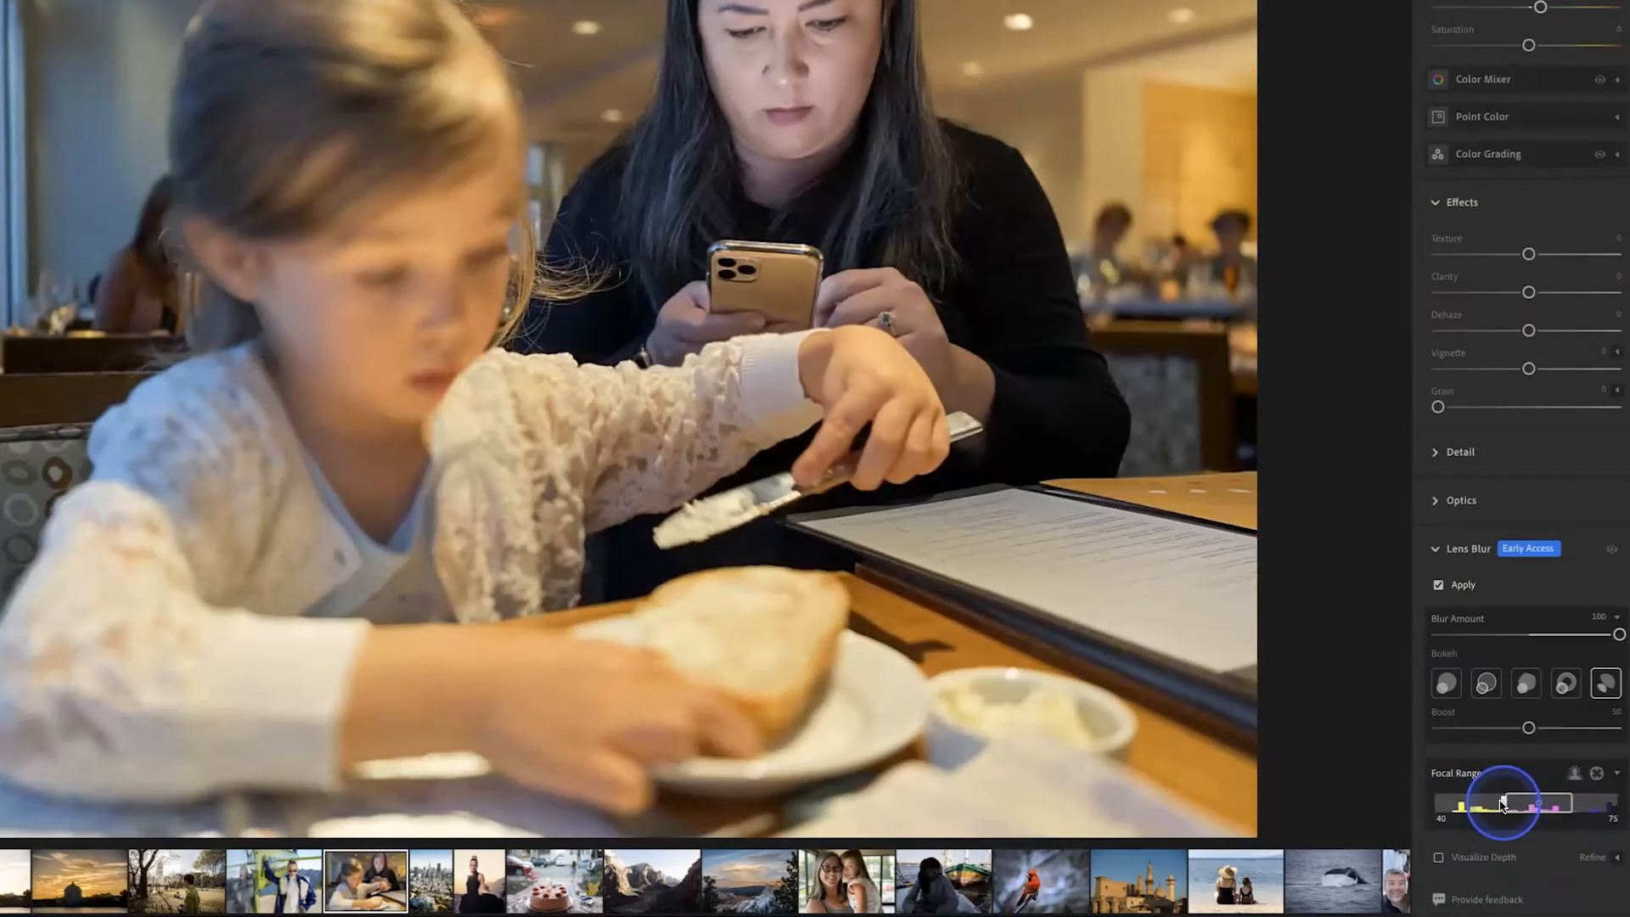
{"action": "left_click_drag", "start_coordinate": [1508, 801], "coordinate": [1549, 801]}
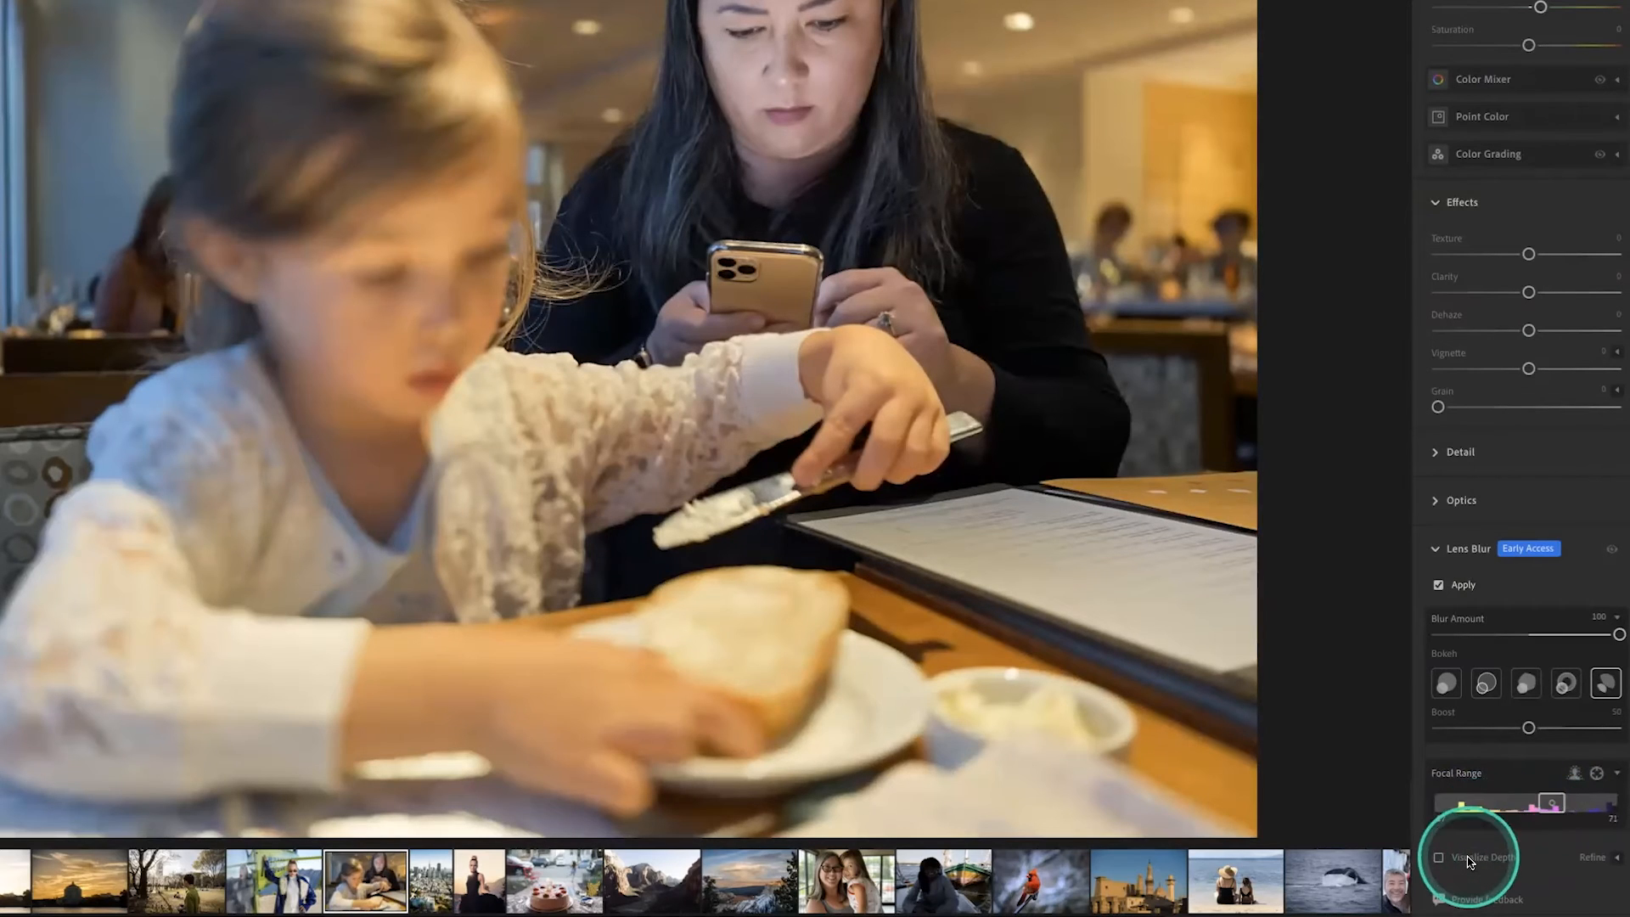
Step: Visualize the depth map and settle the focal range at about 23–37 on the girl
{"action": "left_click", "coordinate": [1440, 857]}
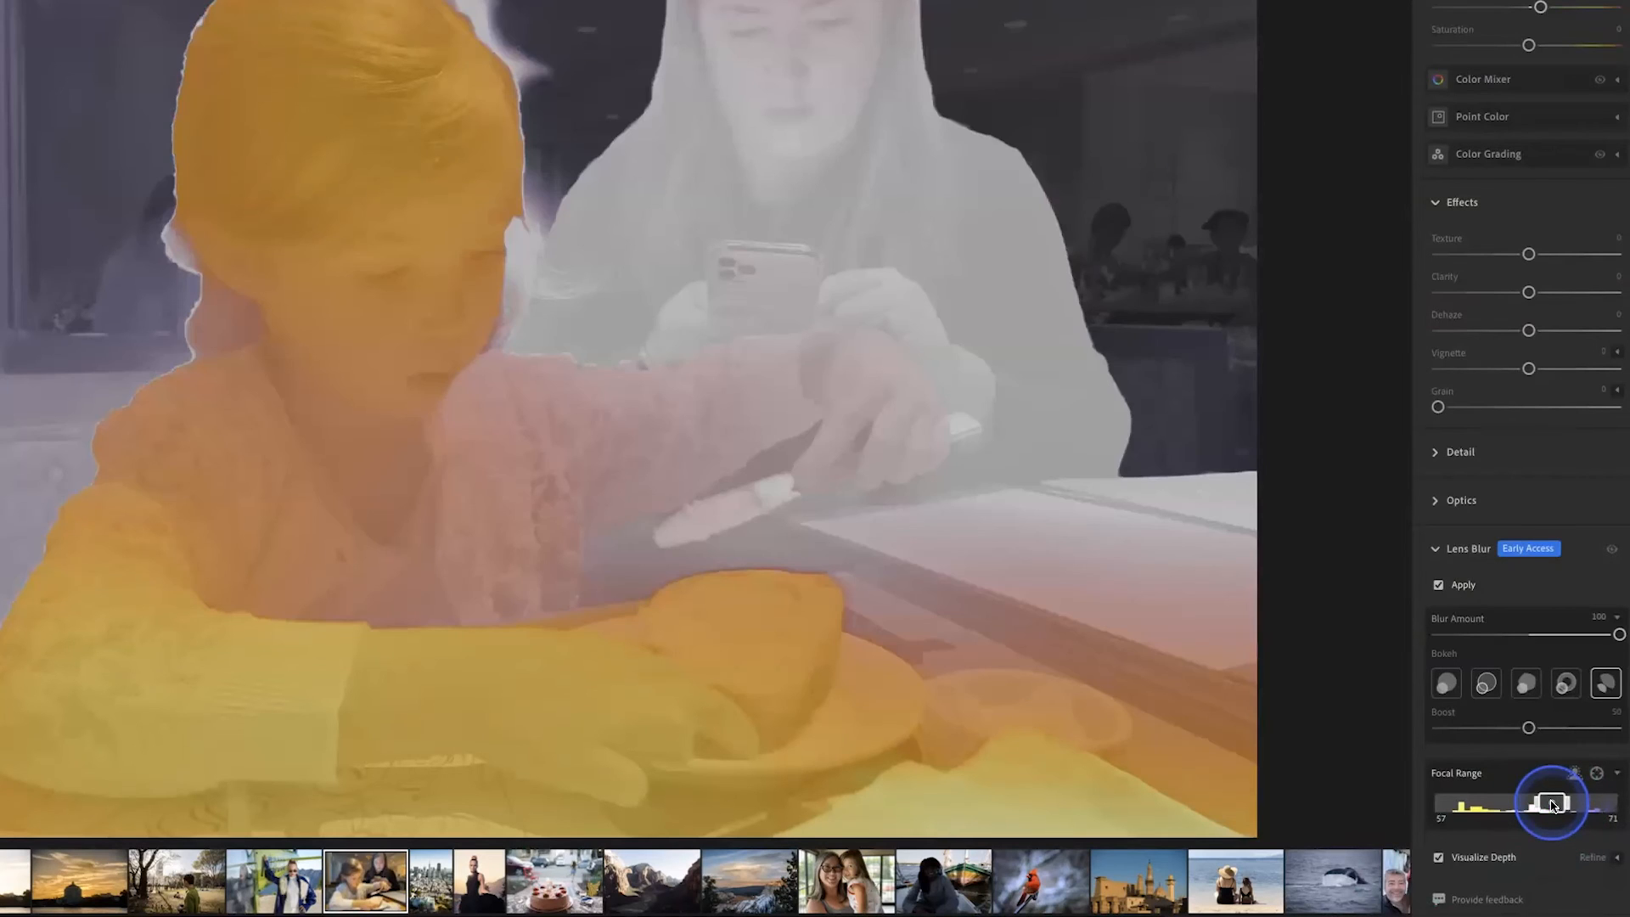
{"action": "left_click_drag", "start_coordinate": [1552, 803], "coordinate": [1521, 803]}
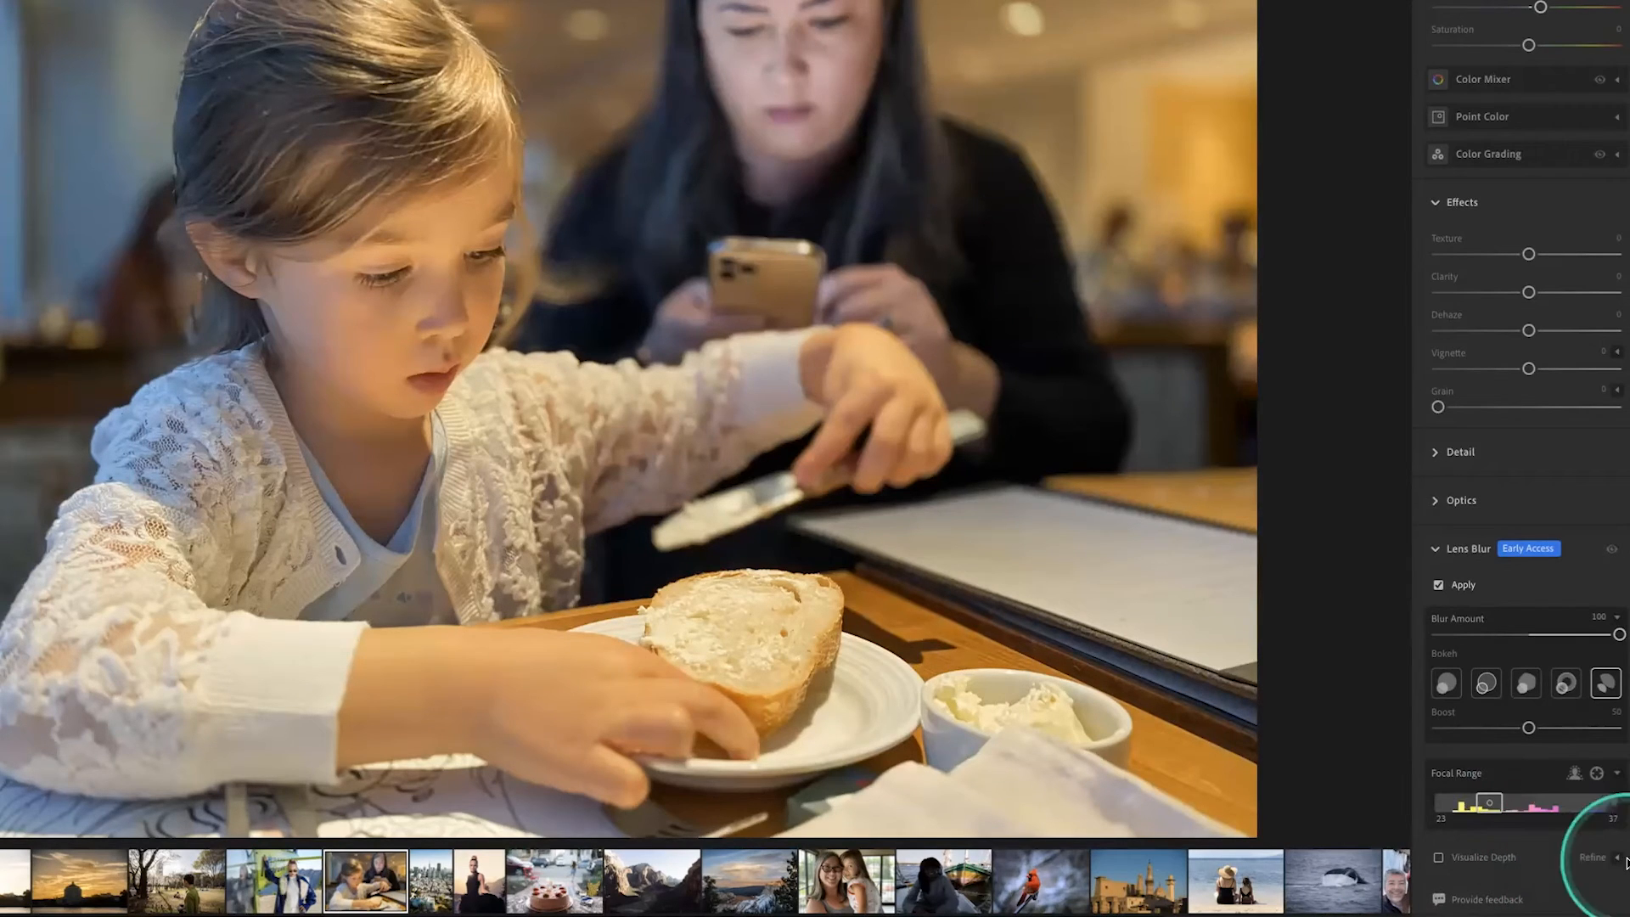
{"action": "scroll", "scroll_direction": "down", "scroll_amount": 3}
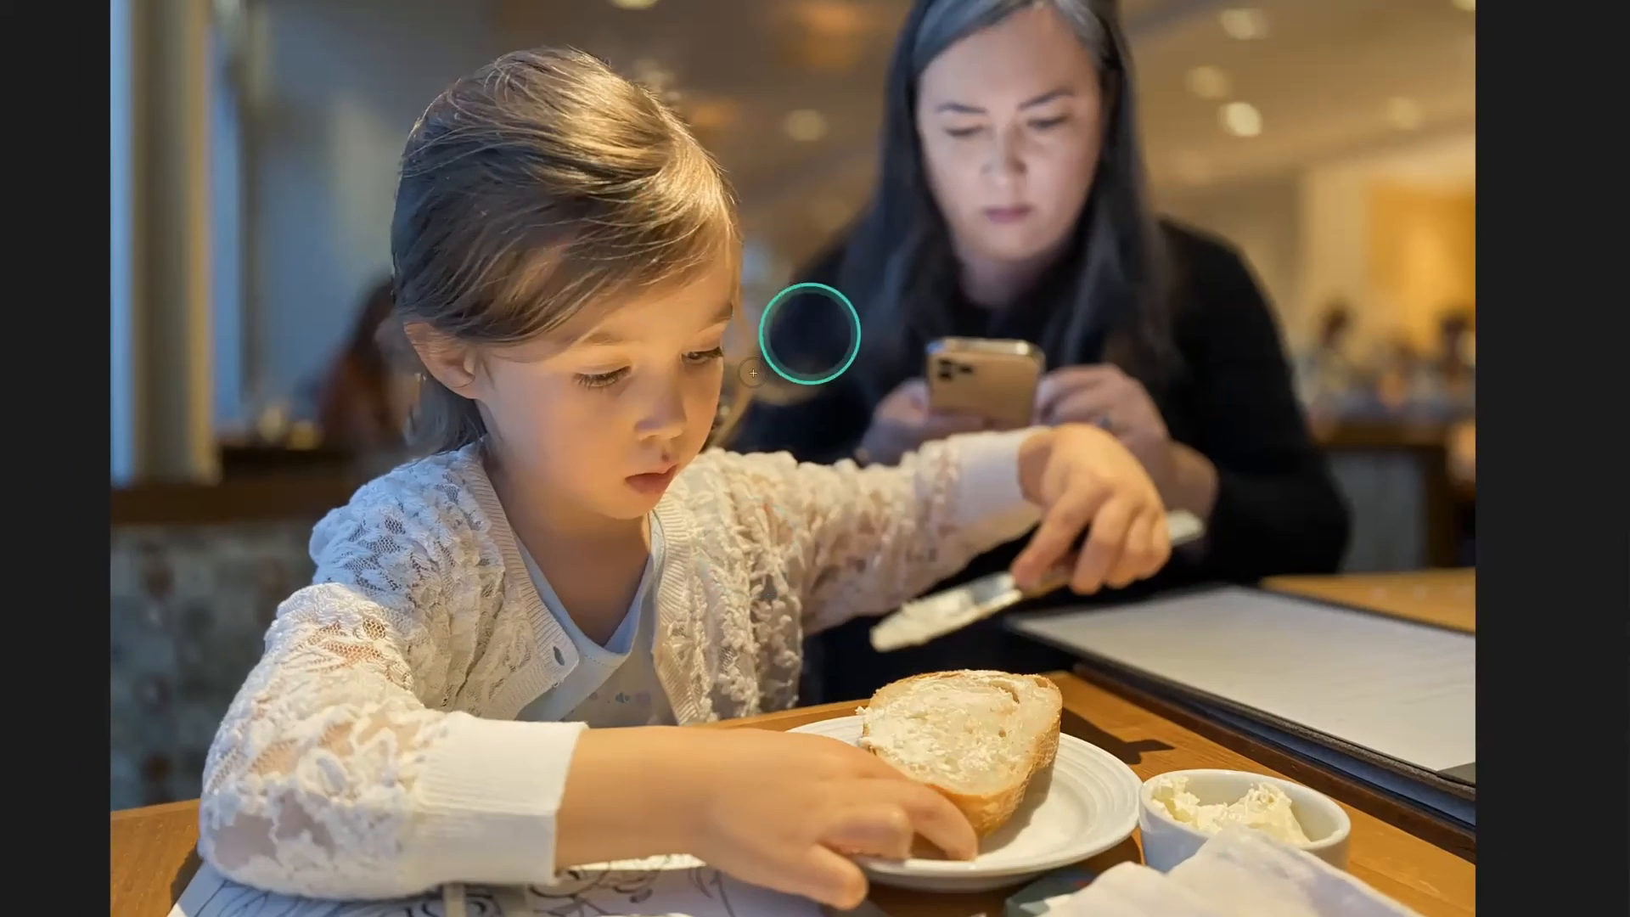
{"action": "left_click", "coordinate": [1528, 617]}
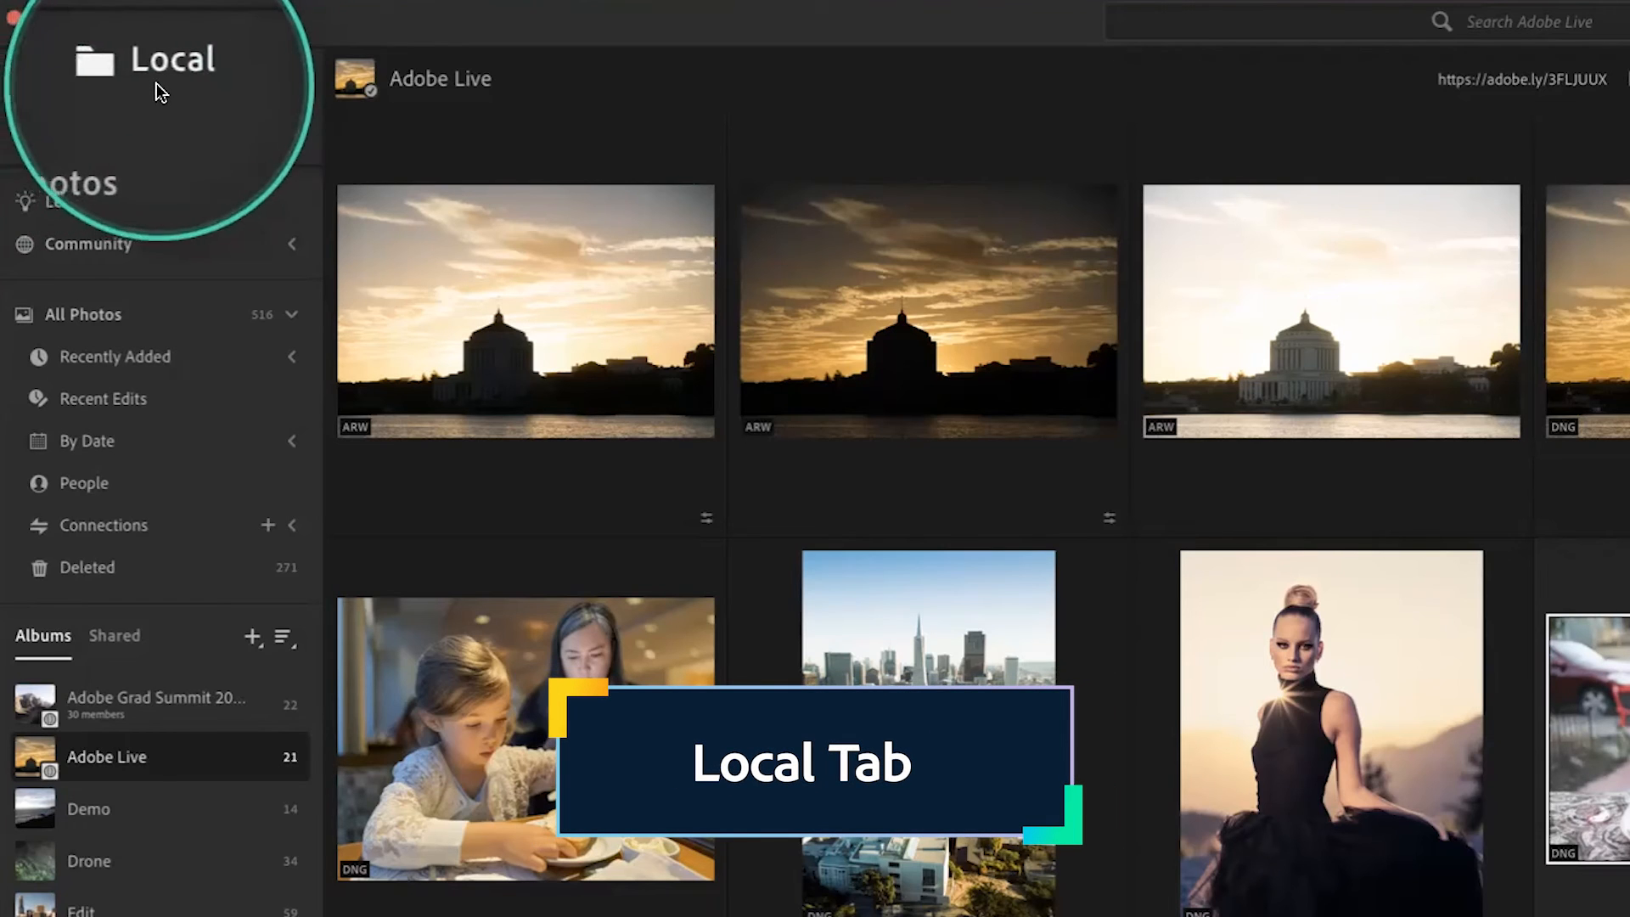
Step: Switch to Local browsing and open the trip folder under Desktop
{"action": "left_click", "coordinate": [162, 74]}
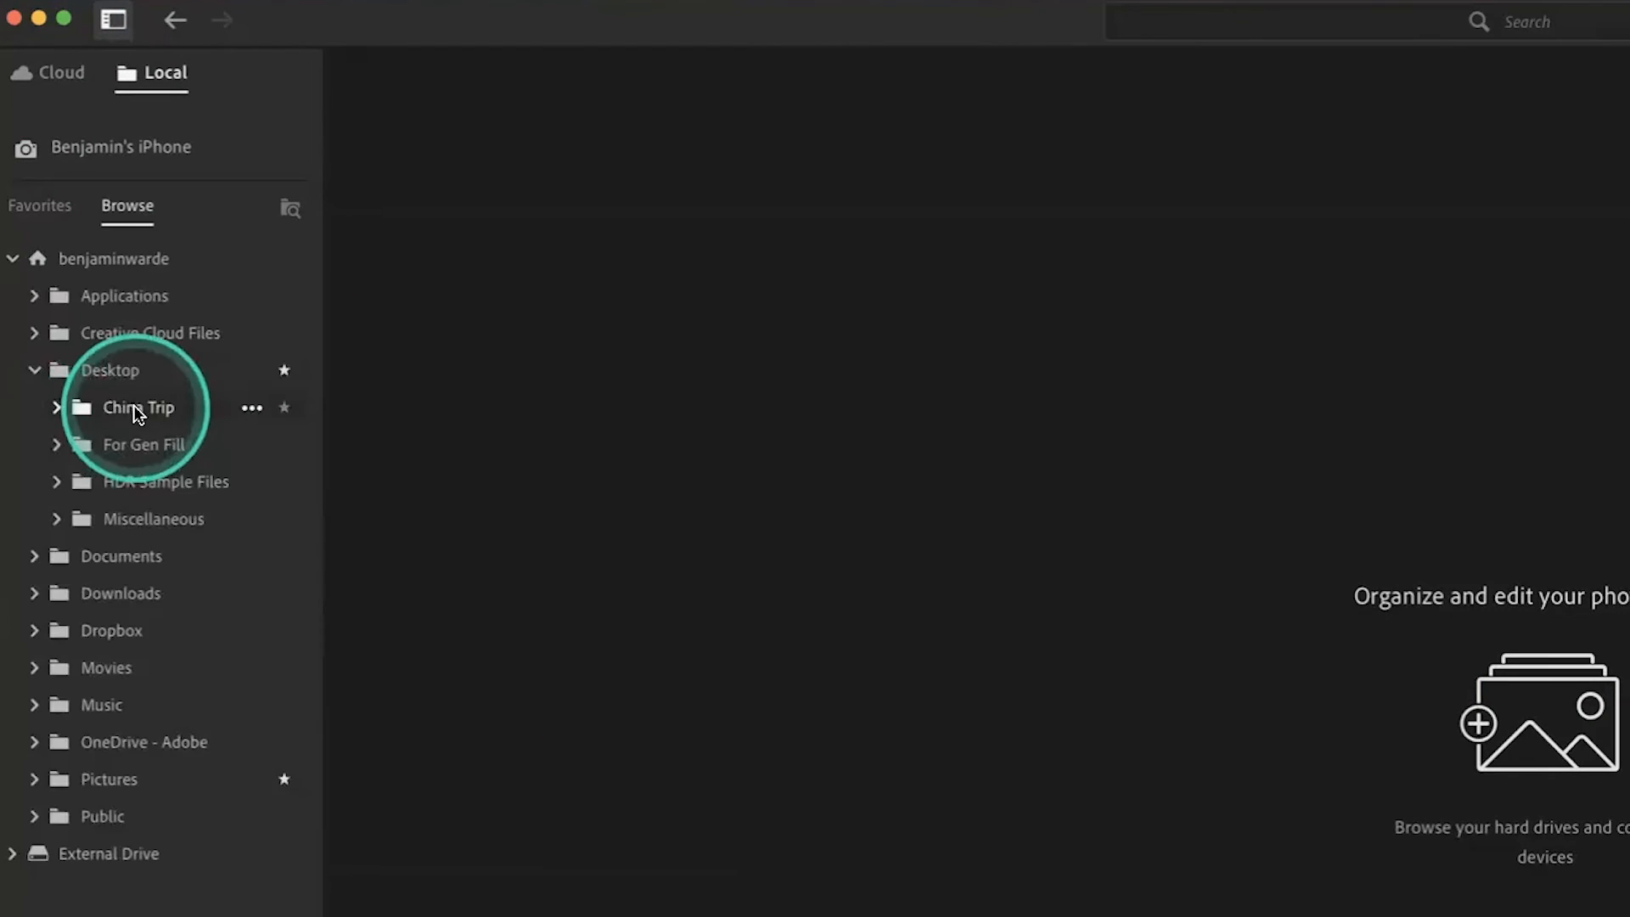
{"action": "left_click", "coordinate": [137, 407]}
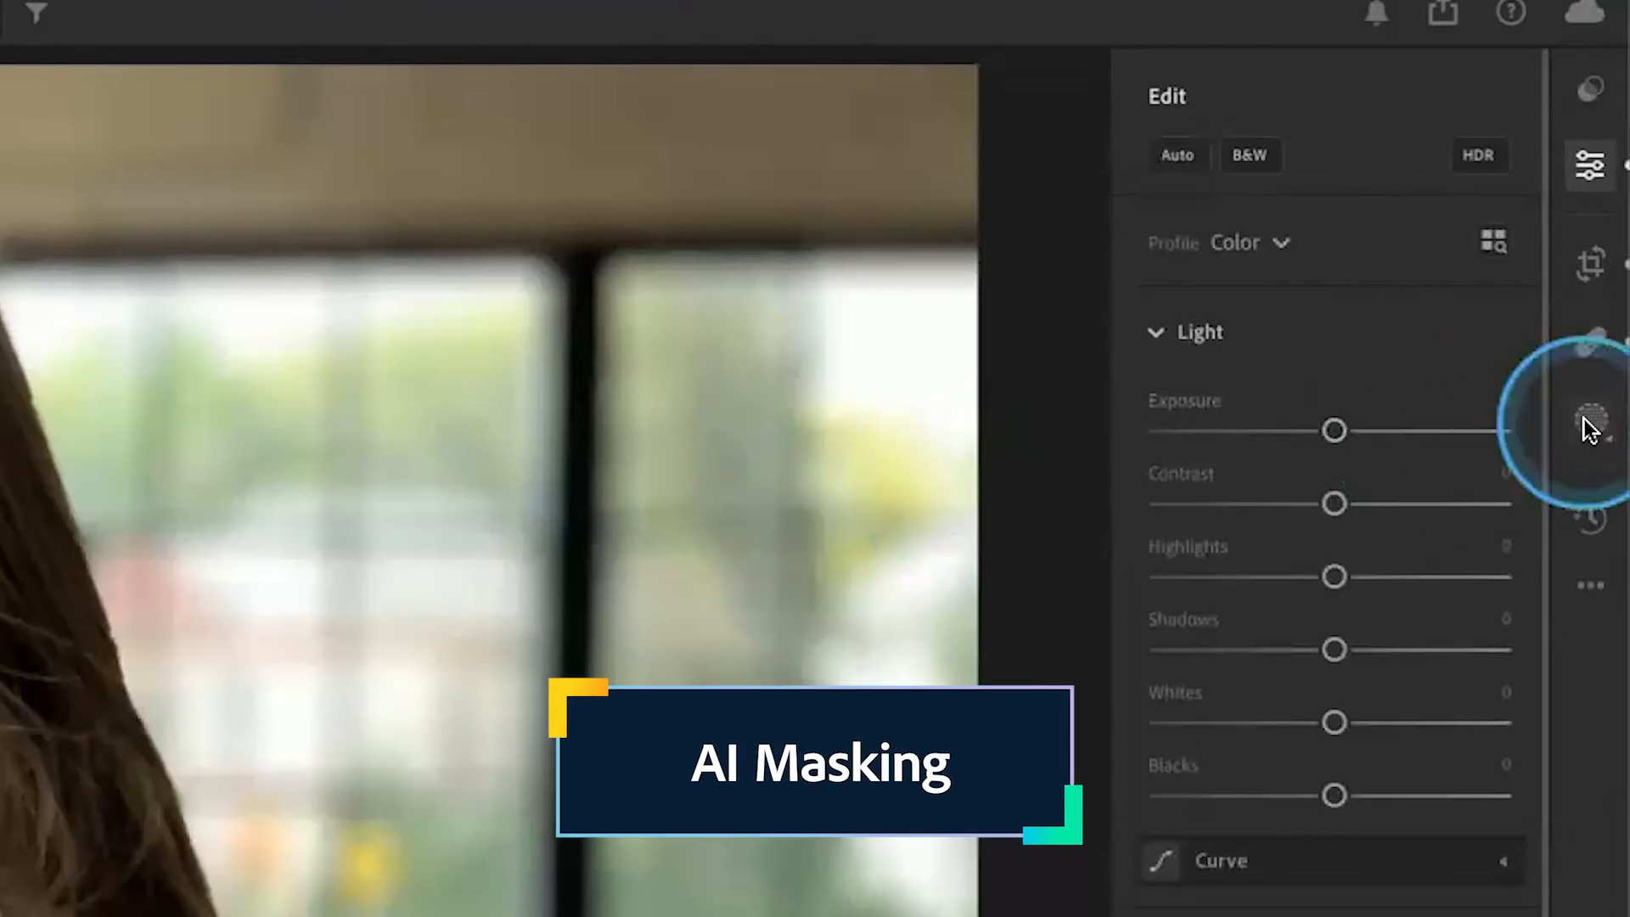
Step: Create an All People mask limited to Facial Skin, without Entire Person
{"action": "left_click", "coordinate": [1590, 421]}
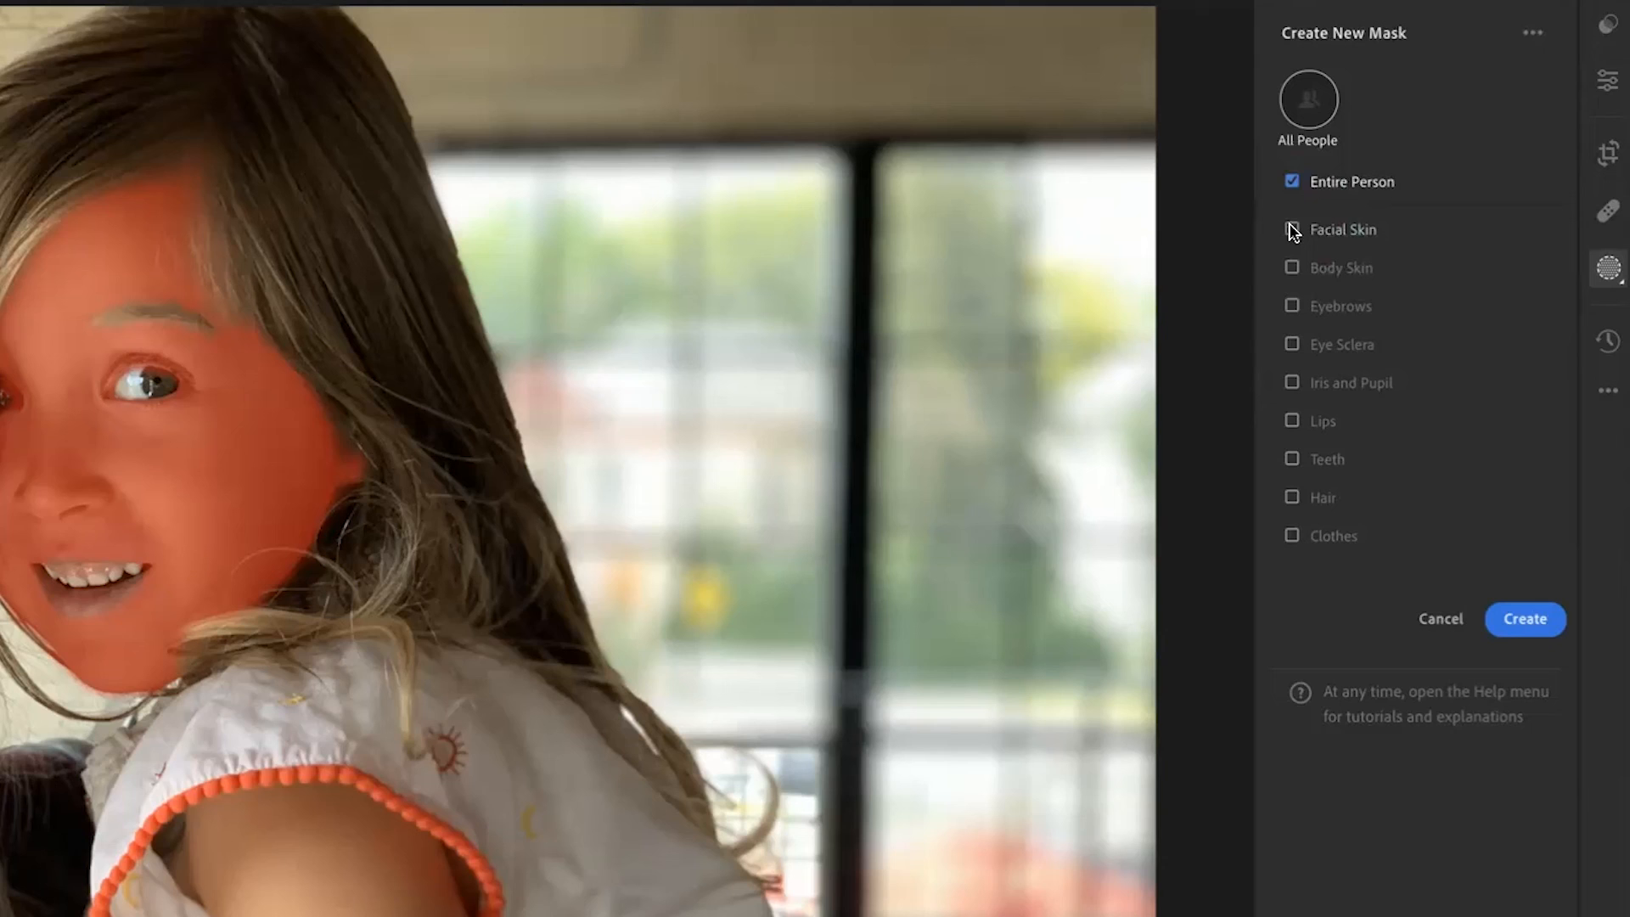
{"action": "left_click", "coordinate": [1293, 228]}
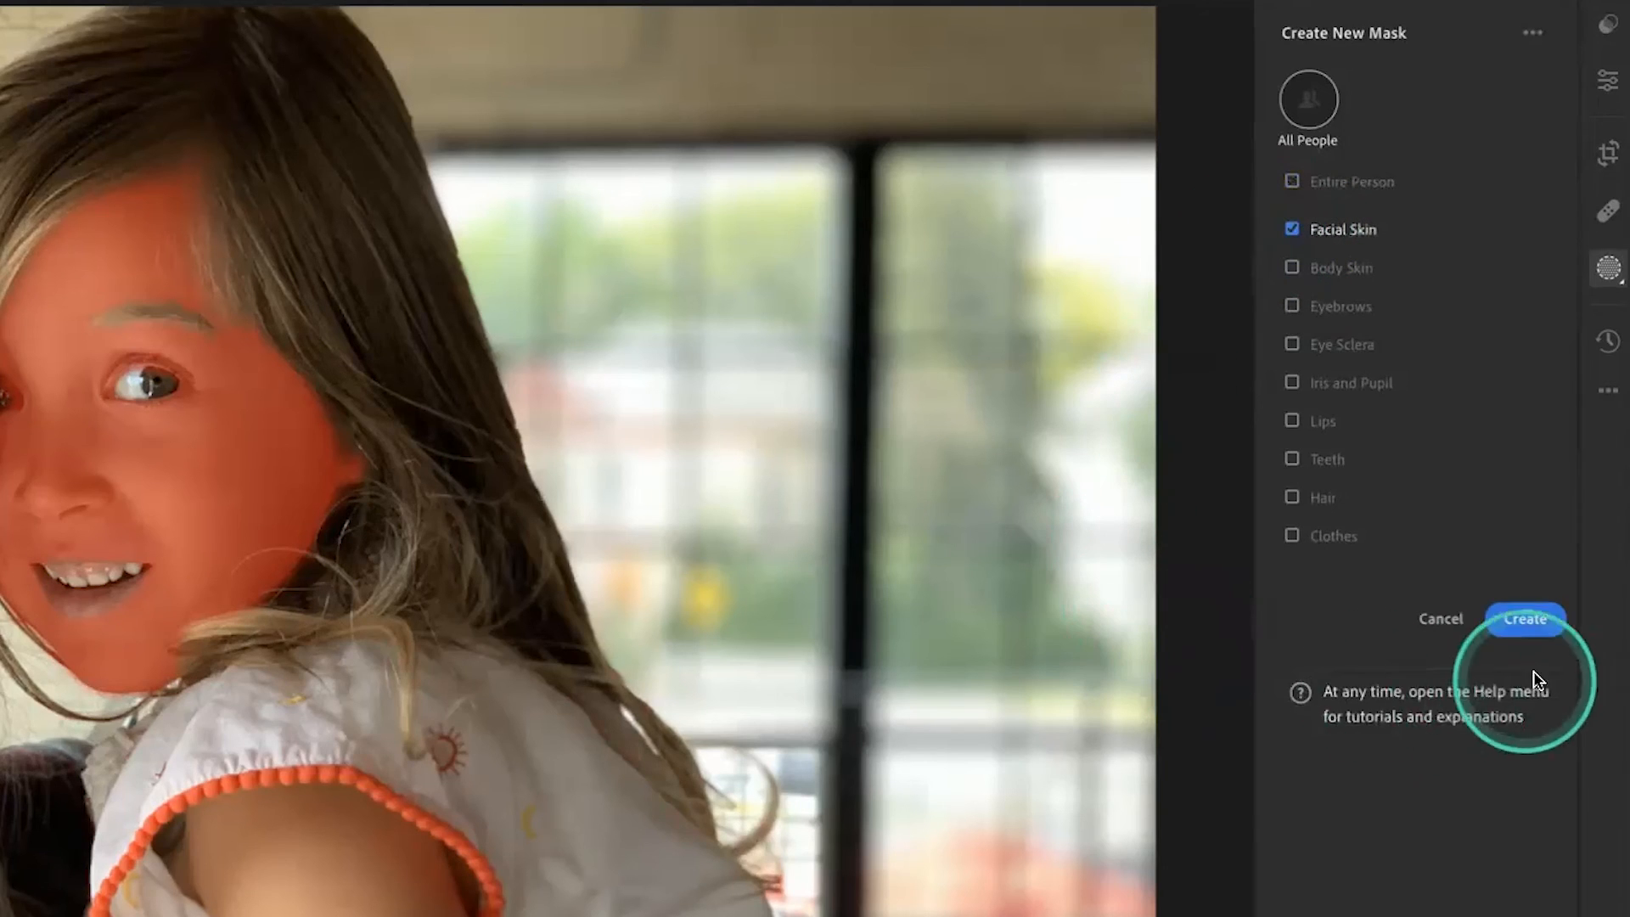
{"action": "left_click", "coordinate": [1525, 620]}
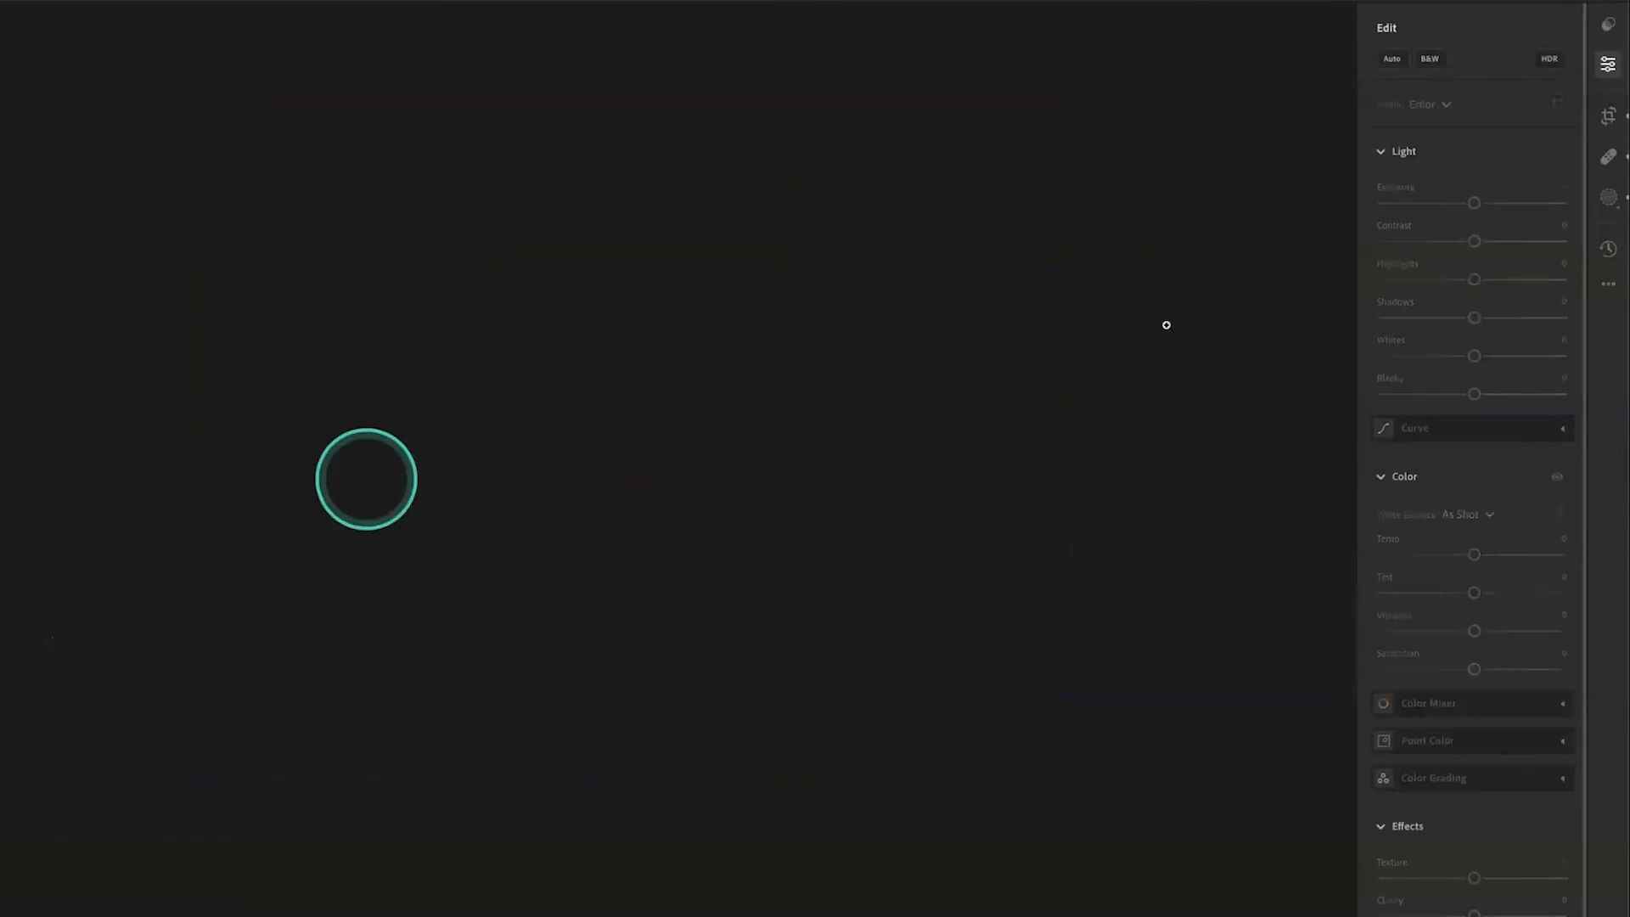
Step: Copy the facial-skin mask edits via Edit Settings to Copy
{"action": "left_click", "coordinate": [1608, 282]}
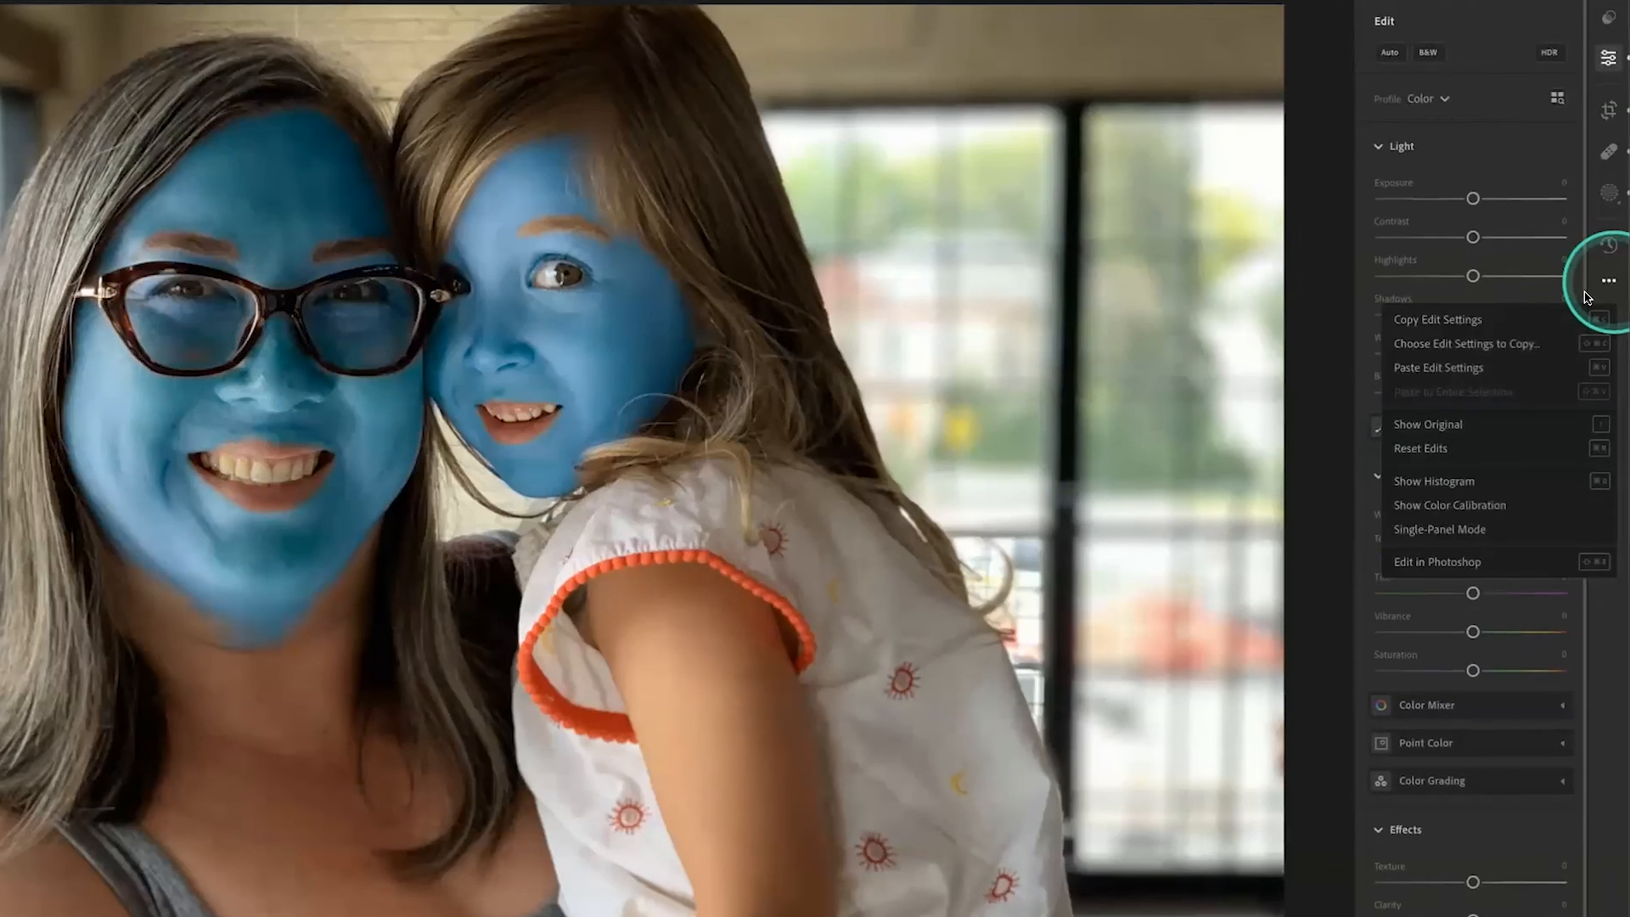
{"action": "left_click", "coordinate": [1466, 343]}
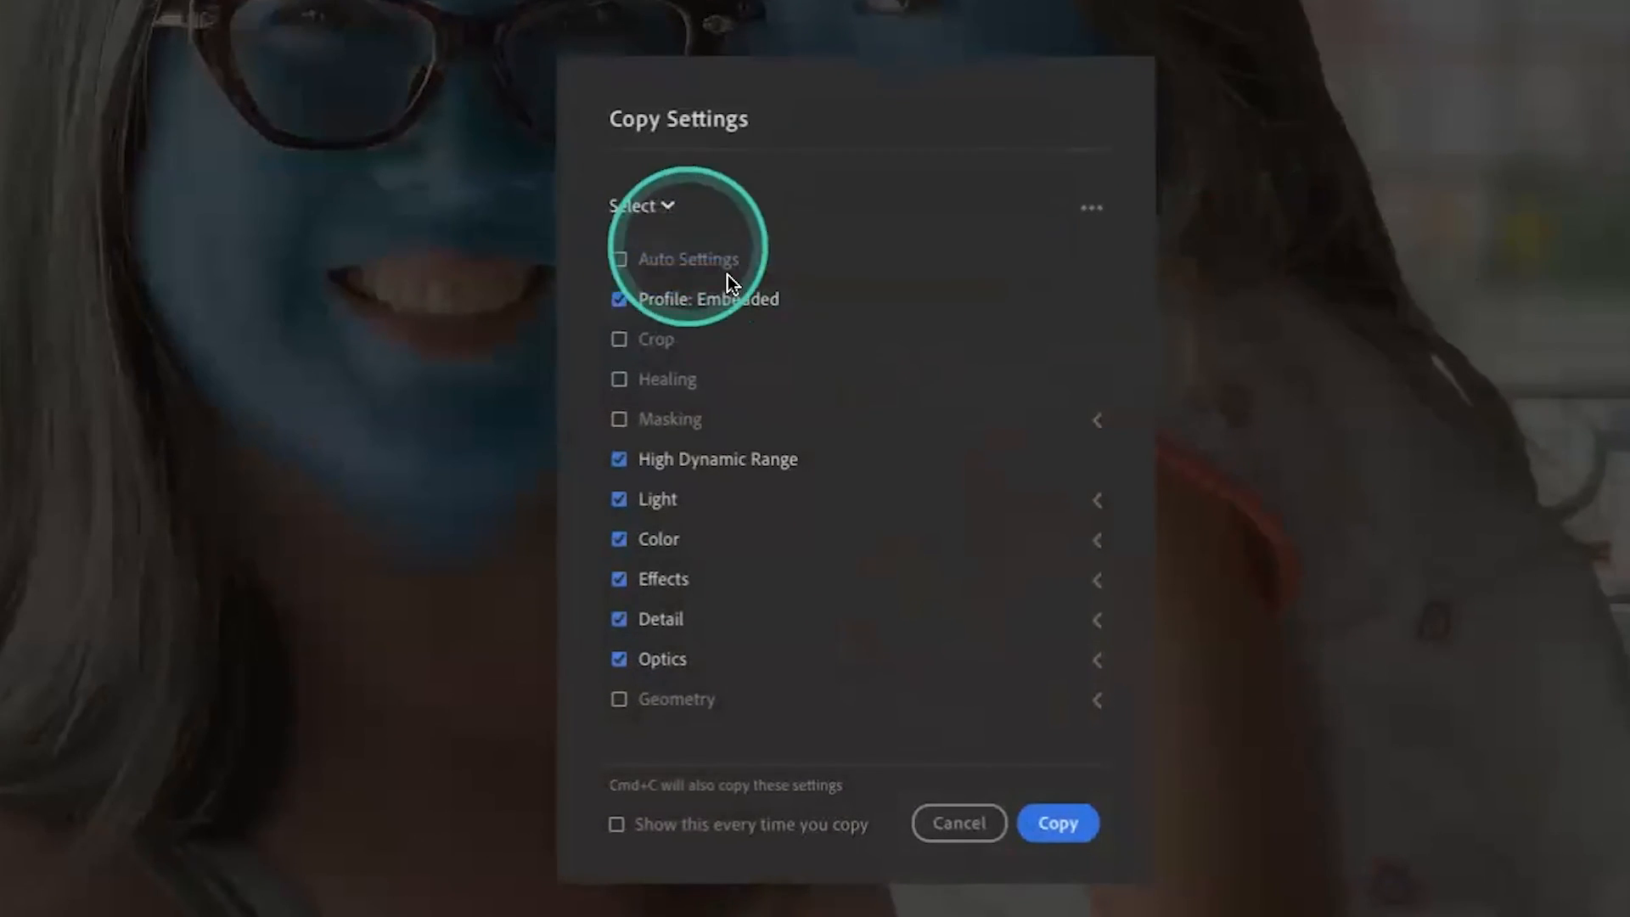
{"action": "left_click", "coordinate": [1057, 823]}
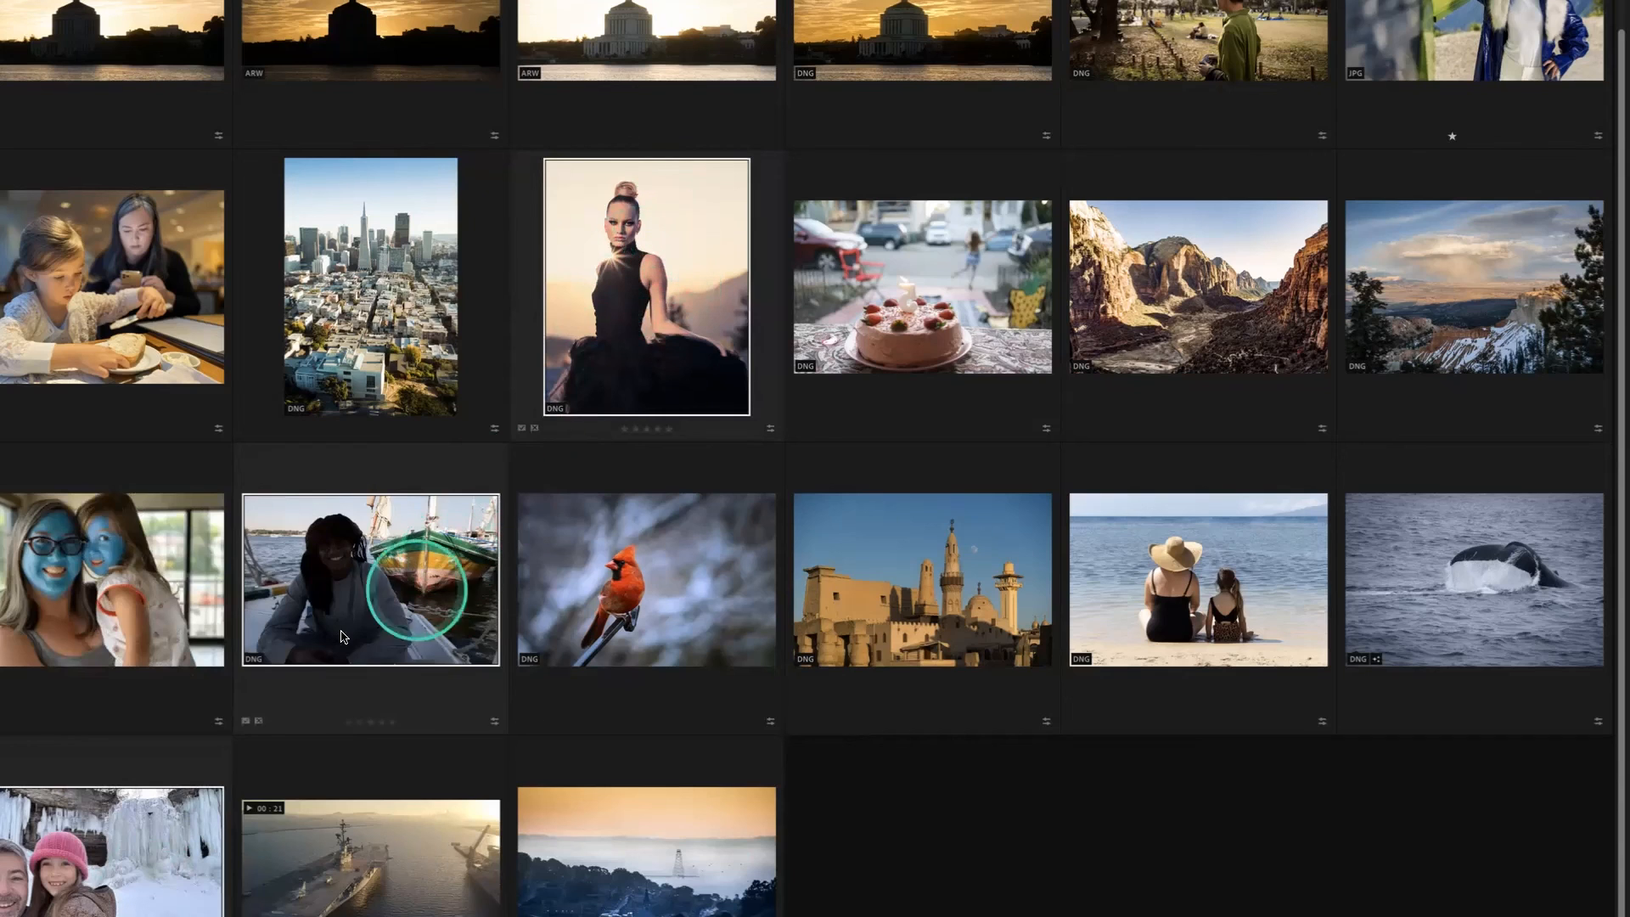
Step: Paste the copied edits onto the three selected photos and Merge with existing masks
{"action": "key", "text": "cmd+v"}
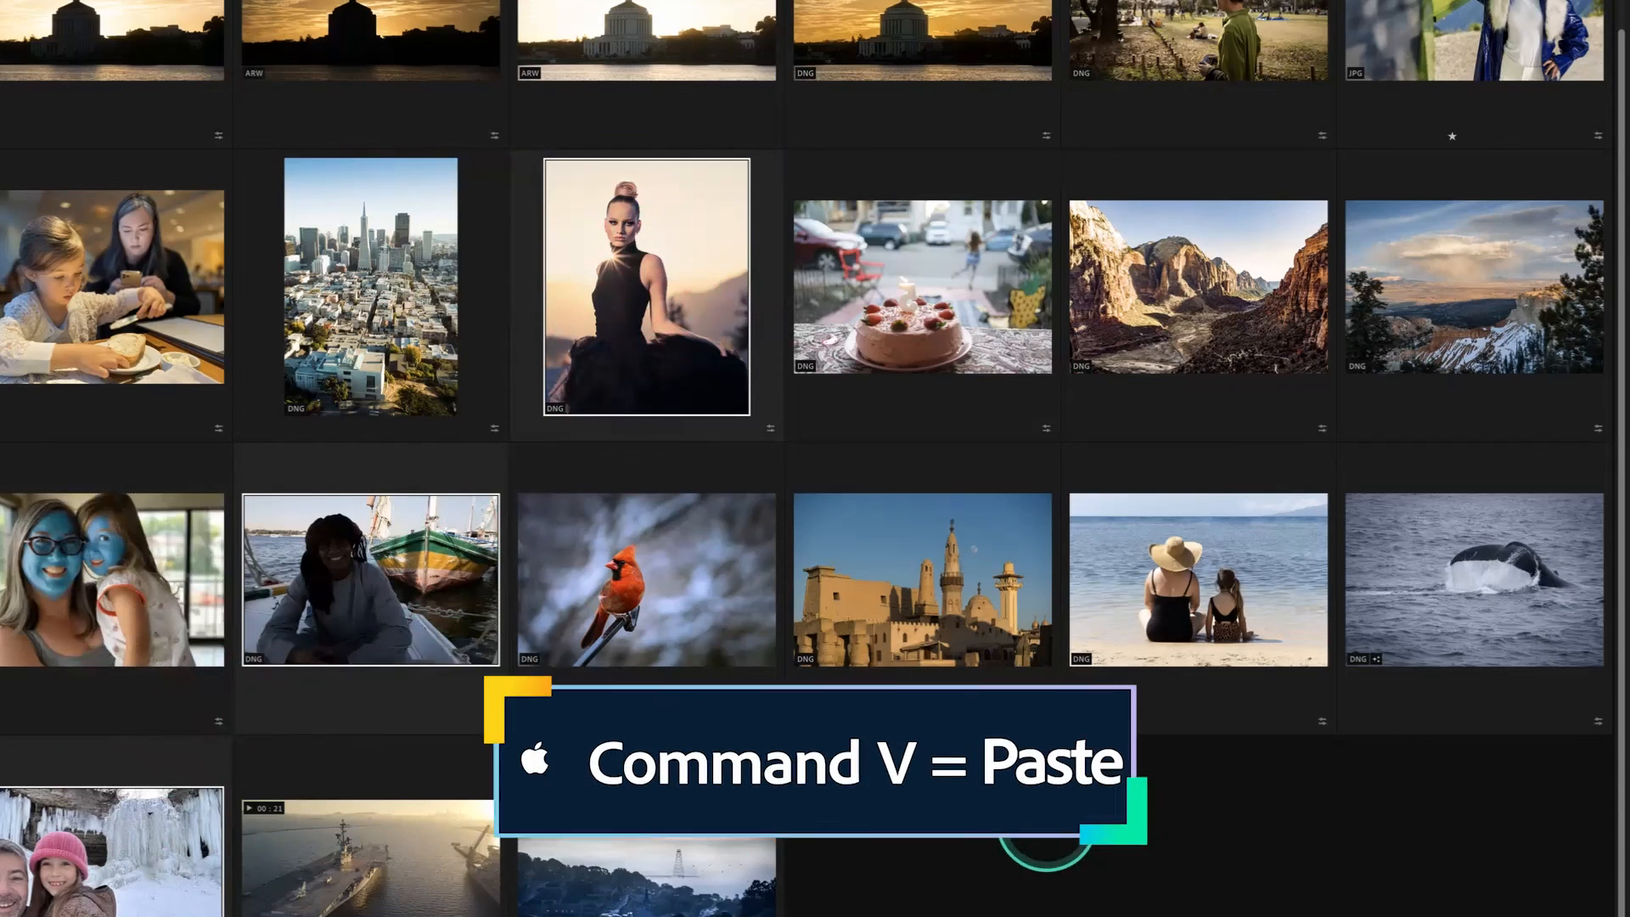
{"action": "key", "text": "cmd+v"}
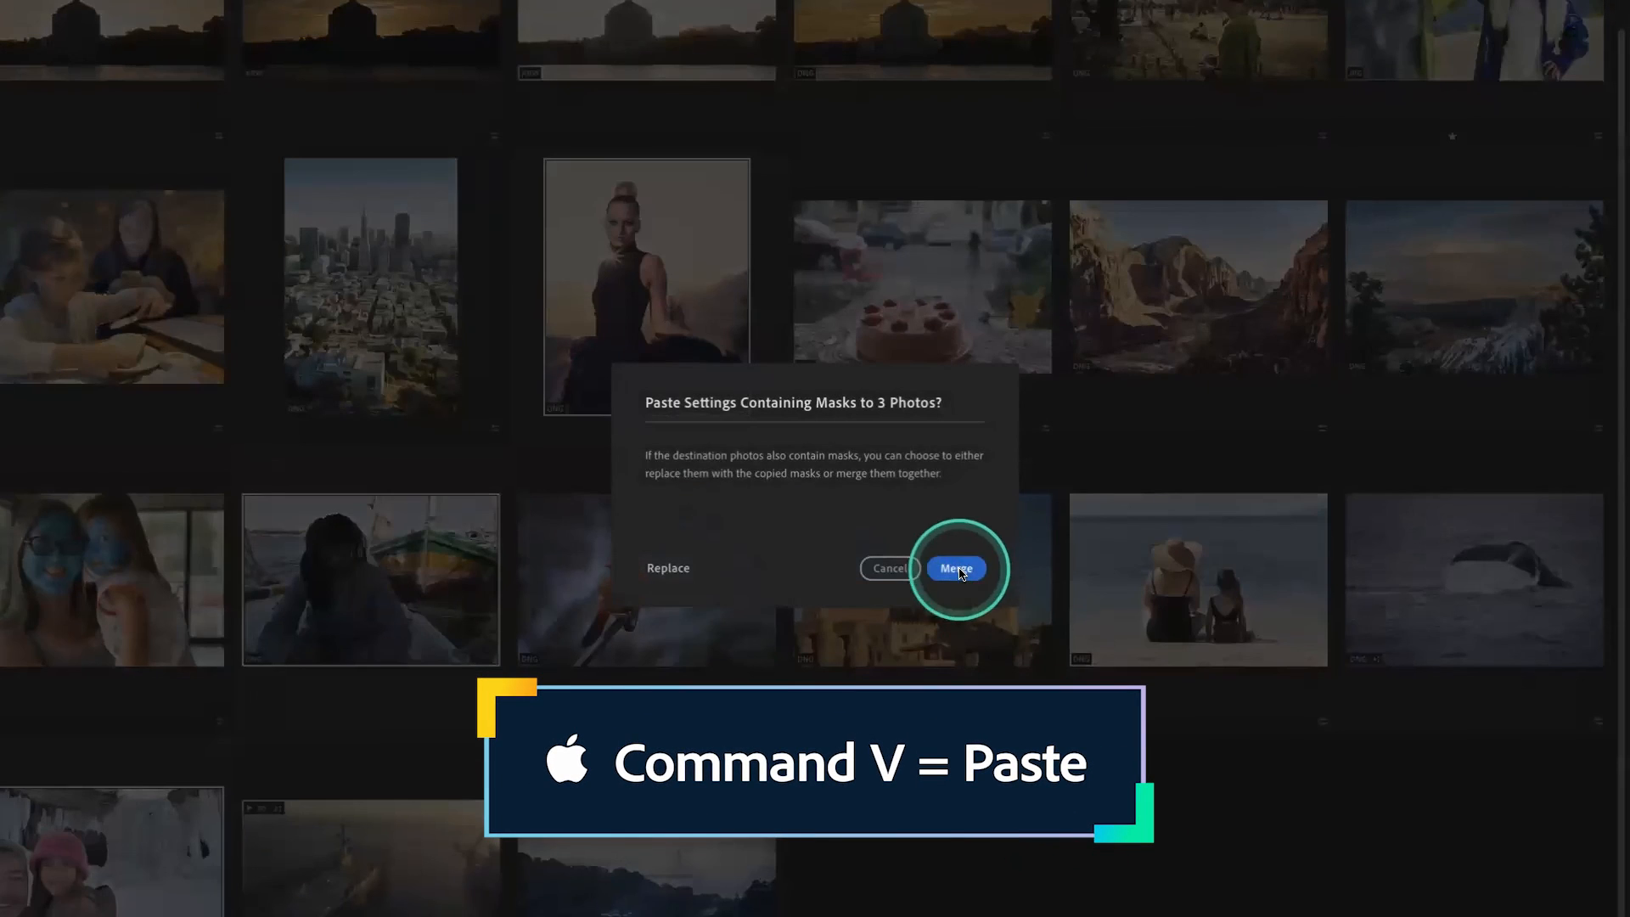
{"action": "left_click", "coordinate": [954, 569]}
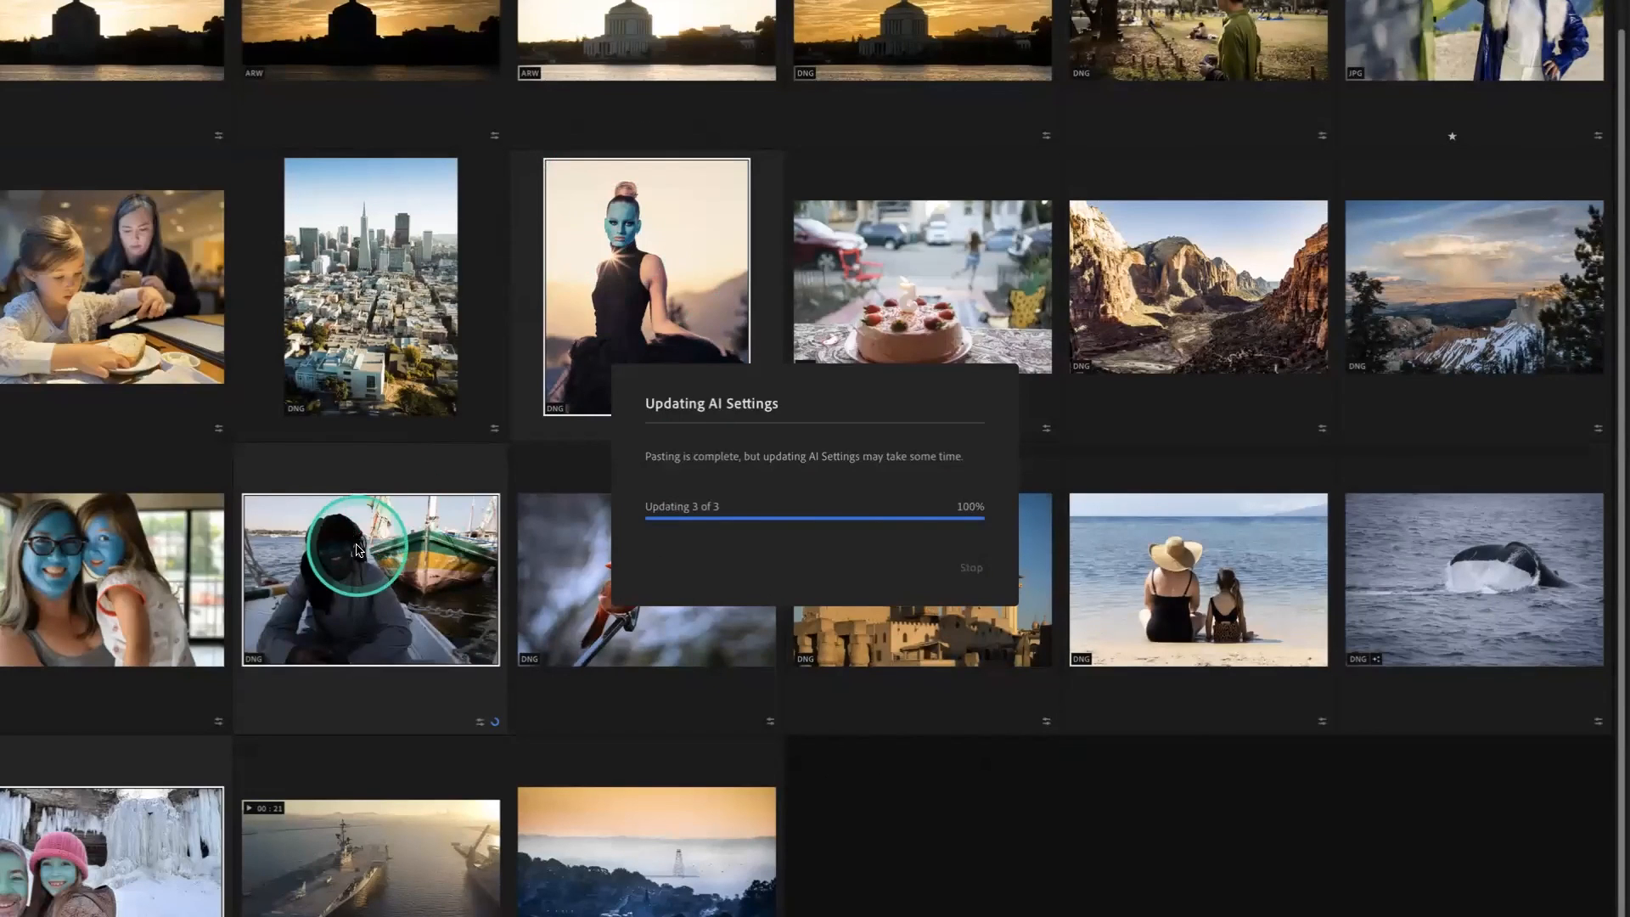